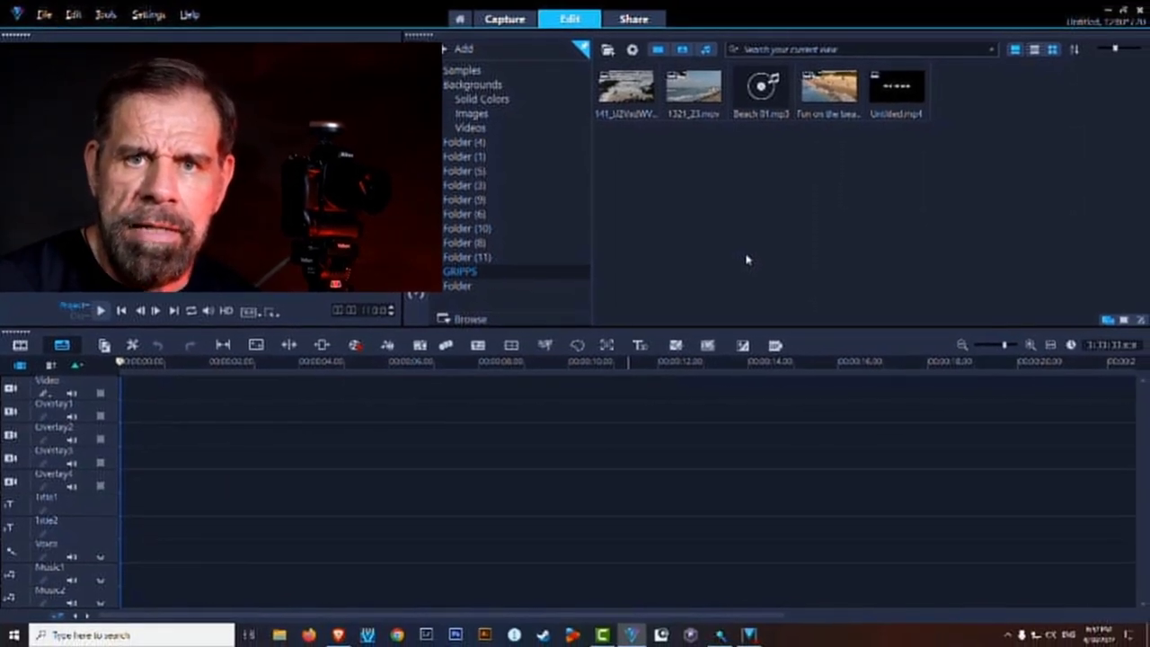
mouse_move(628, 89)
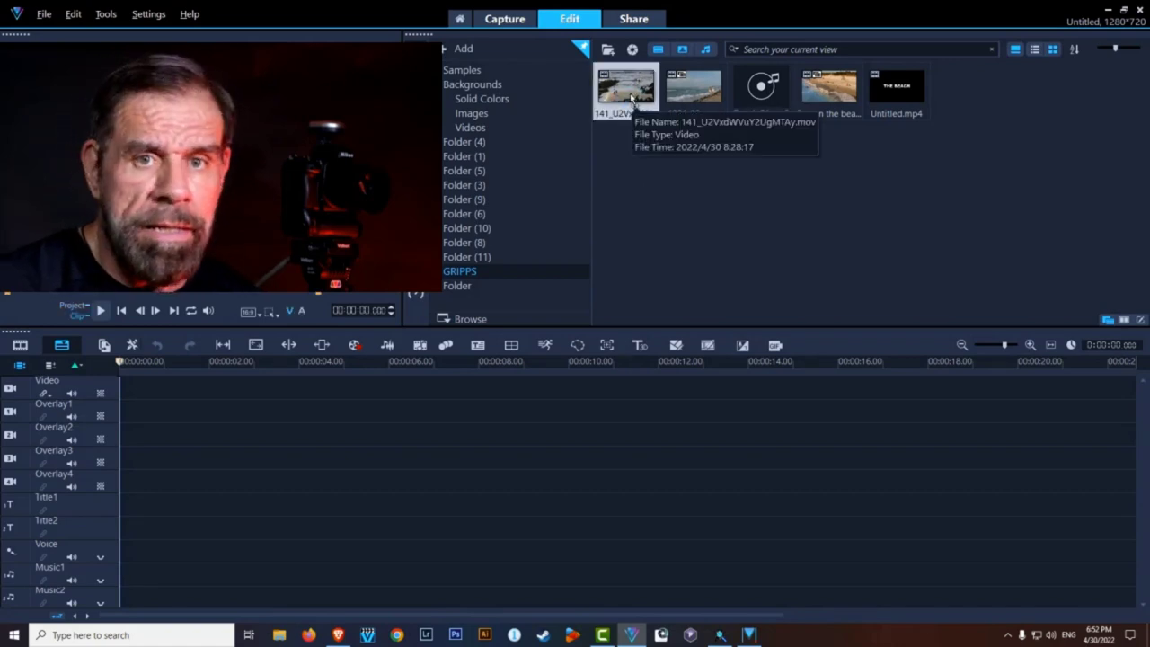
- Place the first beach clip from the library onto the main Video track
left_click_drag(625, 86, 404, 388)
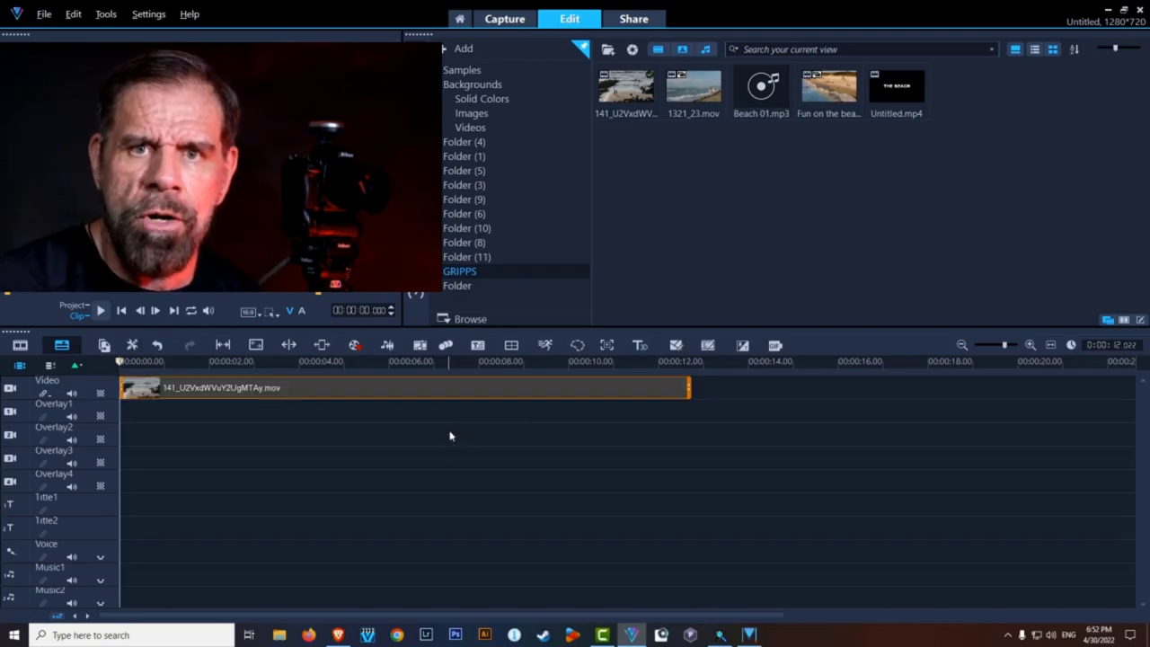
left_click(459, 18)
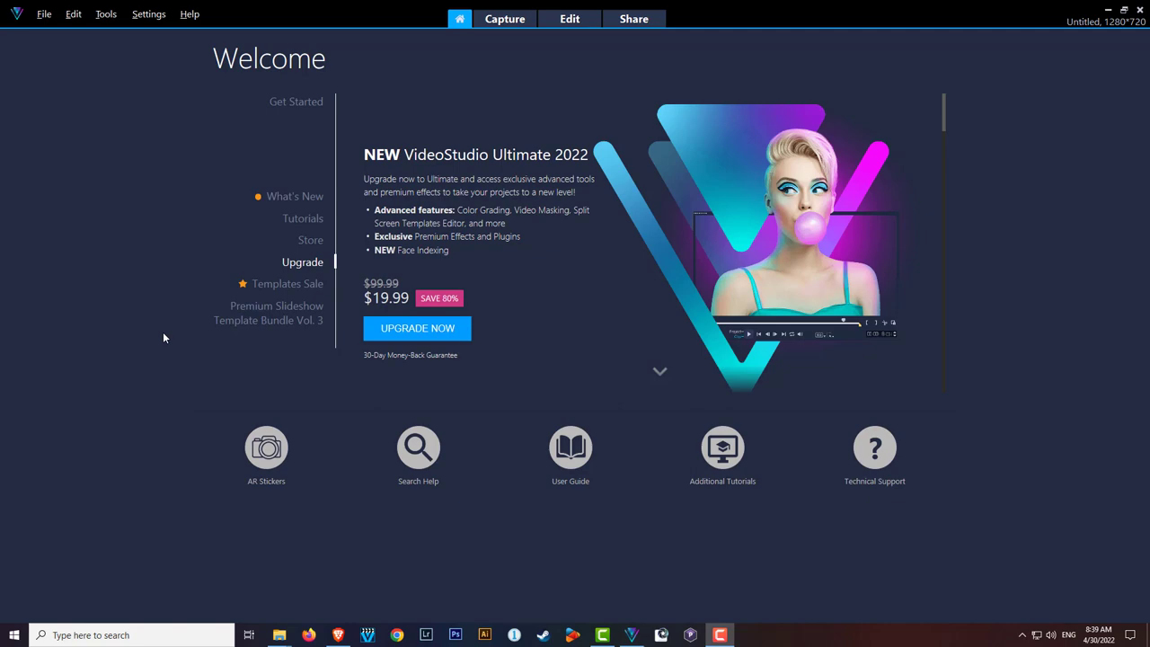
mouse_move(180, 262)
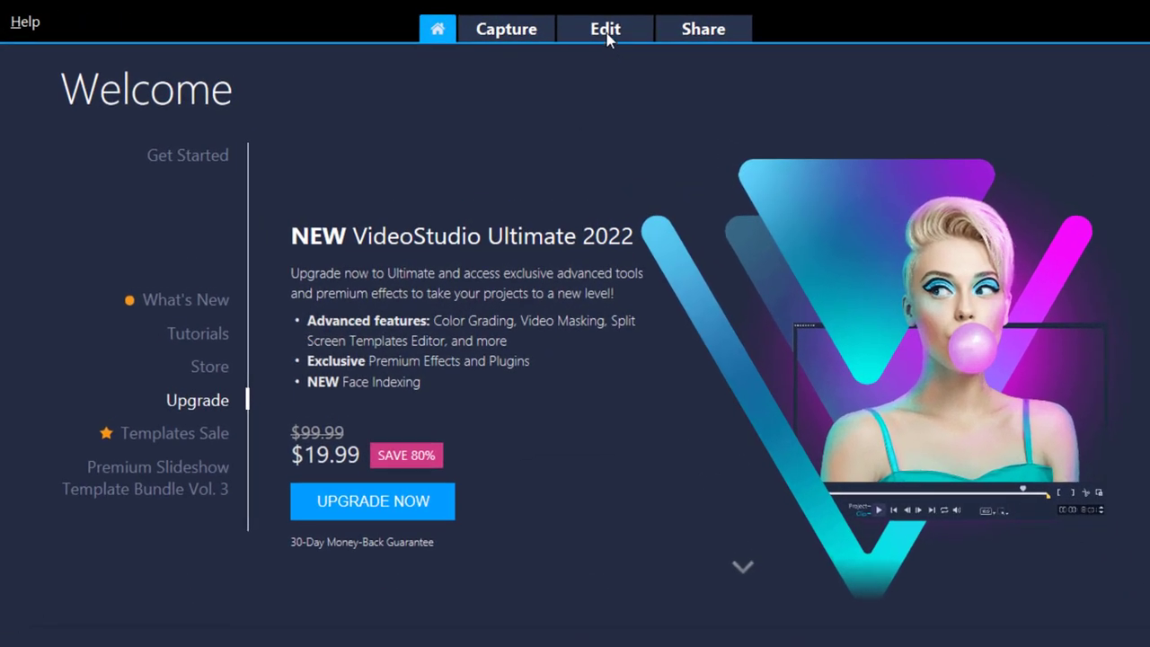
- Switch from the Welcome page to the Edit workspace with an empty timeline
left_click(604, 29)
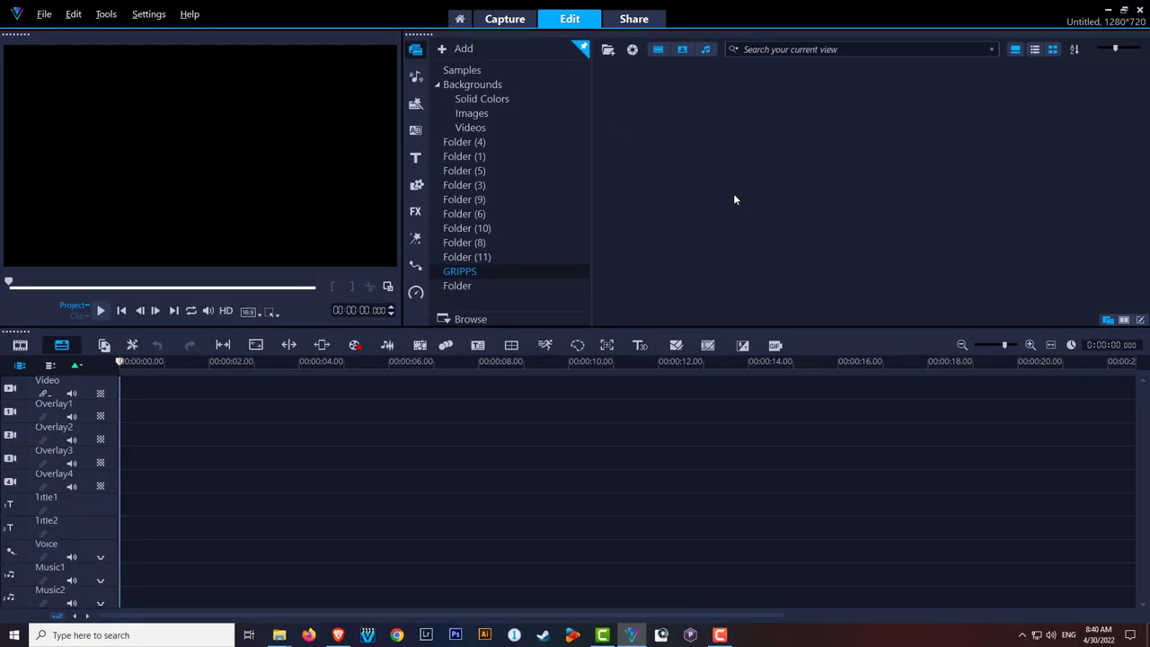
mouse_move(718, 192)
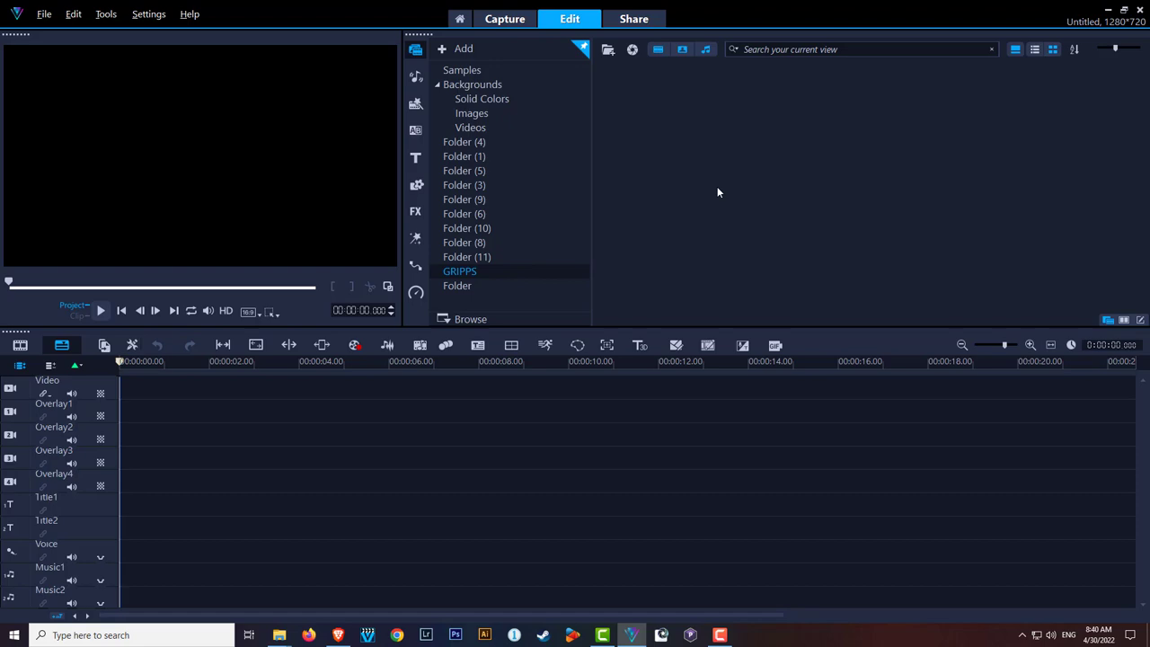
left_click(147, 14)
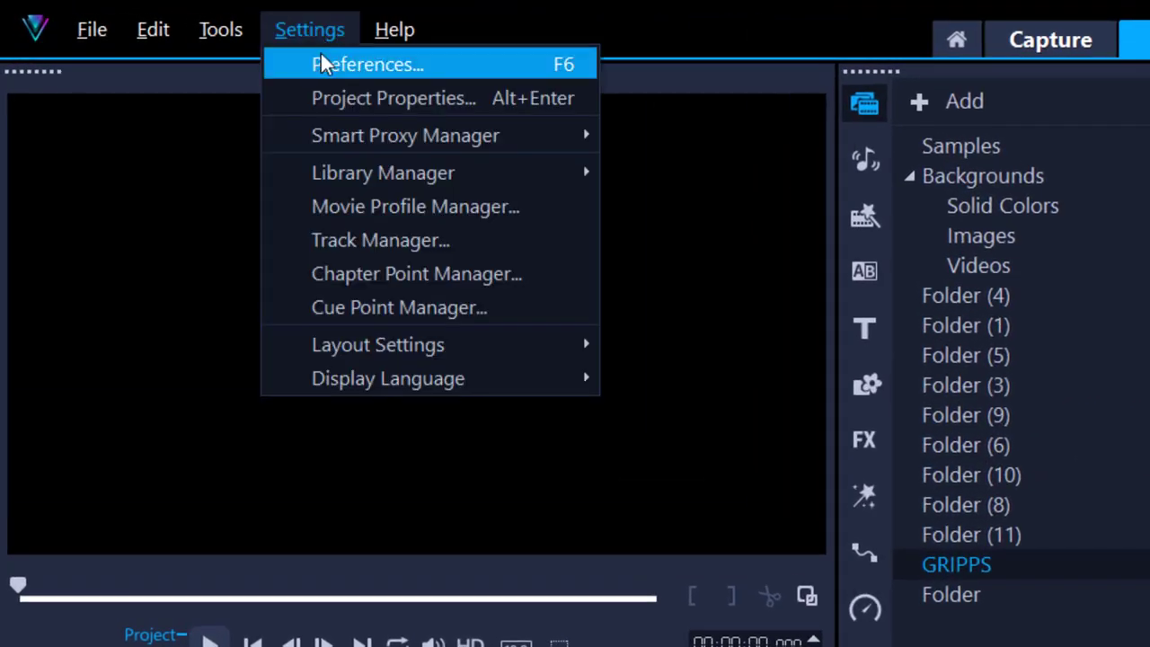
left_click(366, 65)
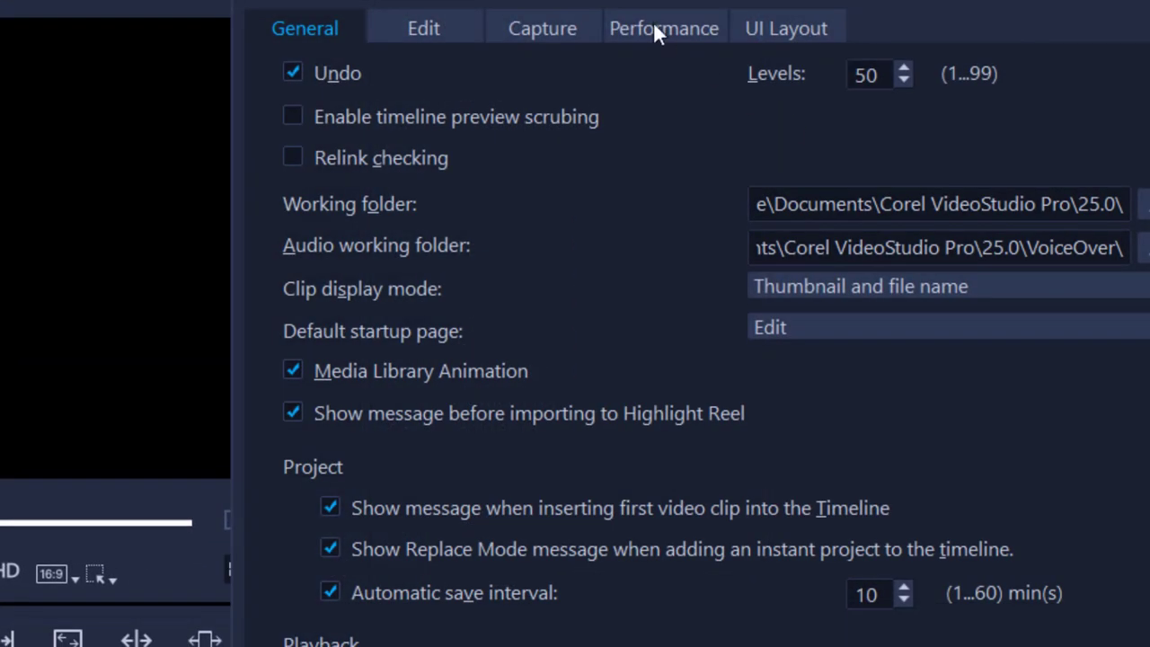
left_click(663, 29)
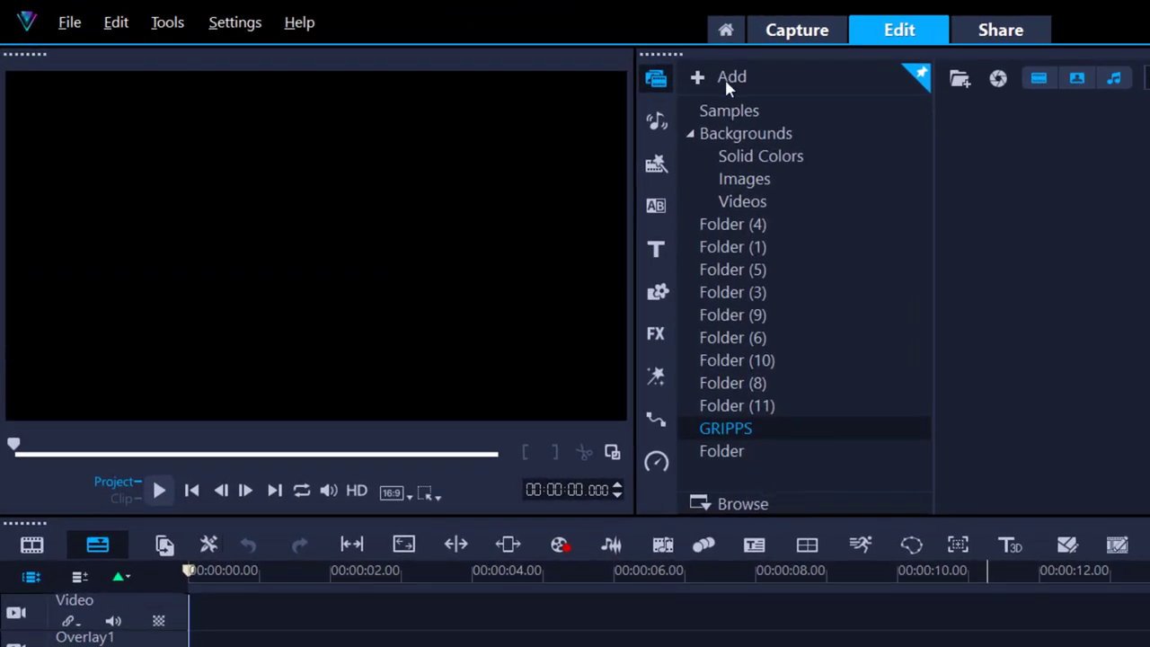
- Create a new media library folder named Folder (2)
left_click(731, 76)
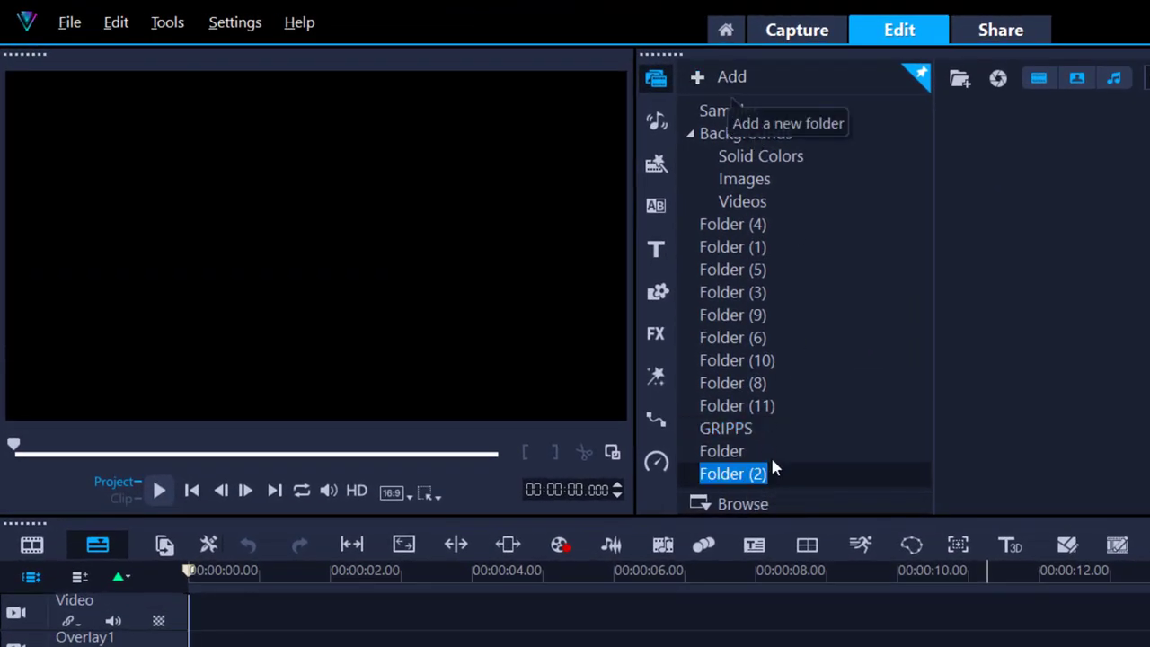
mouse_move(830, 385)
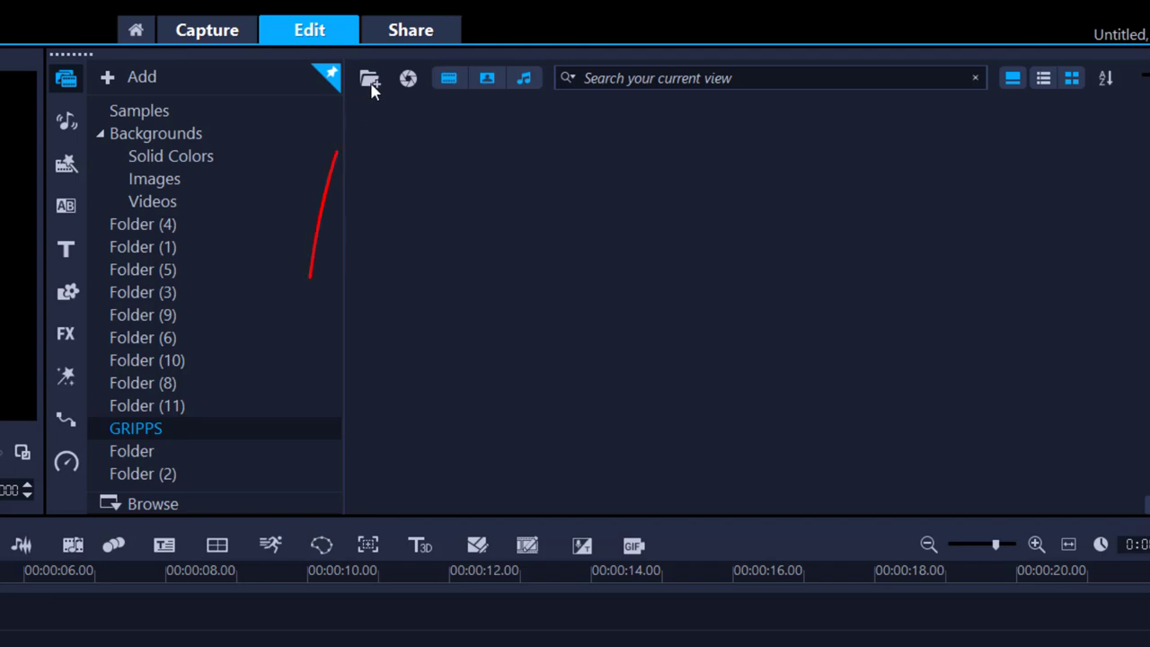
mouse_move(370, 79)
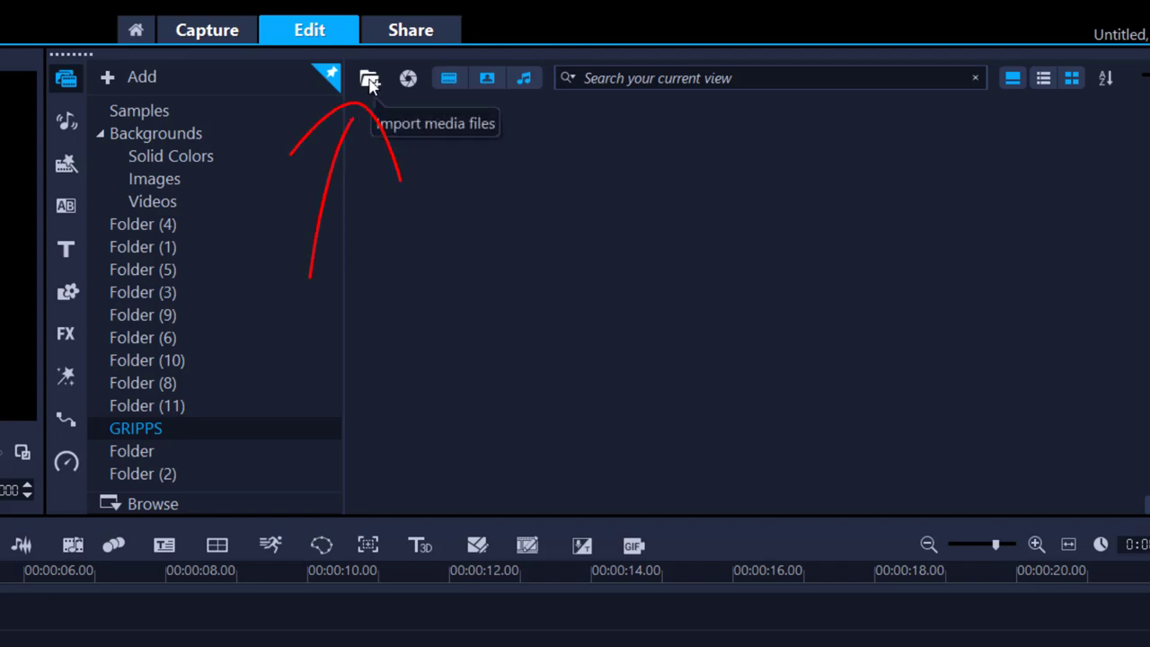
- Import all four beach media files from the begin folder, including Beach 01.mp3, into the library
left_click(370, 79)
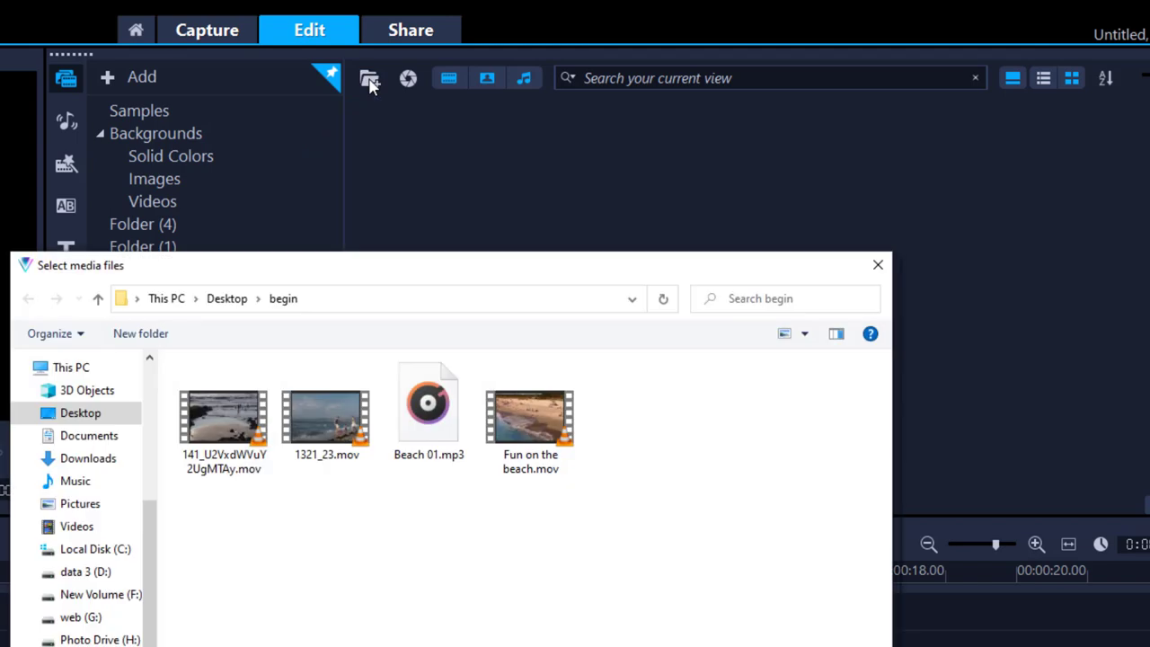
mouse_move(440, 271)
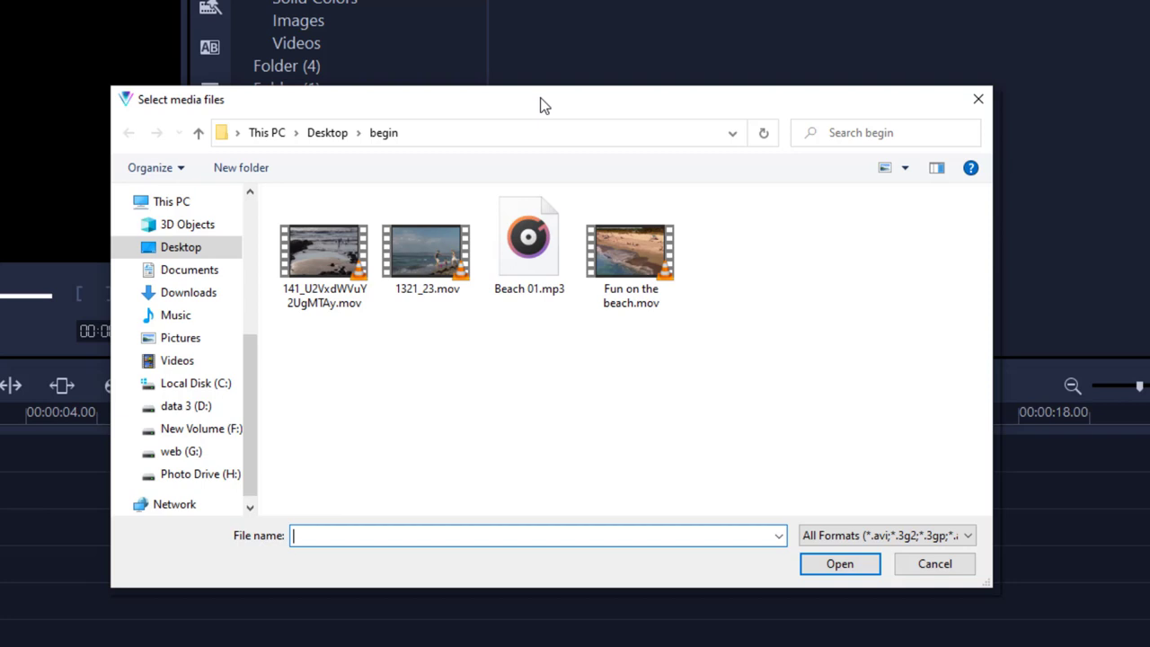
mouse_move(625, 363)
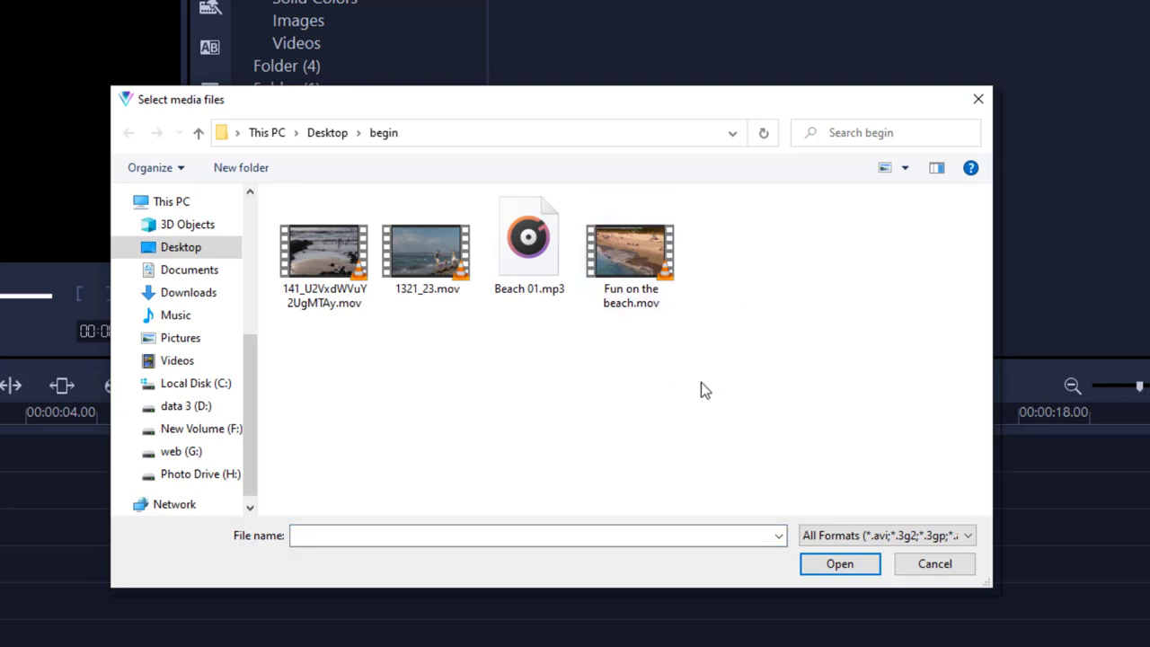
key("ctrl+a")
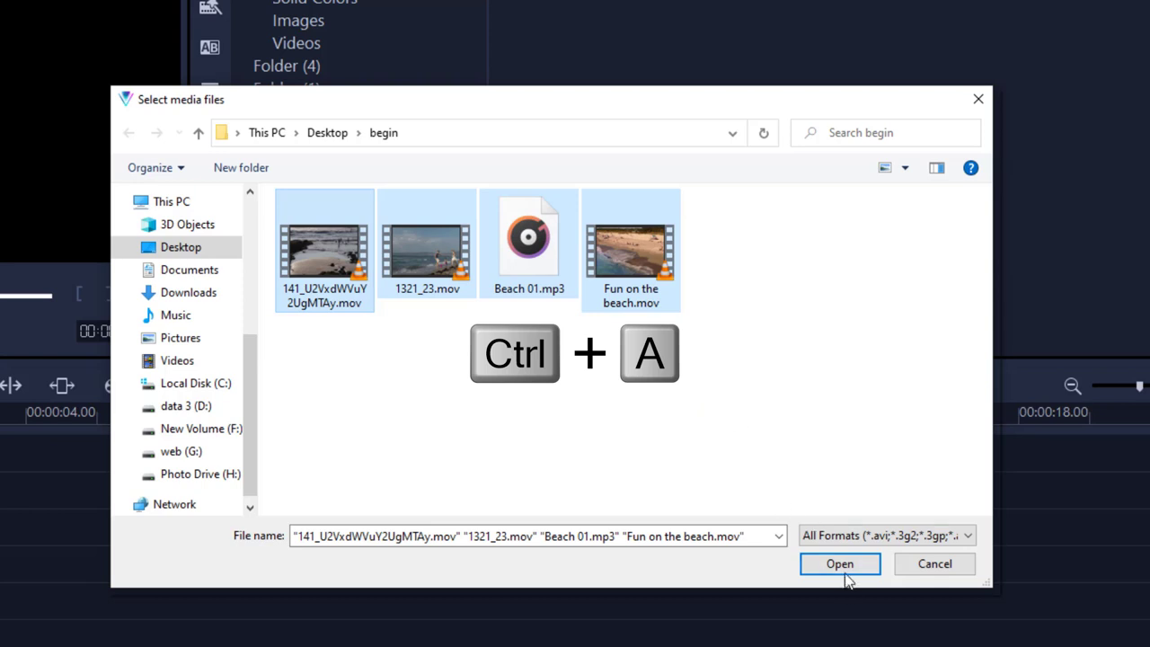
left_click(840, 565)
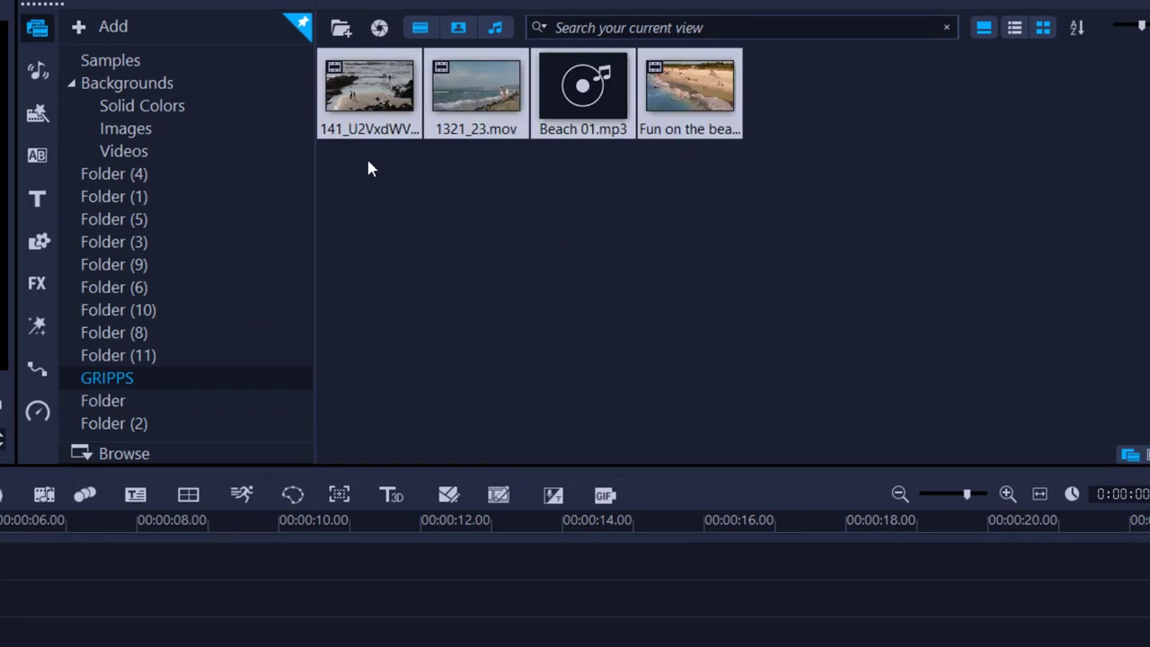
mouse_move(530, 276)
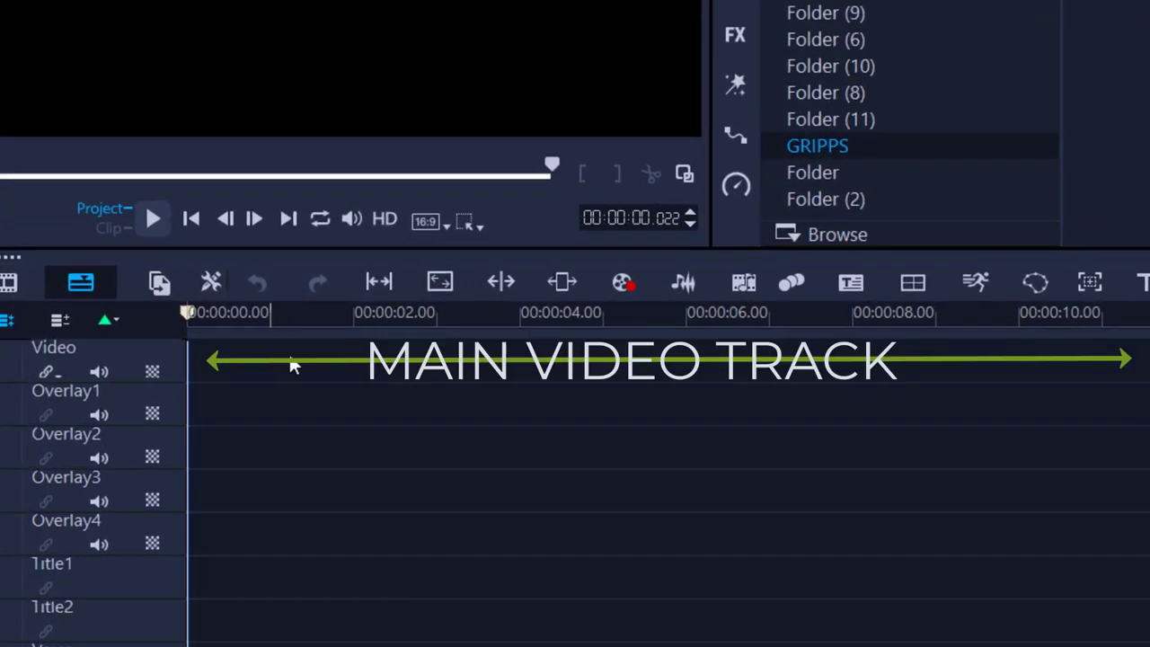
- Select the Fun on the beach clip and play it in the preview player
left_click(446, 313)
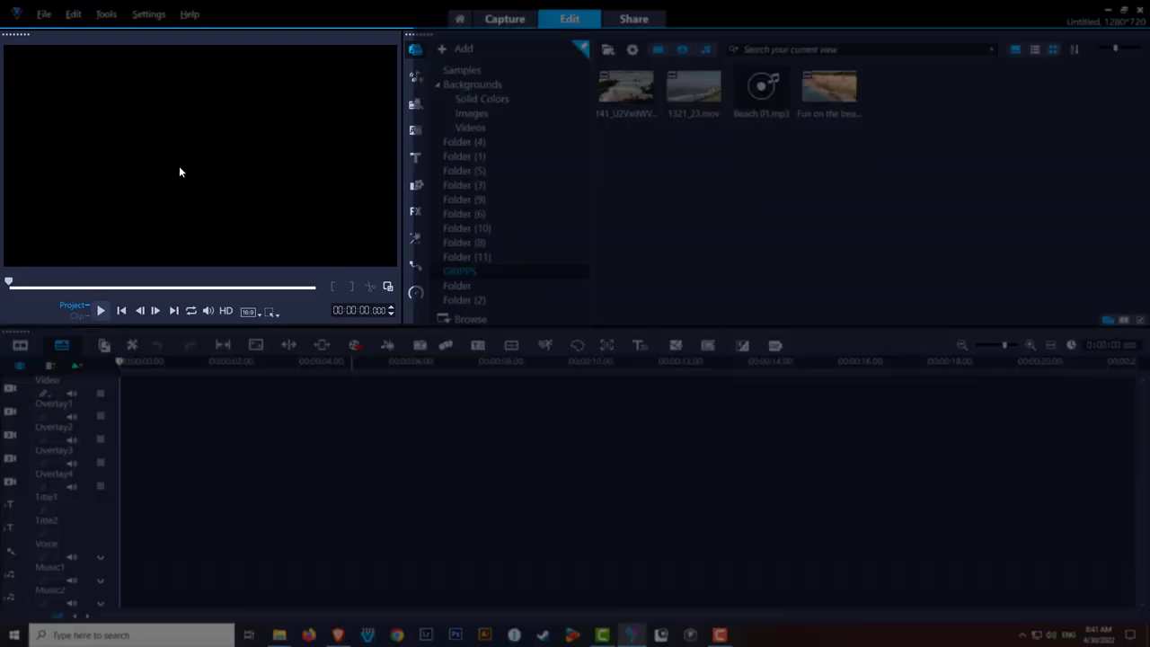
mouse_move(233, 161)
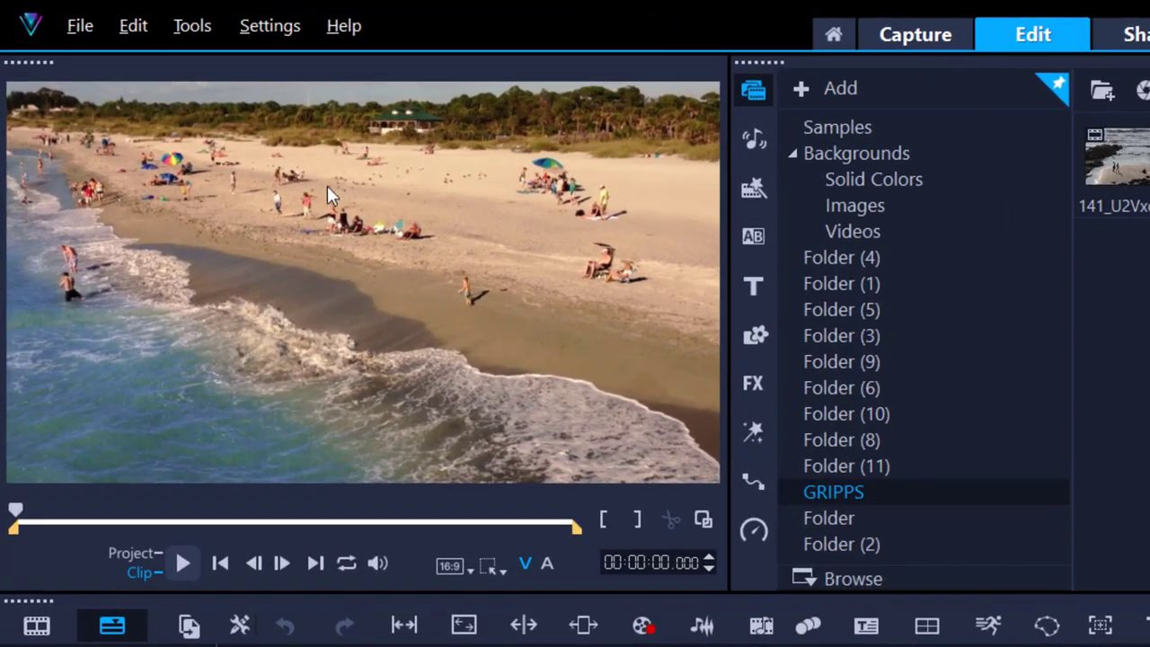
mouse_move(184, 568)
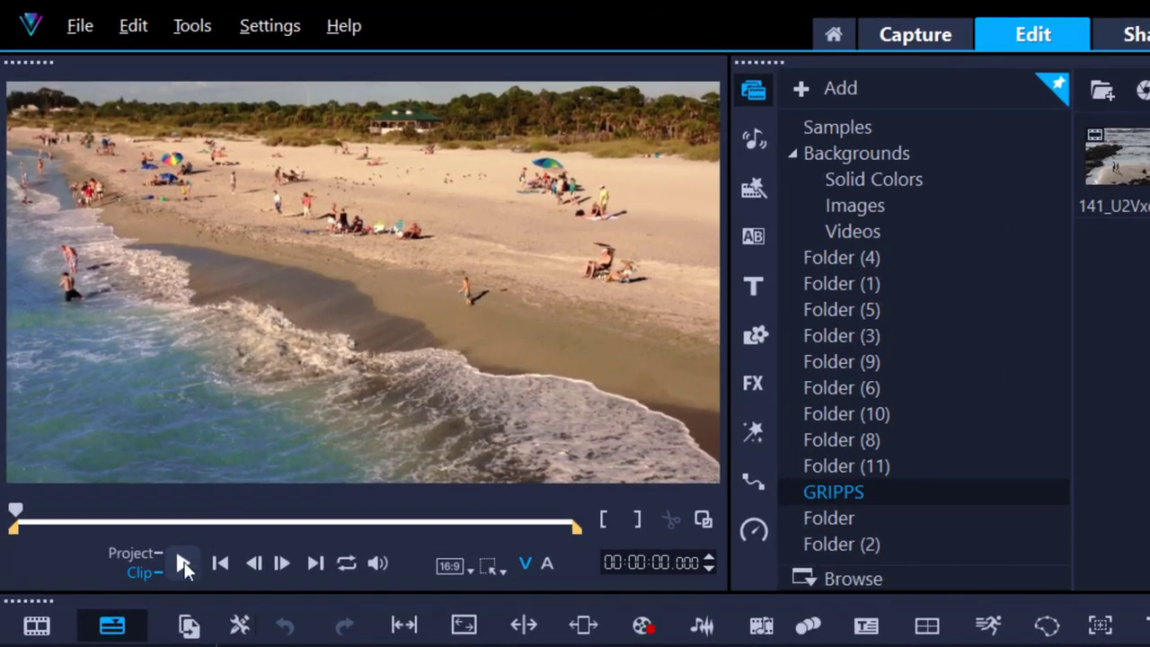
left_click(183, 561)
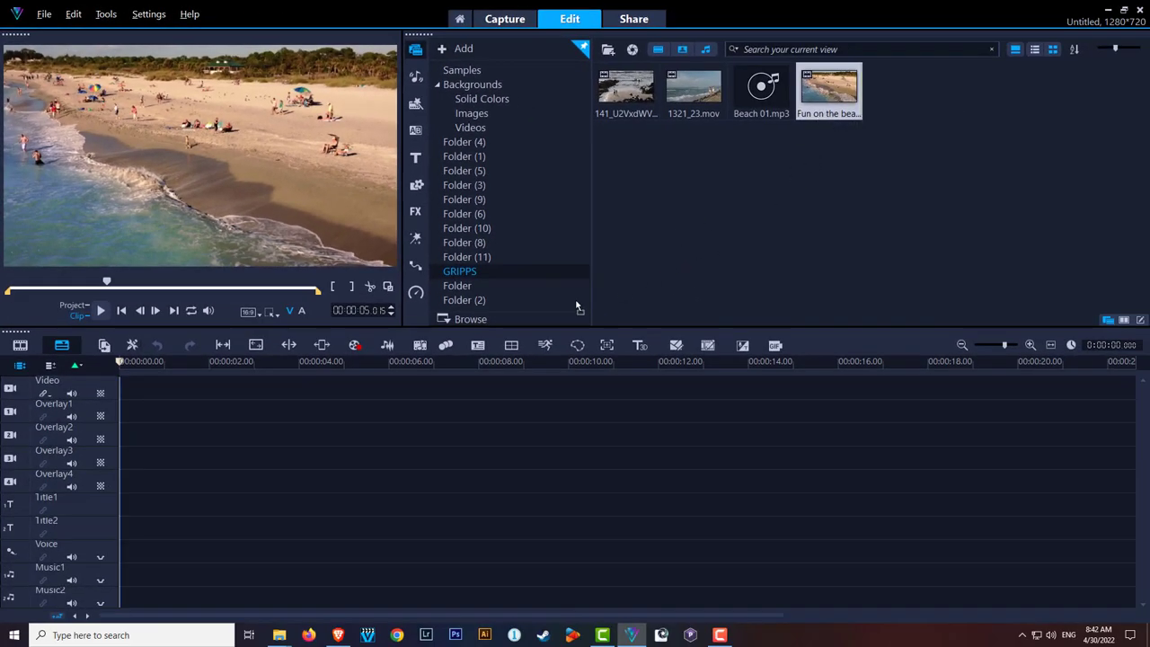
- Place Fun on the beach.mov on the Video track and play it back from the timeline
left_click_drag(826, 86, 360, 392)
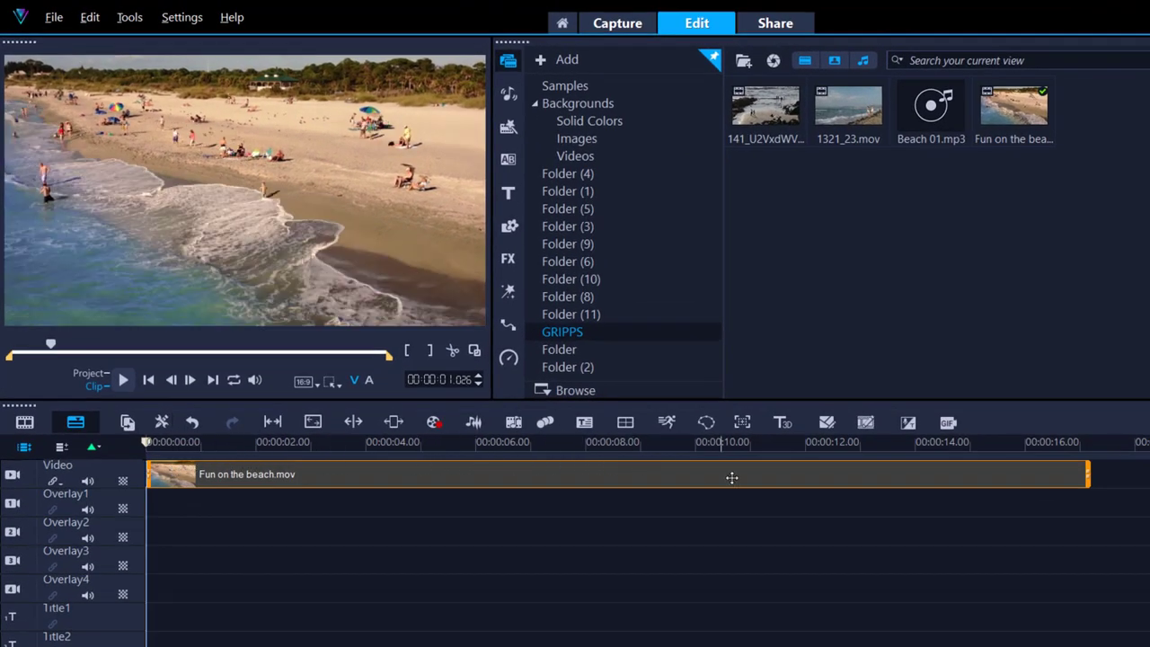
left_click(122, 380)
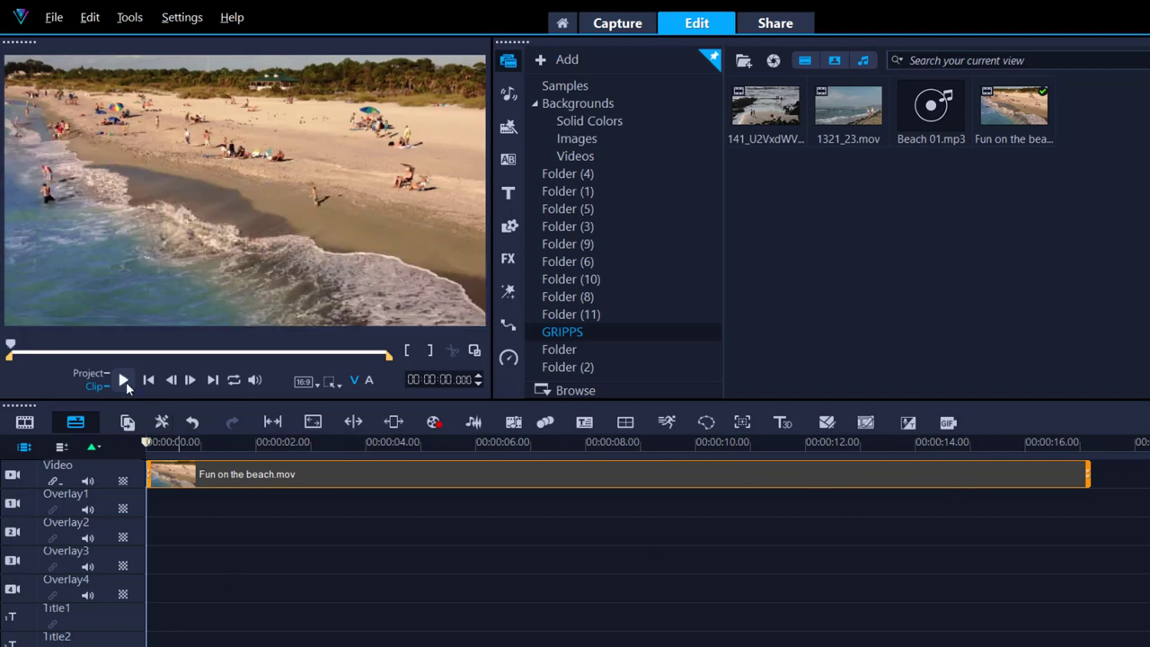
left_click(124, 379)
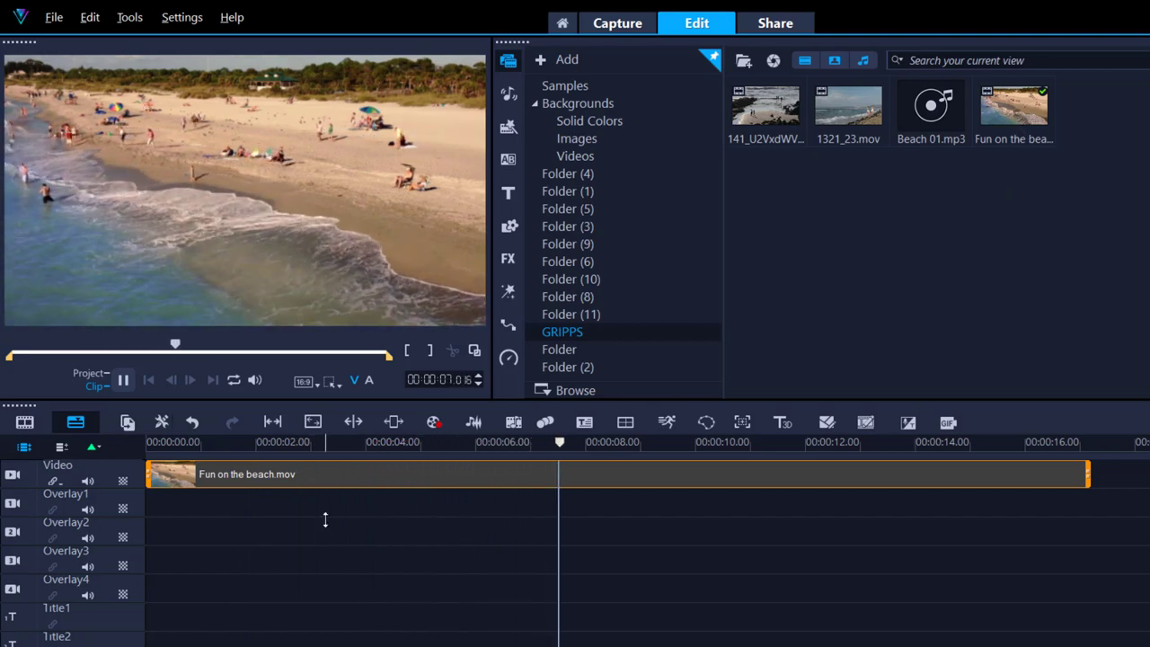
left_click(122, 380)
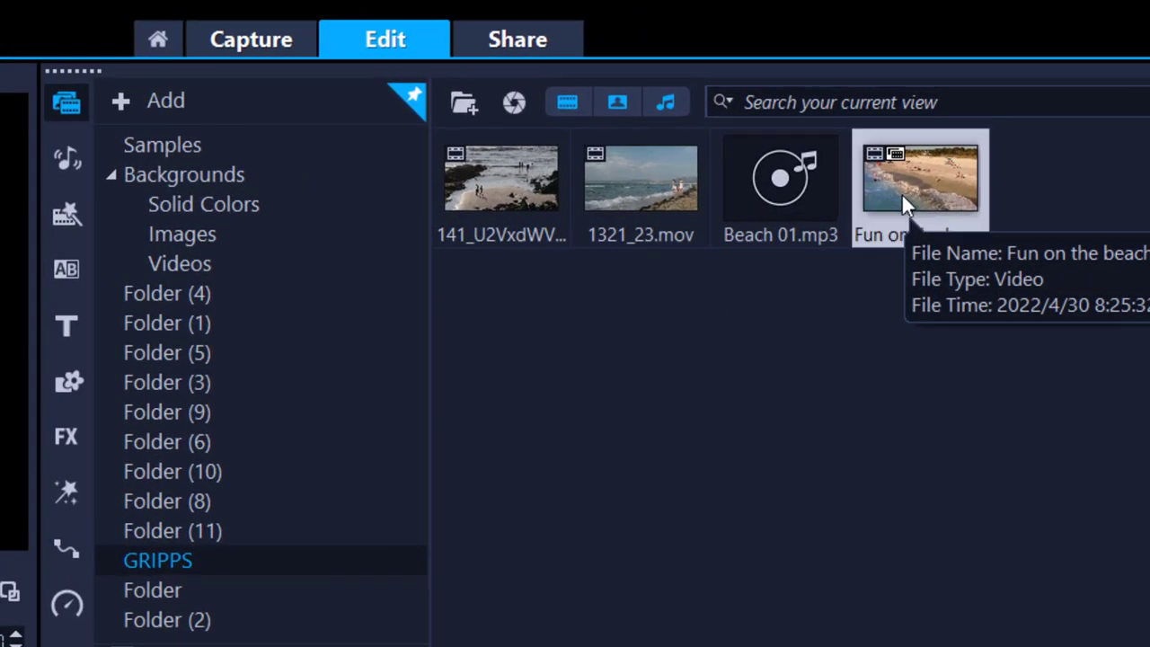
- Open the Fun on the beach clip in the Single Clip Trim window
double_click(920, 178)
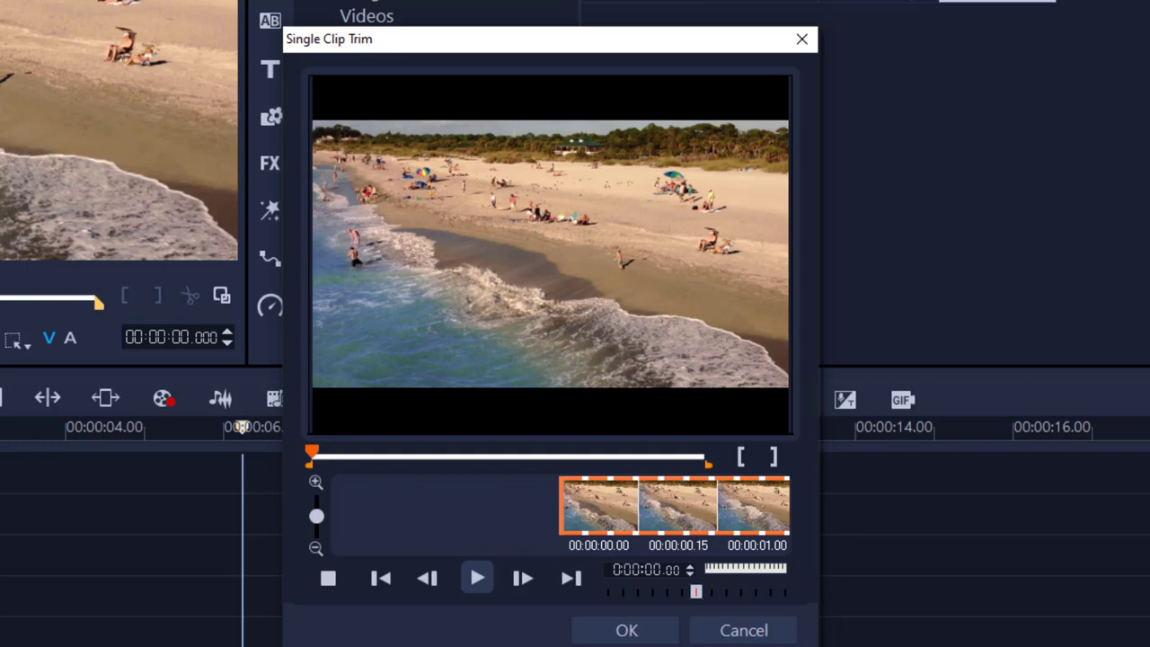
mouse_move(465, 525)
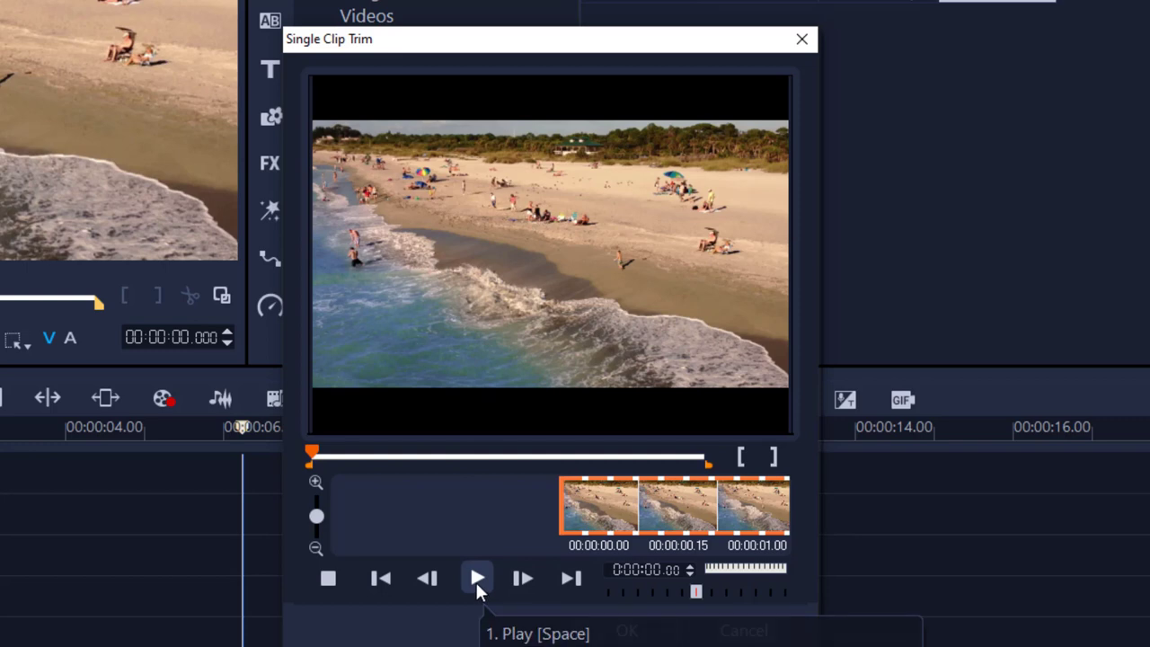
- Scrub the beach clip to choose new mark-in and mark-out frames a few seconds in
left_click(476, 579)
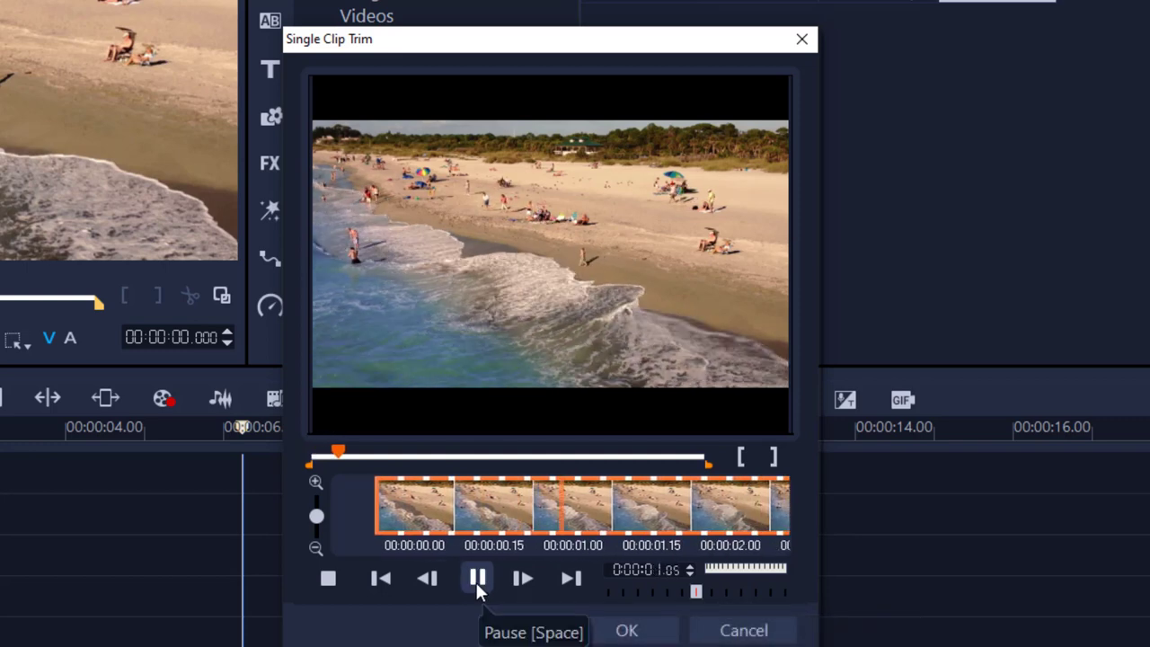
left_click(478, 579)
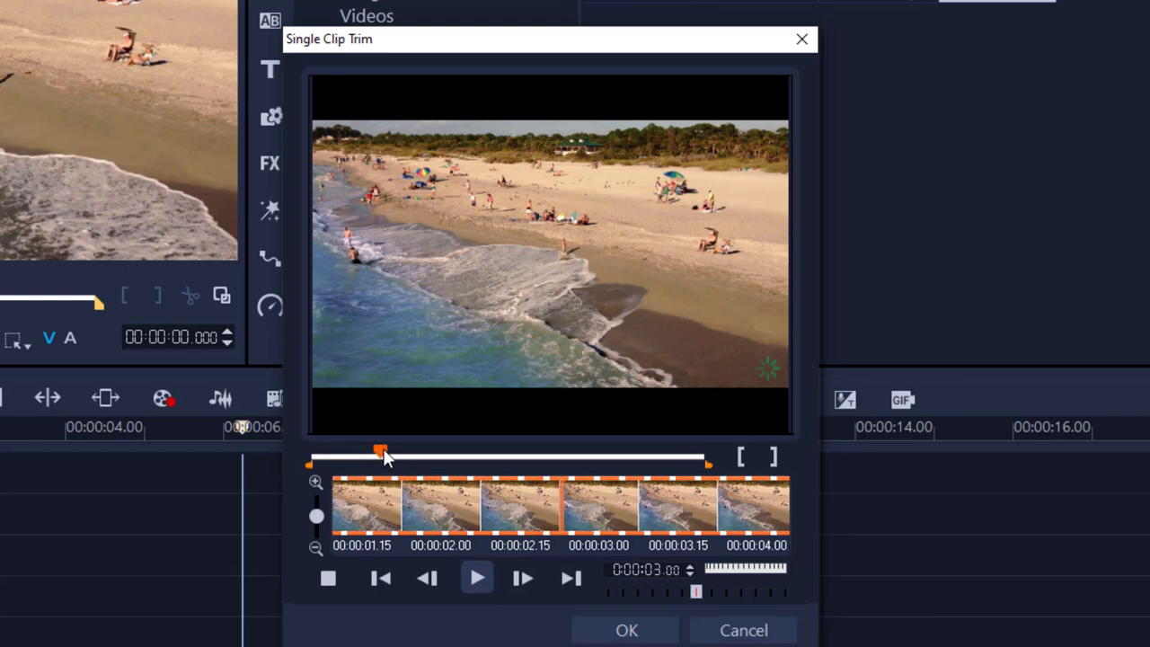
left_click_drag(381, 457, 503, 457)
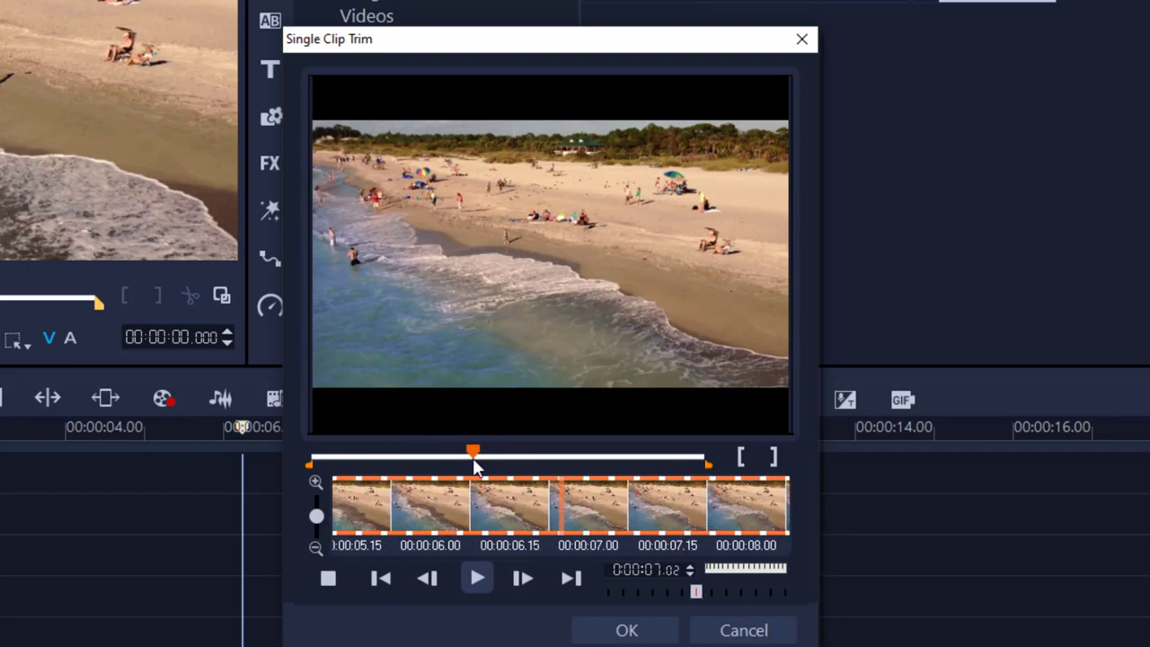
mouse_move(758, 575)
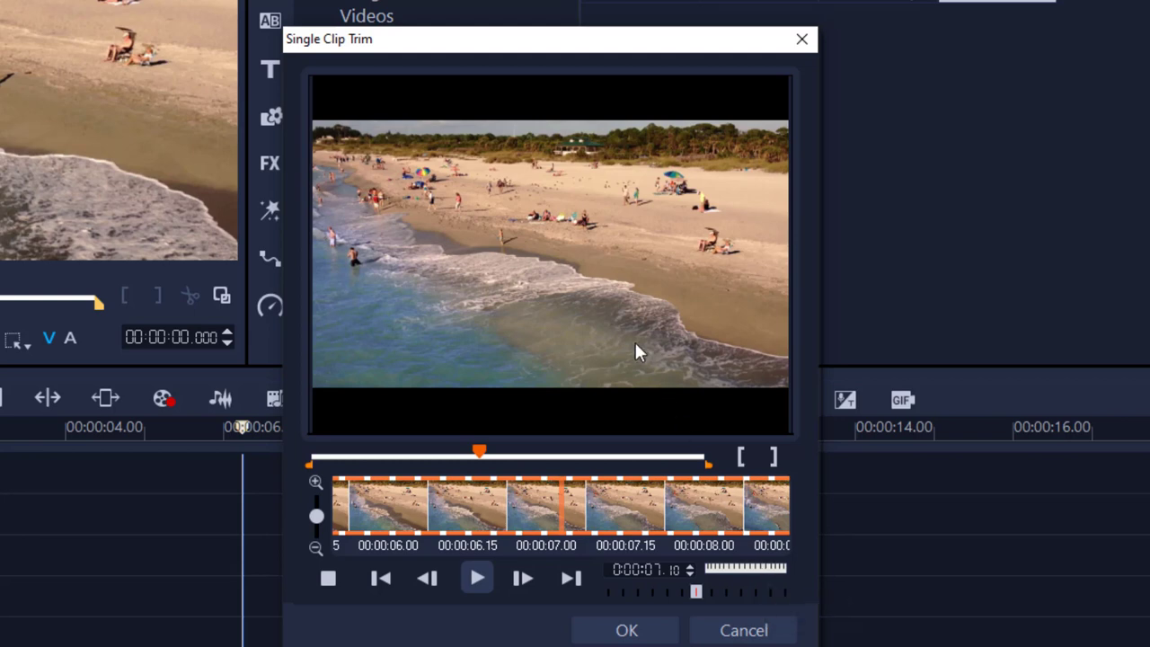
mouse_move(483, 201)
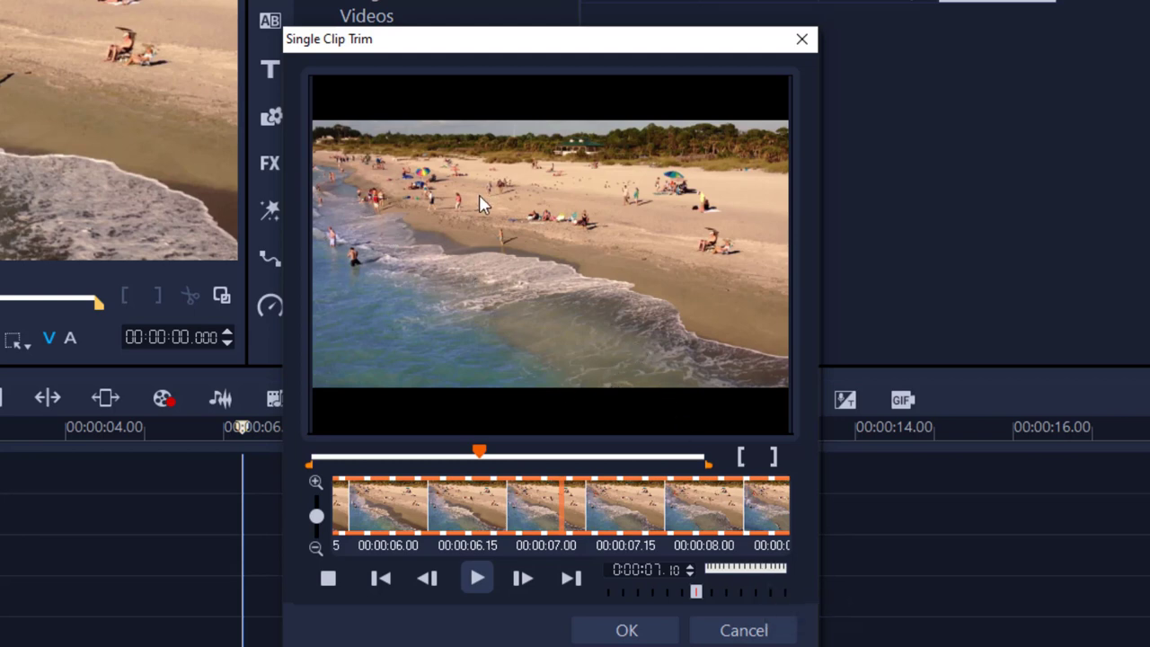
mouse_move(744, 471)
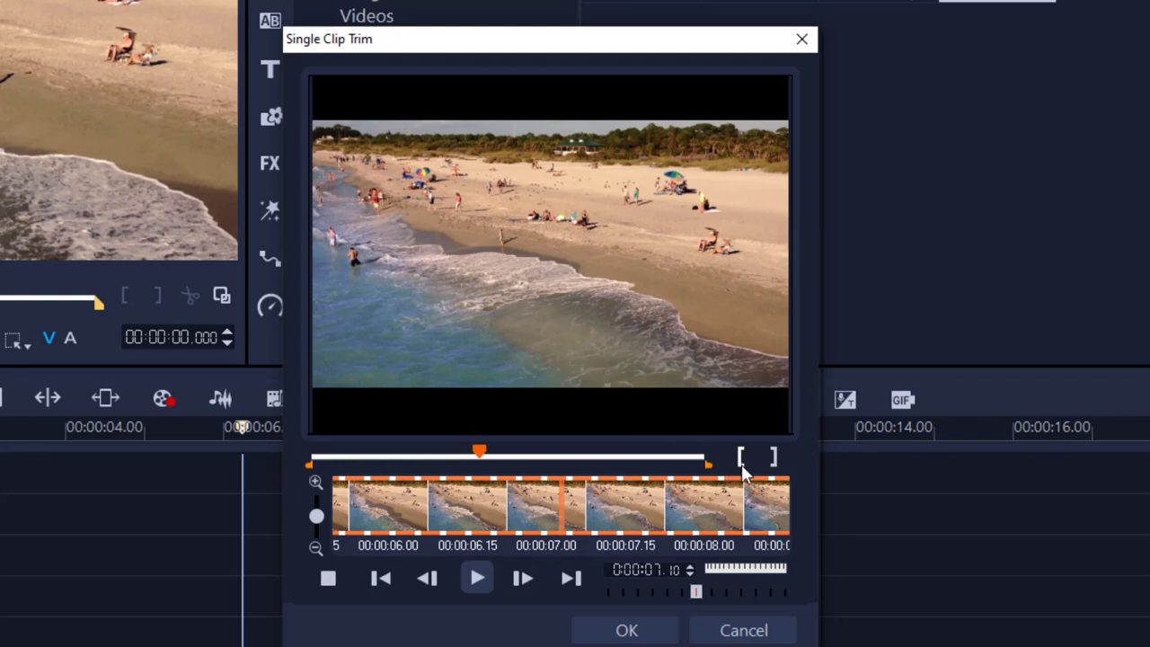
mouse_move(740, 458)
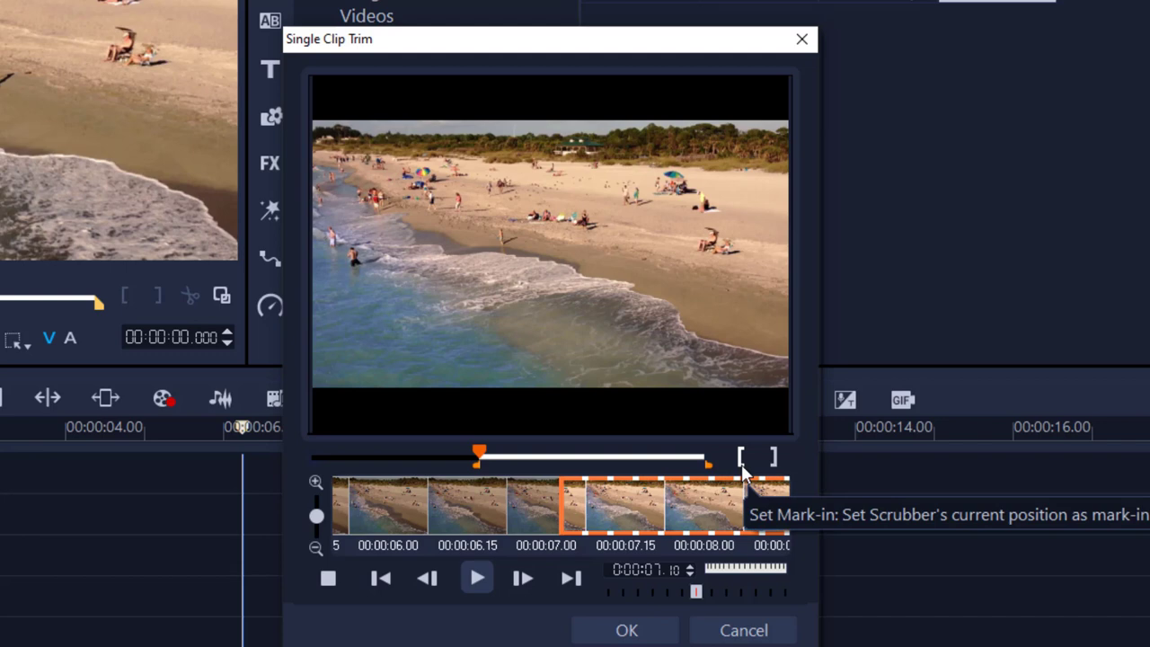
mouse_move(478, 456)
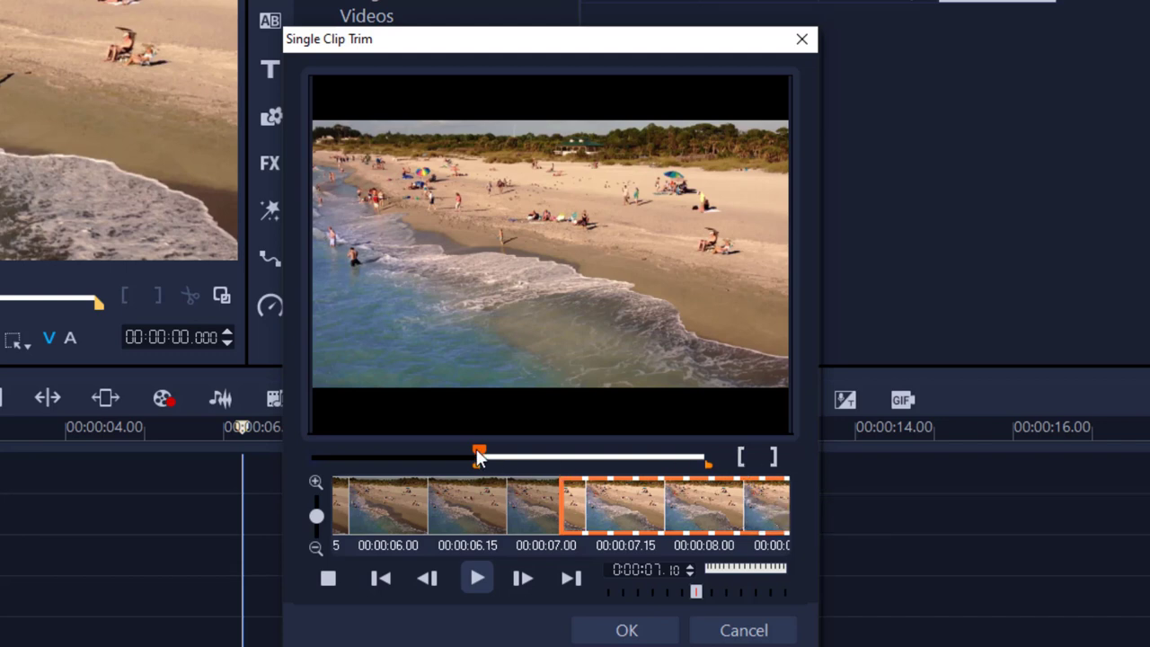
left_click_drag(478, 457, 500, 457)
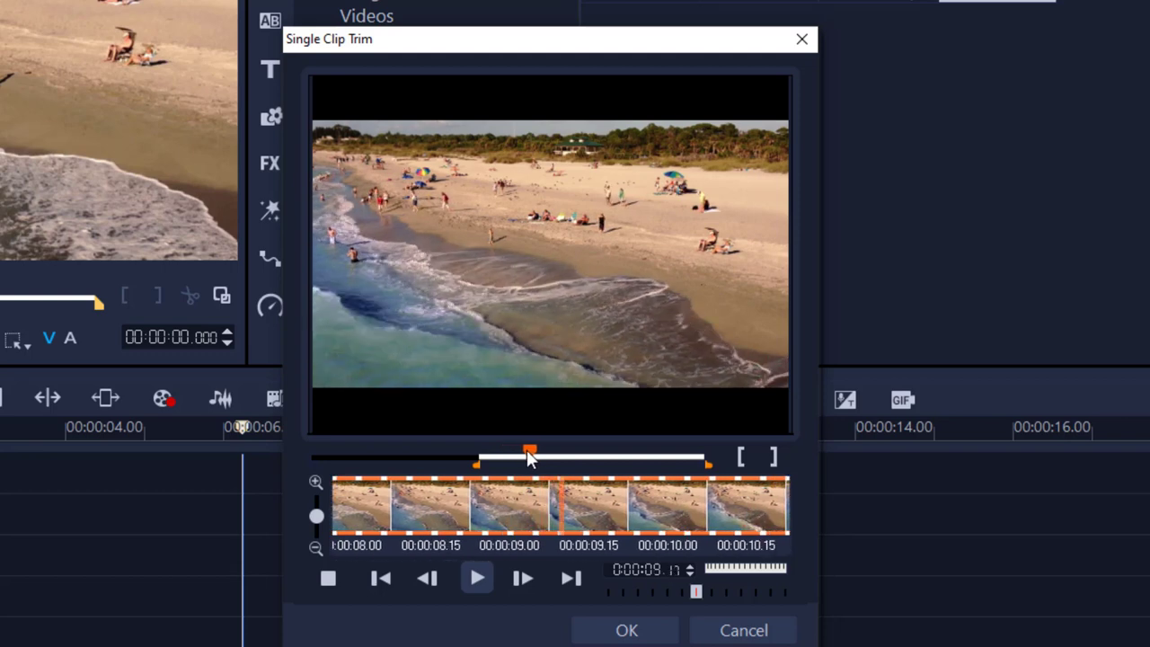
mouse_move(781, 453)
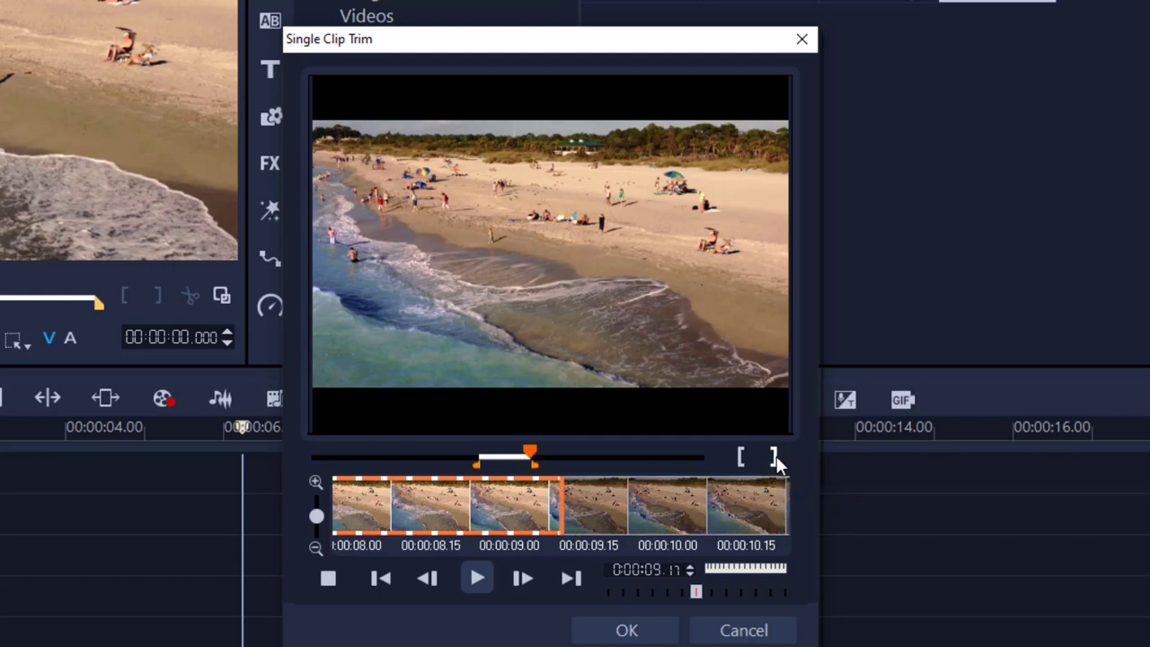
mouse_move(620, 548)
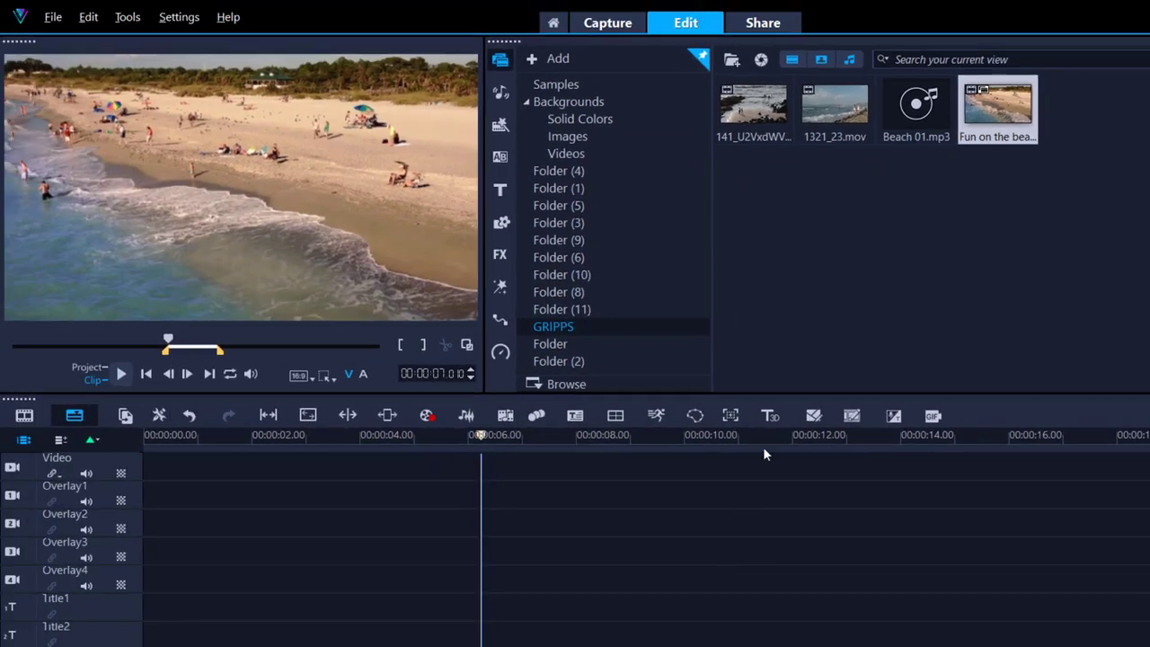
mouse_move(997, 108)
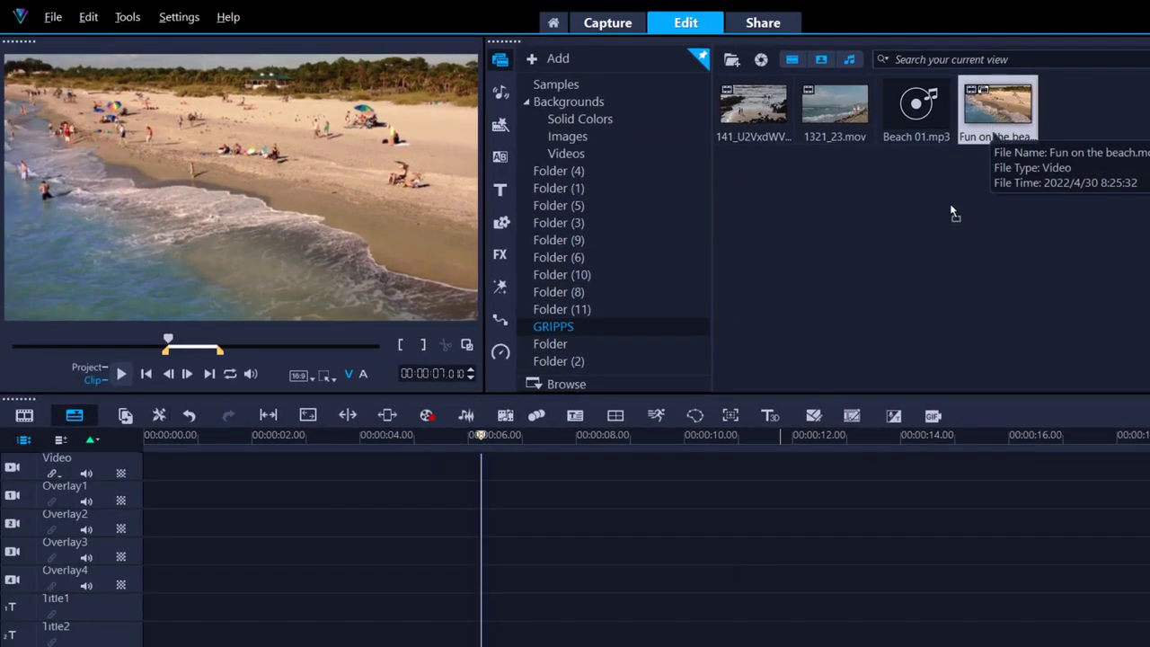
- Place the trimmed two-second Fun on the beach clip on the Video track
left_click_drag(997, 103, 205, 467)
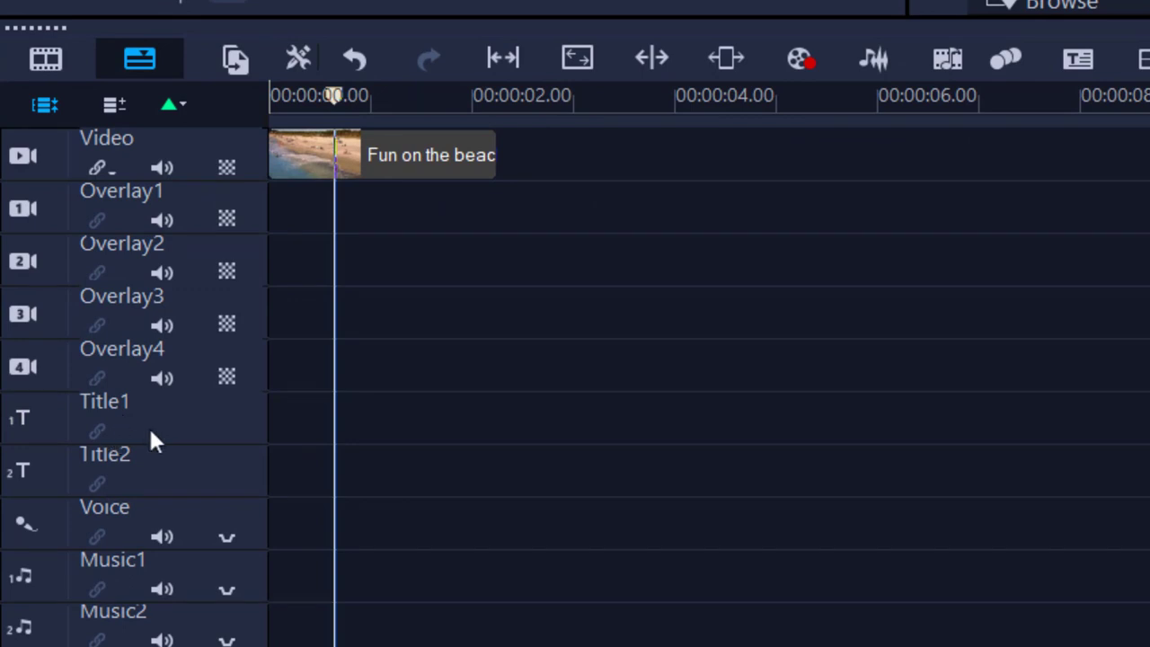
mouse_move(296, 441)
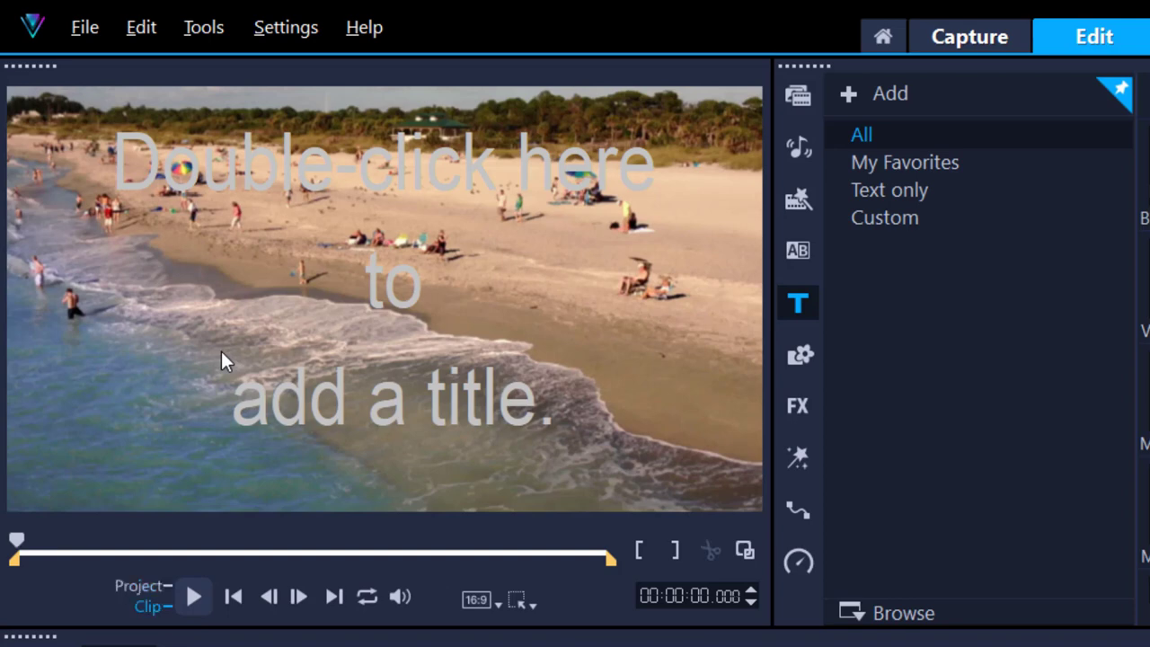
- Add a bold white 'THE BEACH' title in Arial Black just above the frame centre
double_click(386, 278)
type("THE")
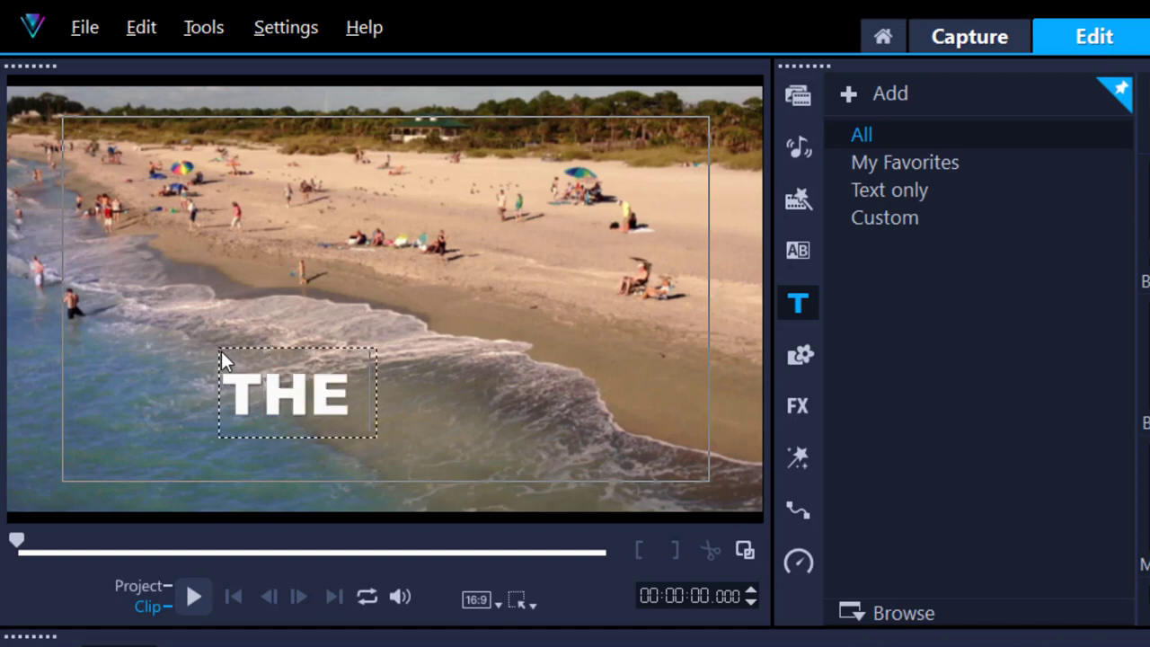
type("BEACH")
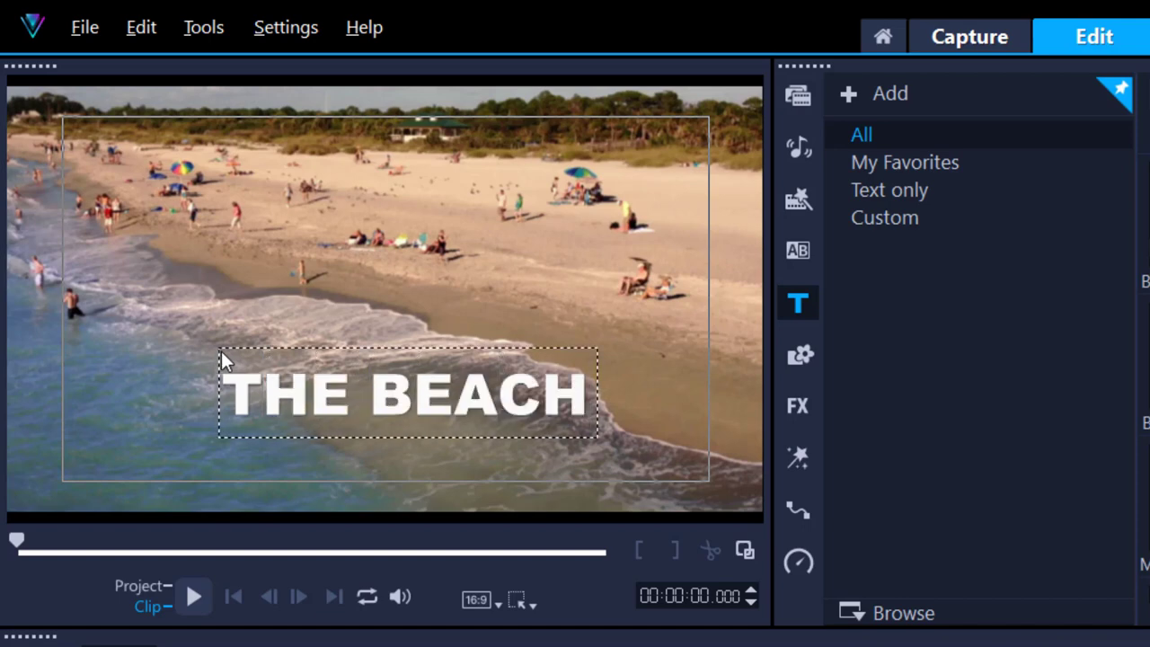
mouse_move(313, 225)
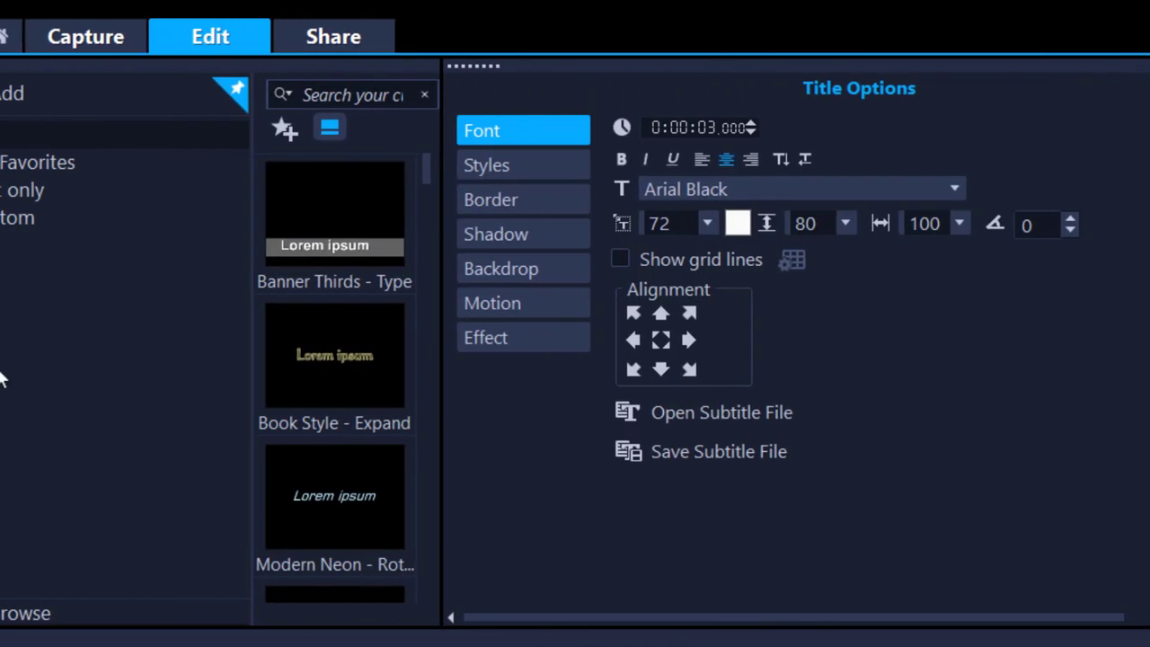
mouse_move(826, 212)
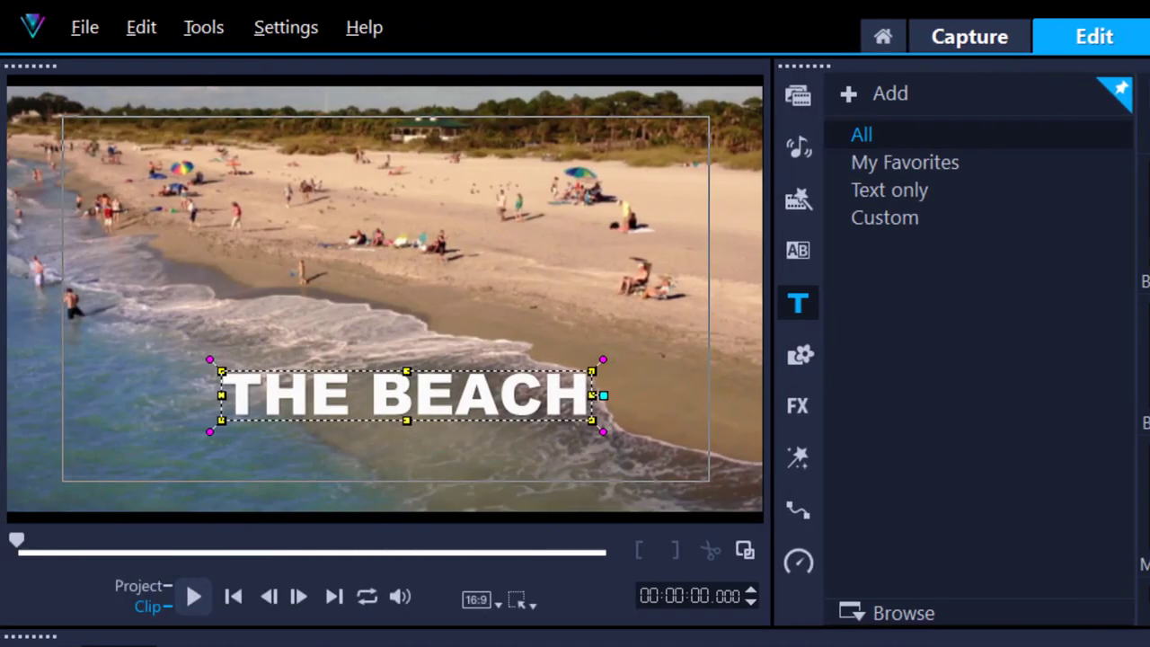
mouse_move(567, 338)
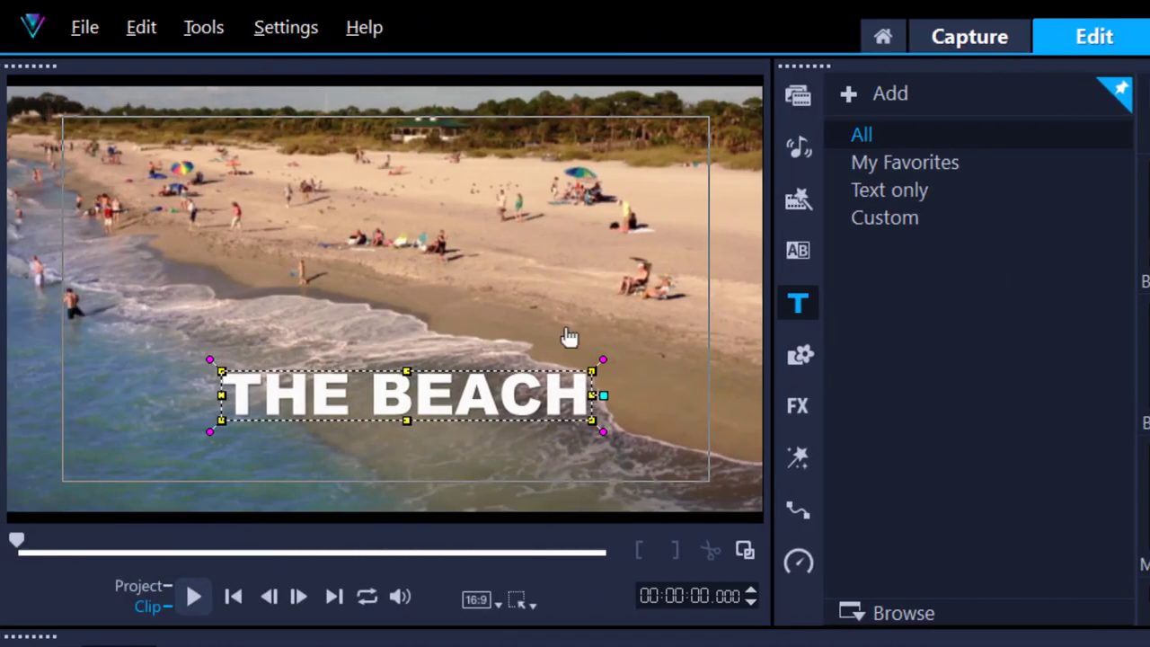
mouse_move(486, 395)
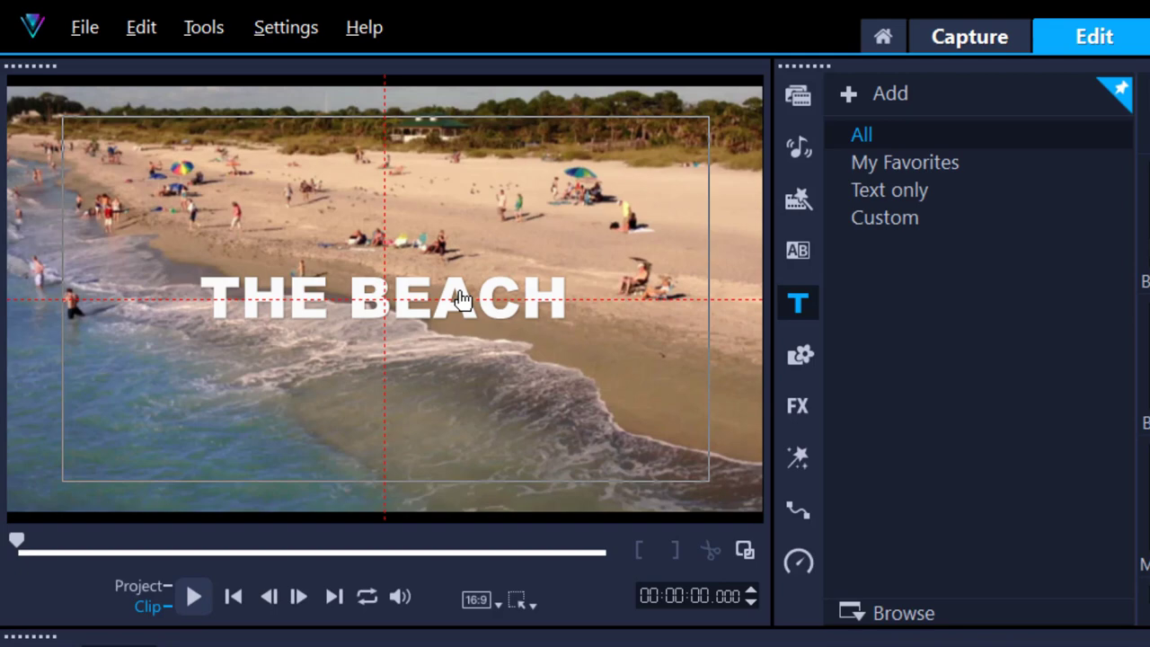
left_click(385, 296)
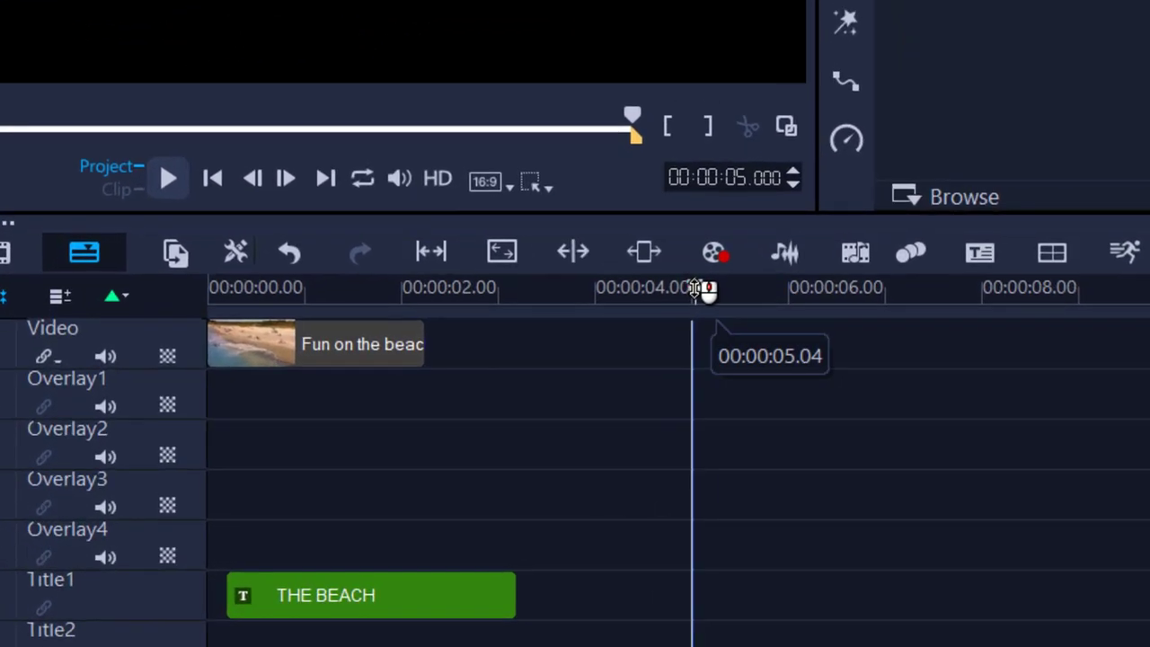
left_click_drag(697, 287, 539, 287)
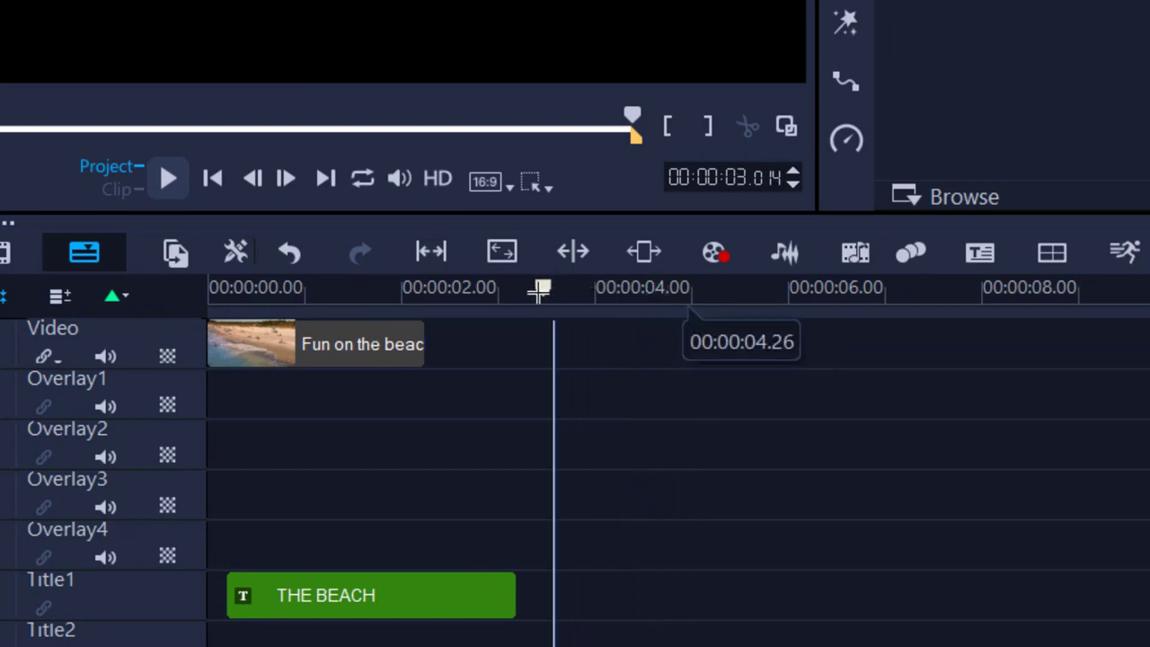
left_click(212, 178)
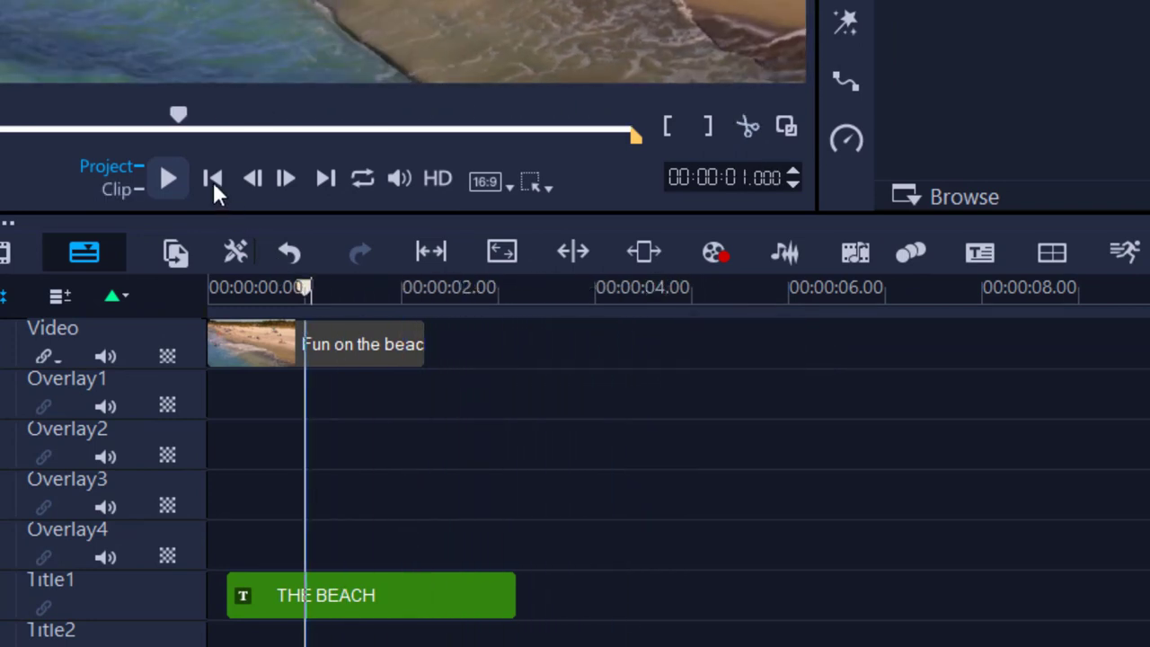
left_click(212, 178)
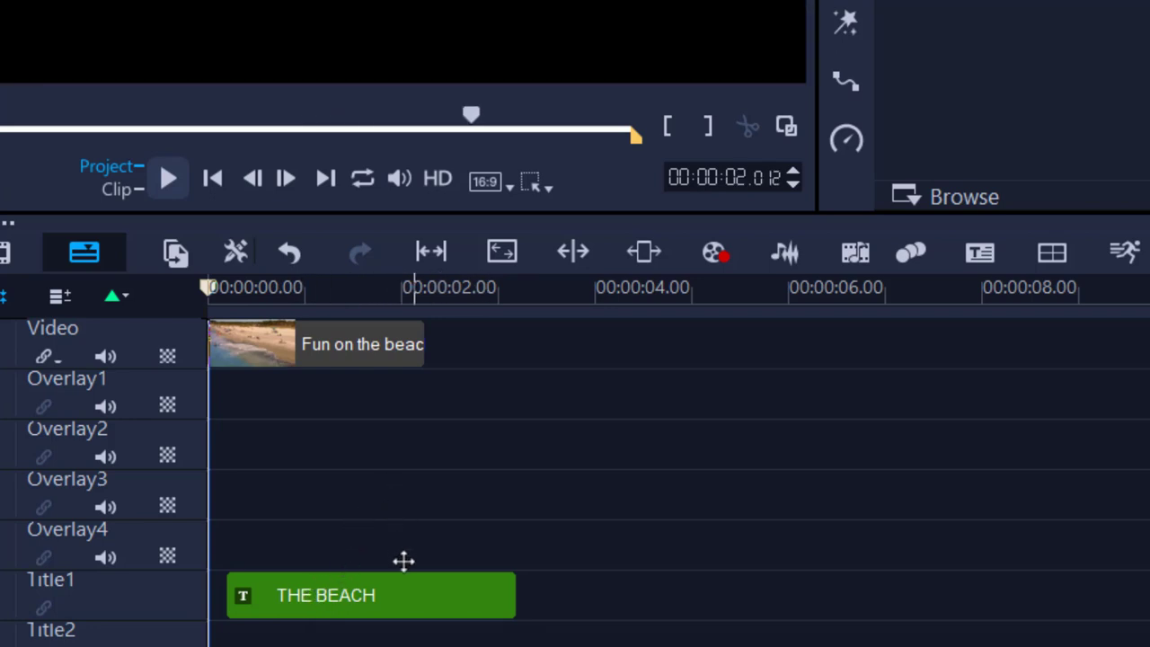
- Select the THE BEACH title clip on the Title1 track to move it to 00:00:00.00
left_click(368, 595)
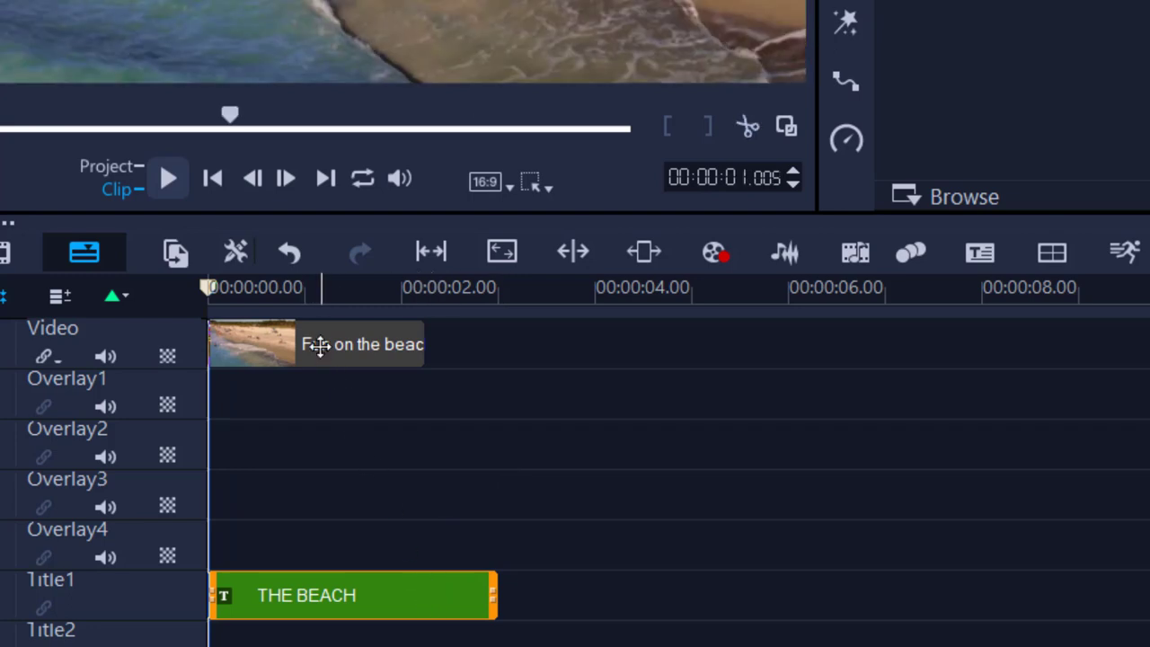
mouse_move(578, 626)
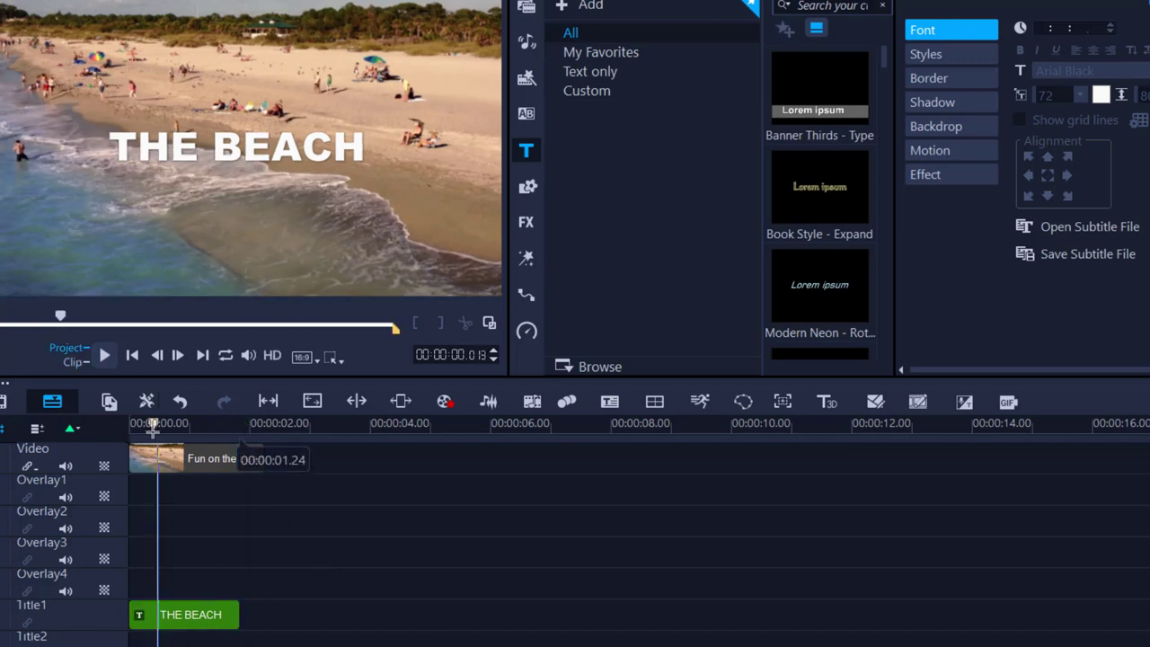
- Switch the library back to media files to reach the Backgrounds category
left_click(104, 356)
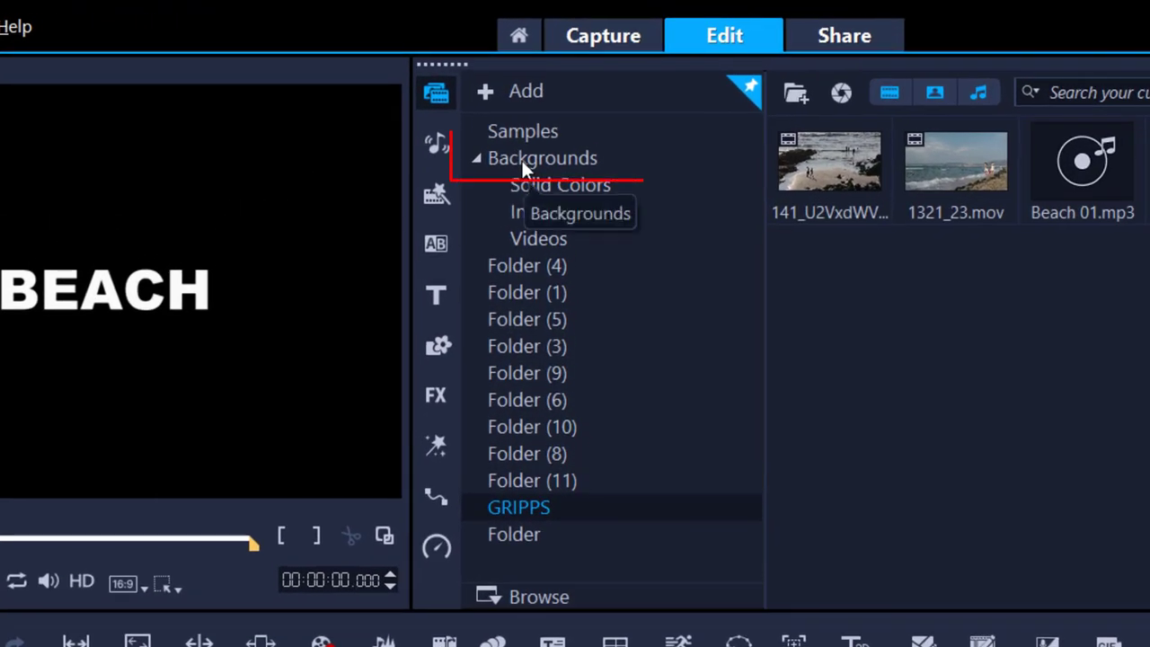
- Add the black (0,0,0) solid colour background at the start of the Video track and preview it under THE BEACH
left_click(542, 158)
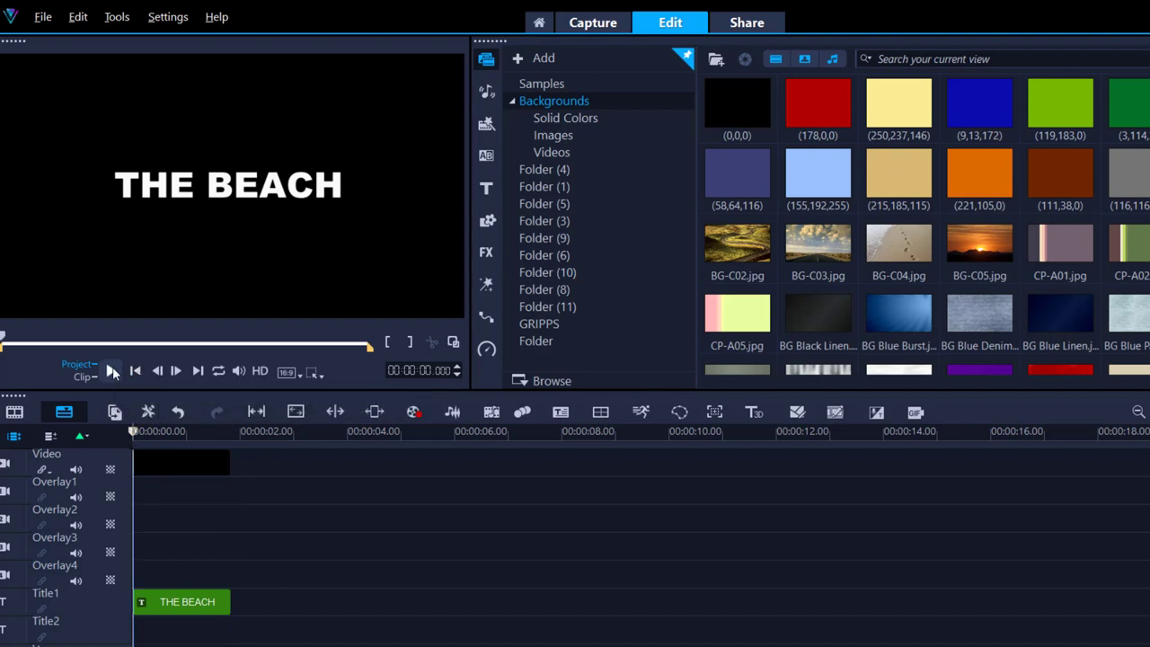
left_click(111, 370)
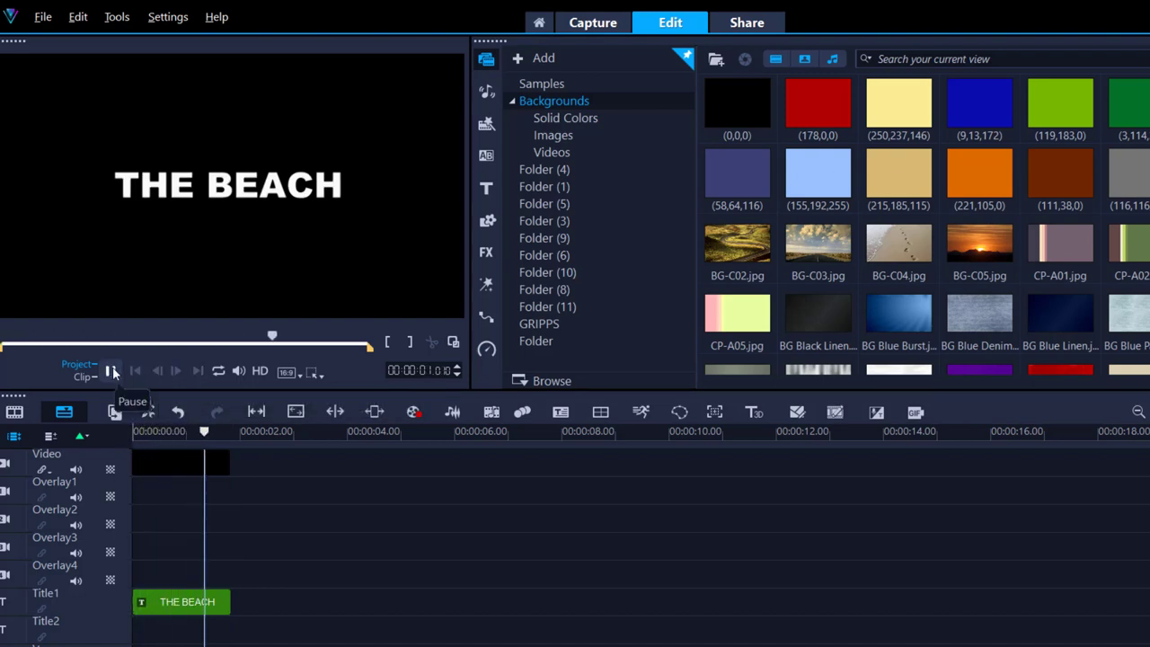
left_click(109, 370)
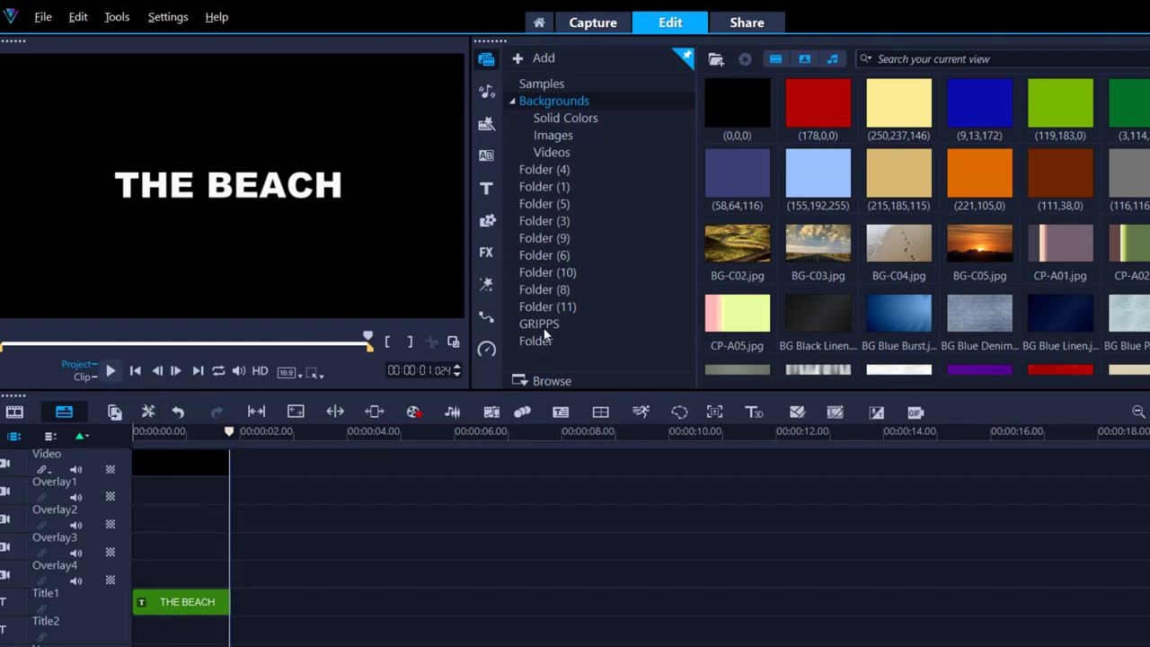
- Return to the GRIPPS folder and preview the 1321_23.mov clip
left_click(540, 323)
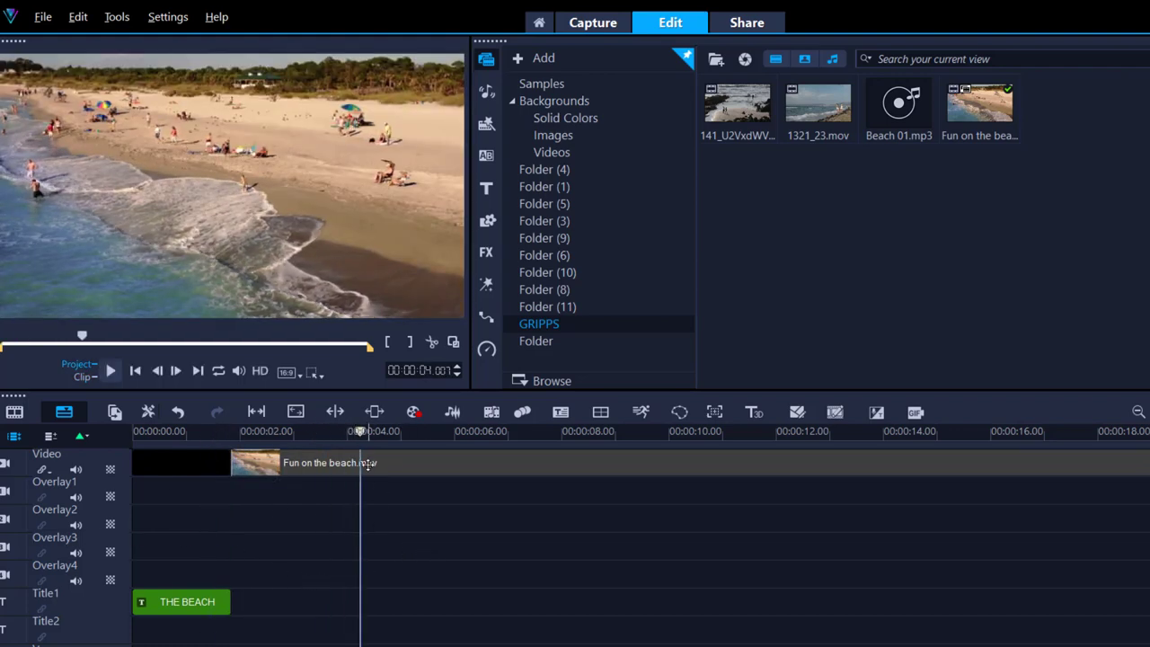
left_click(110, 370)
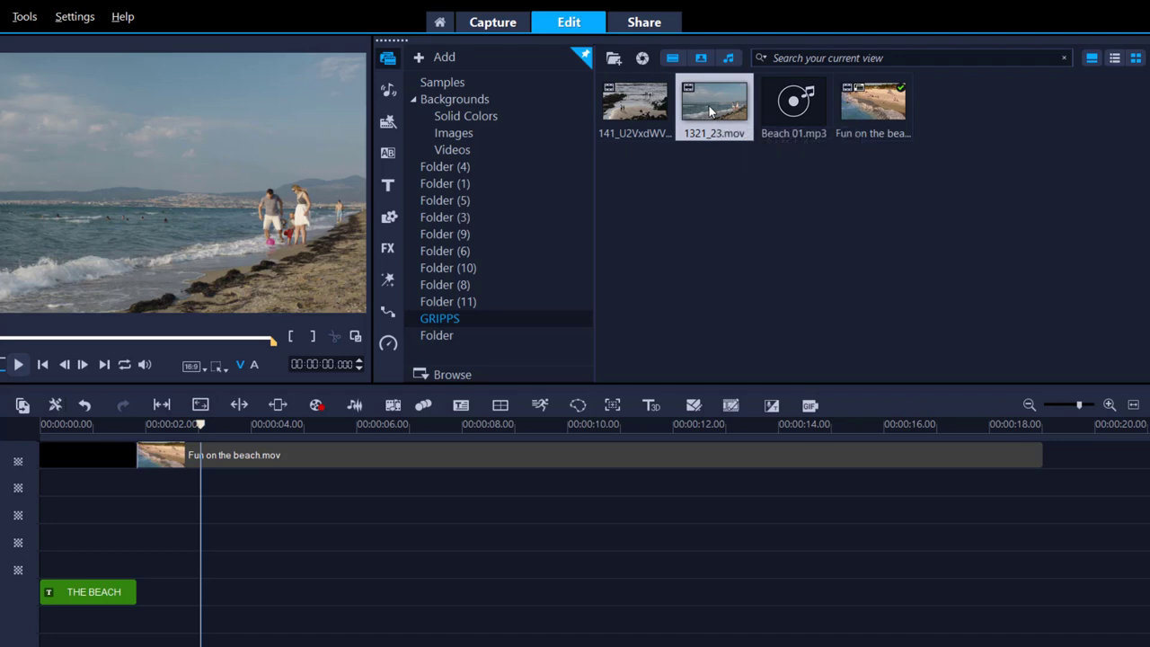
- Add the 1321_23.mov clip to the Video track after the beach clip
double_click(714, 99)
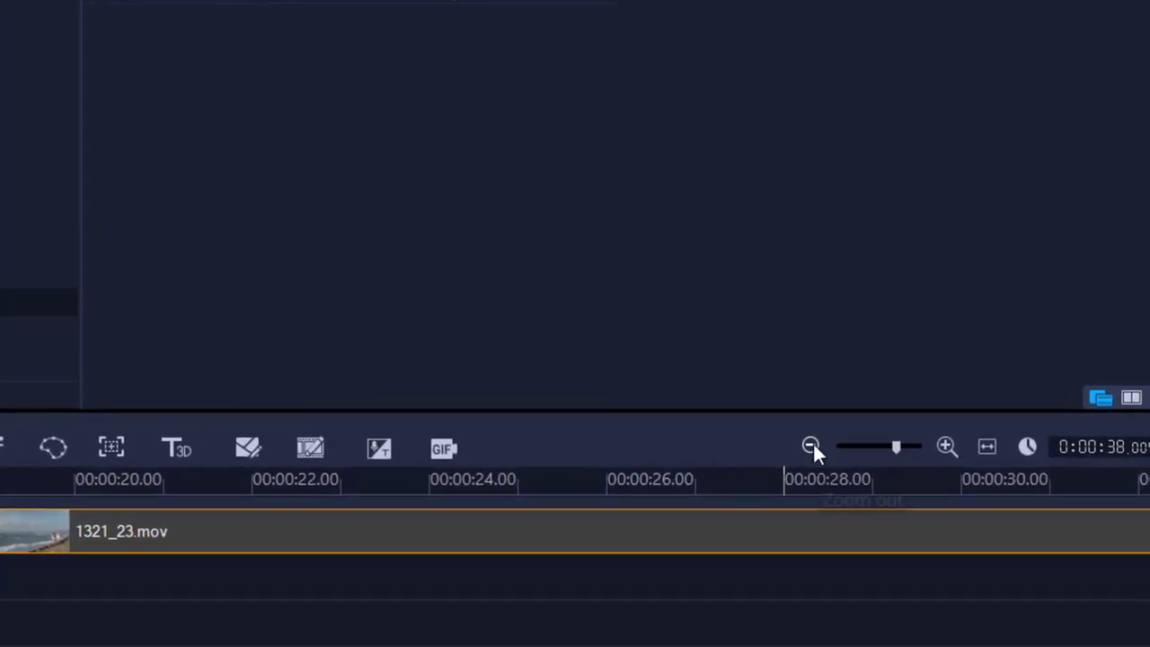
- Zoom the timeline in around the join between the beach clip and 1321_23.mov
left_click(808, 445)
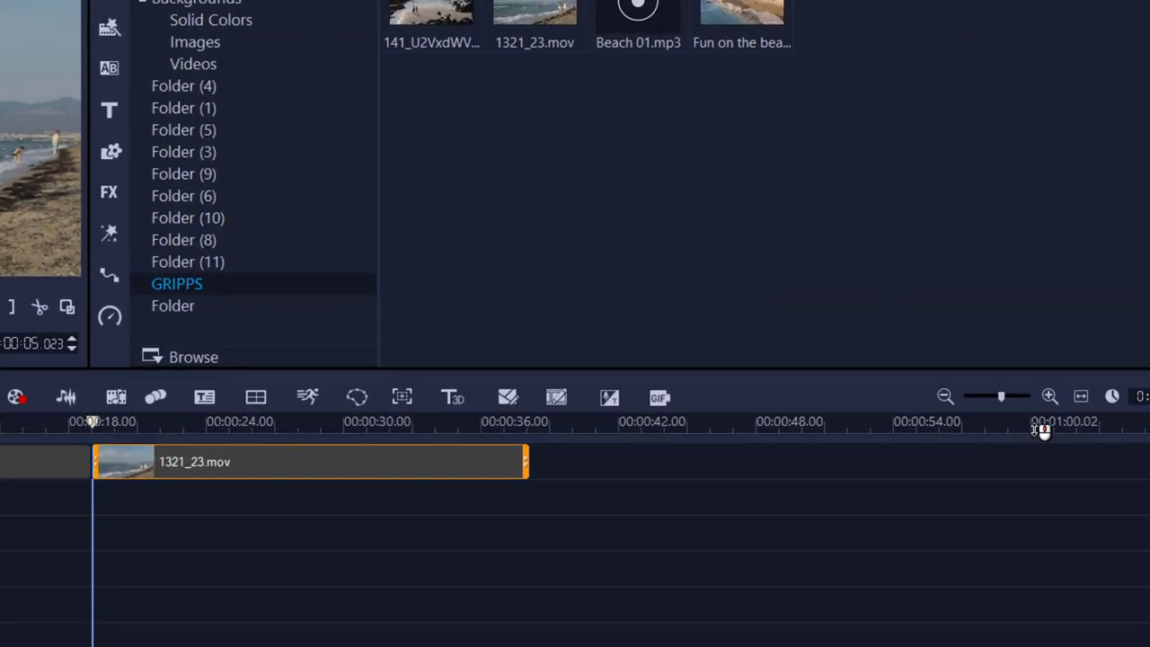
left_click(1049, 397)
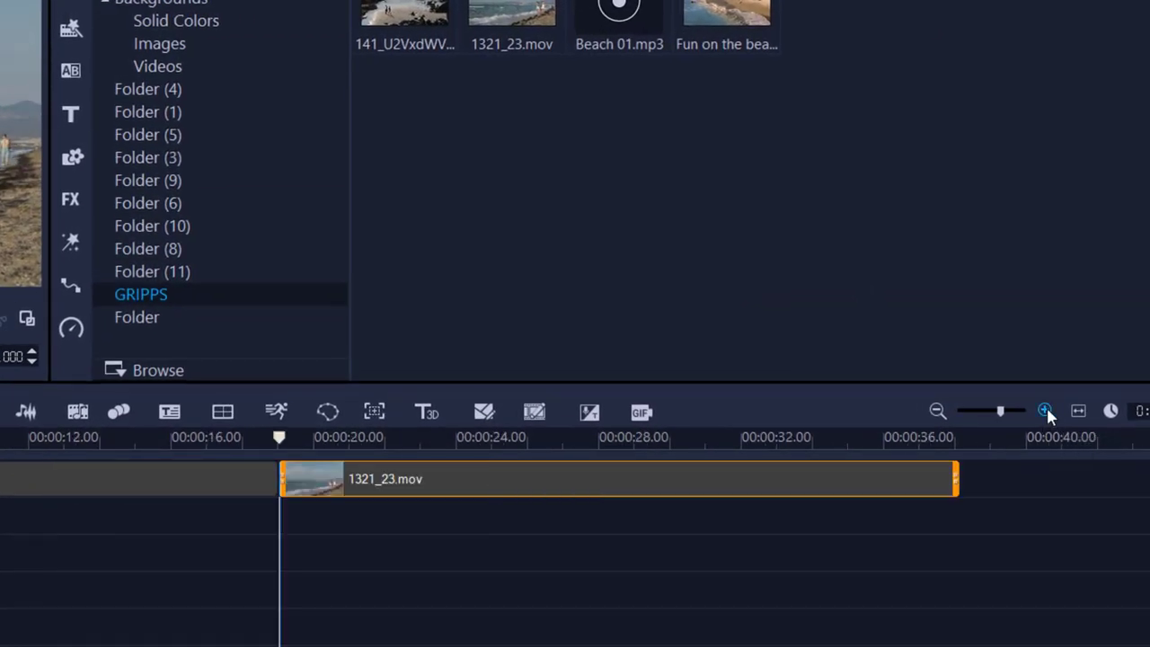
left_click(1046, 411)
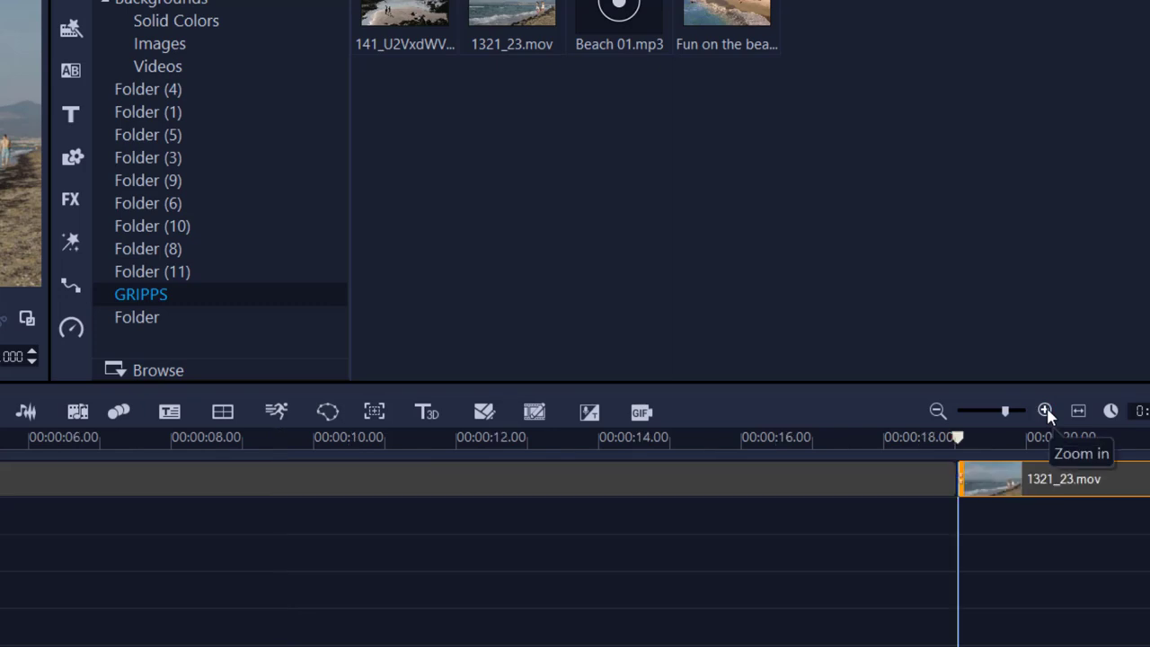
mouse_move(1039, 354)
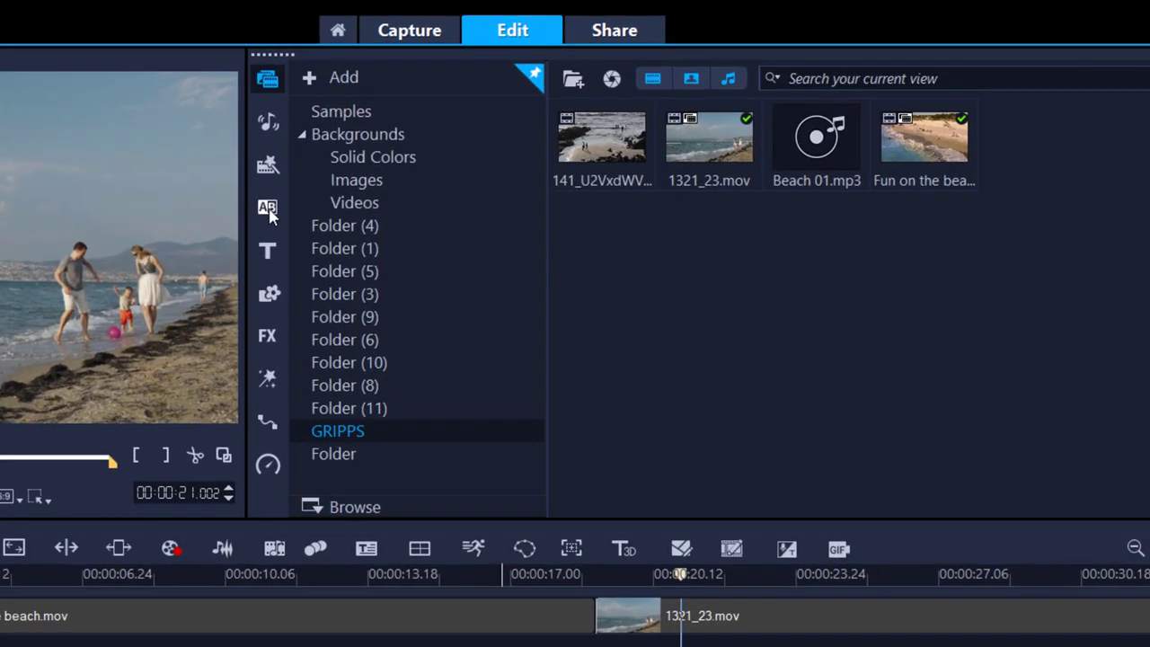
- Place a transition between the beach clip and 1321_23.mov near 17 seconds, then show the title presets
left_click(268, 208)
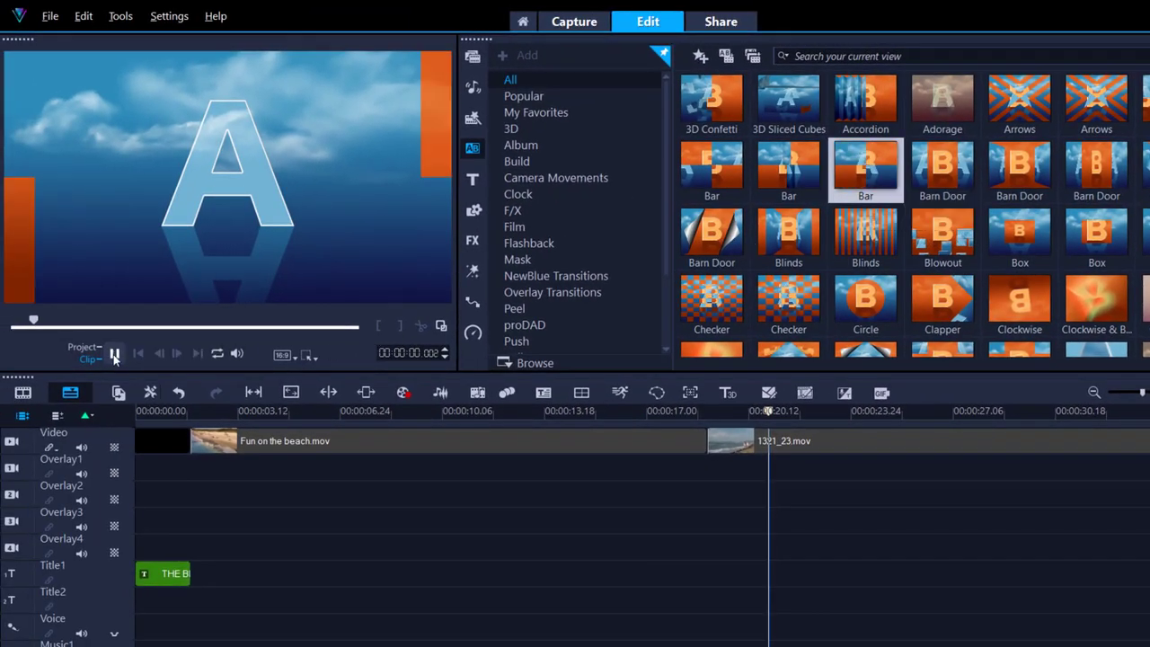
left_click(115, 352)
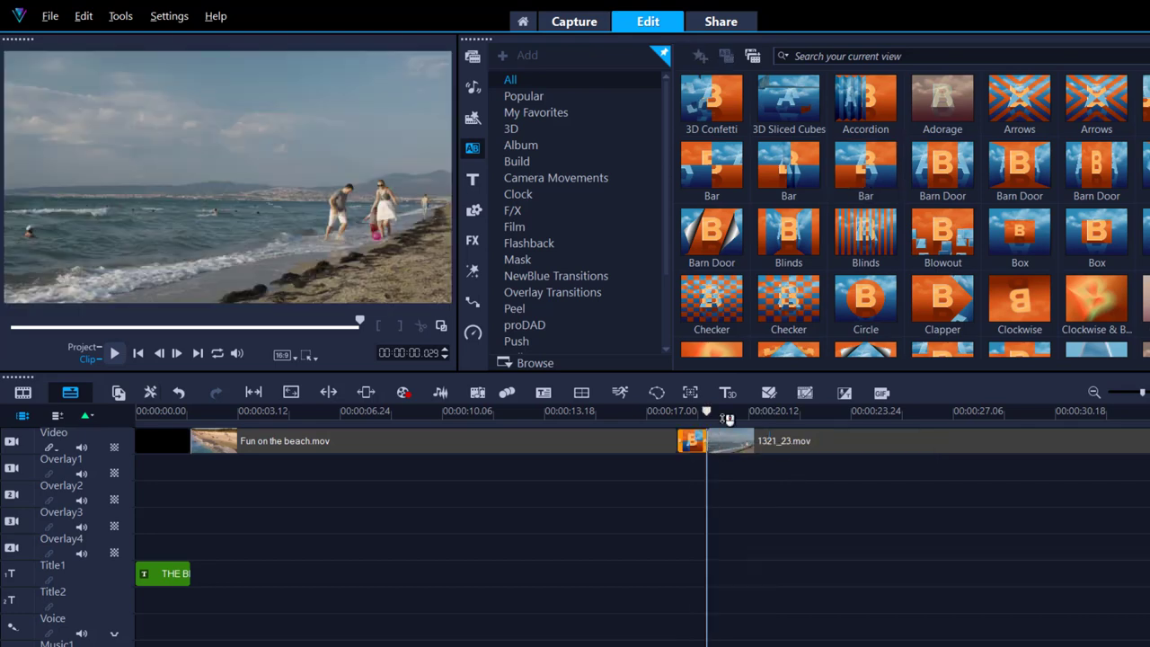
mouse_move(710, 412)
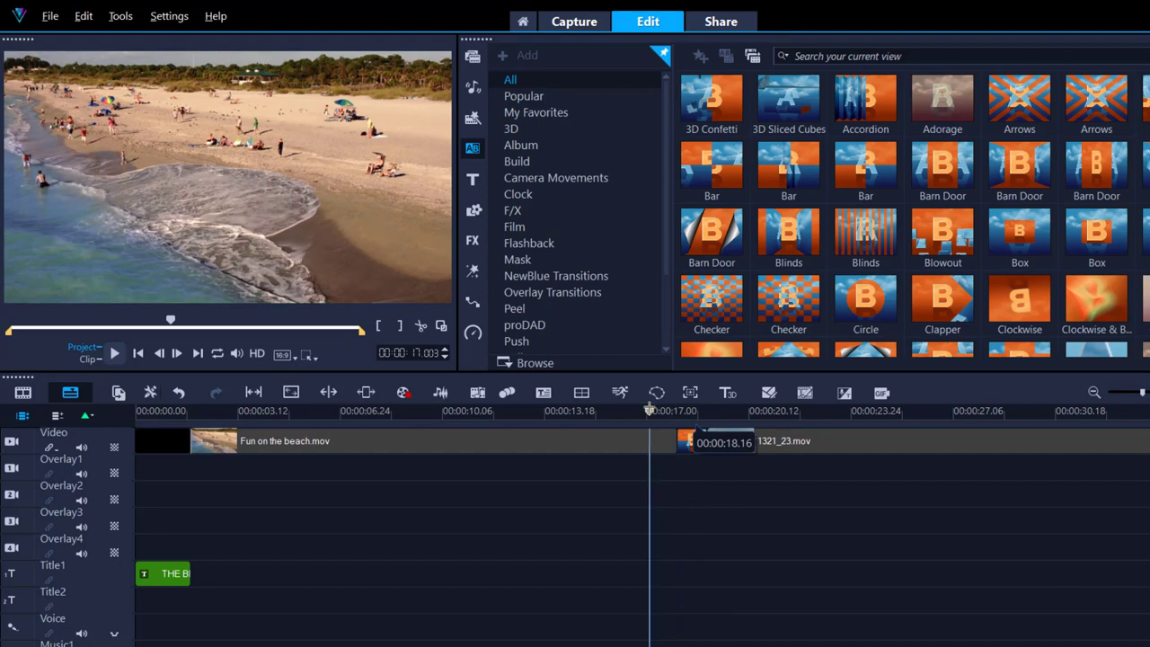
left_click(115, 352)
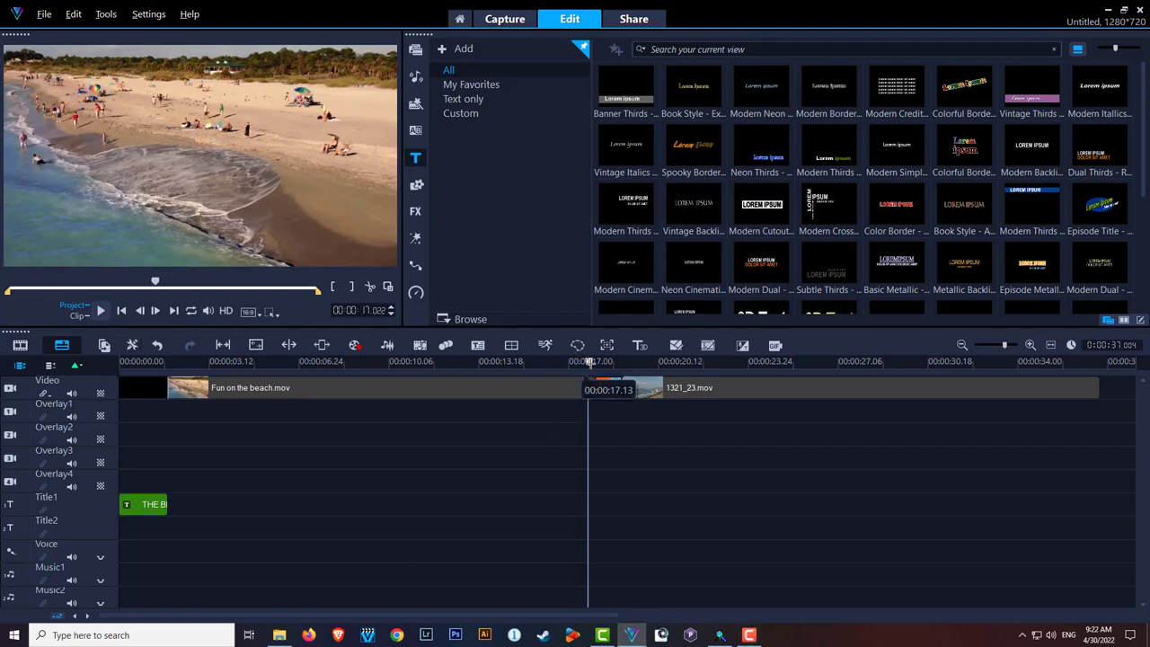
- Move the playhead into the second clip and create a new white title reading FUN
left_click(681, 360)
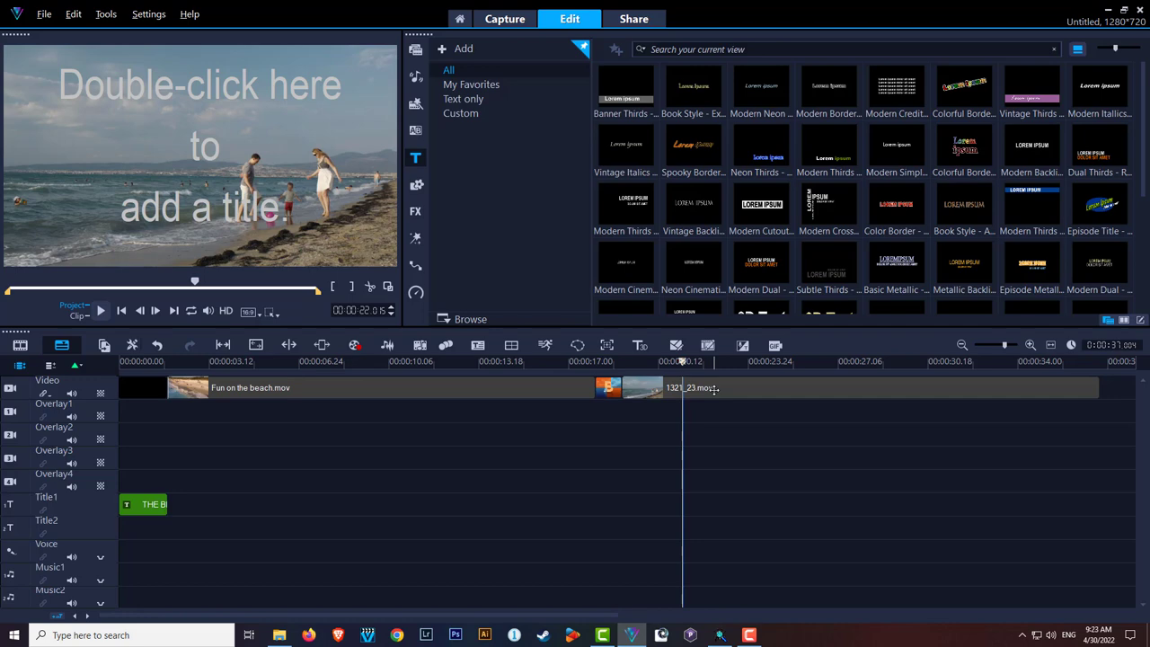
mouse_move(704, 395)
type("FU")
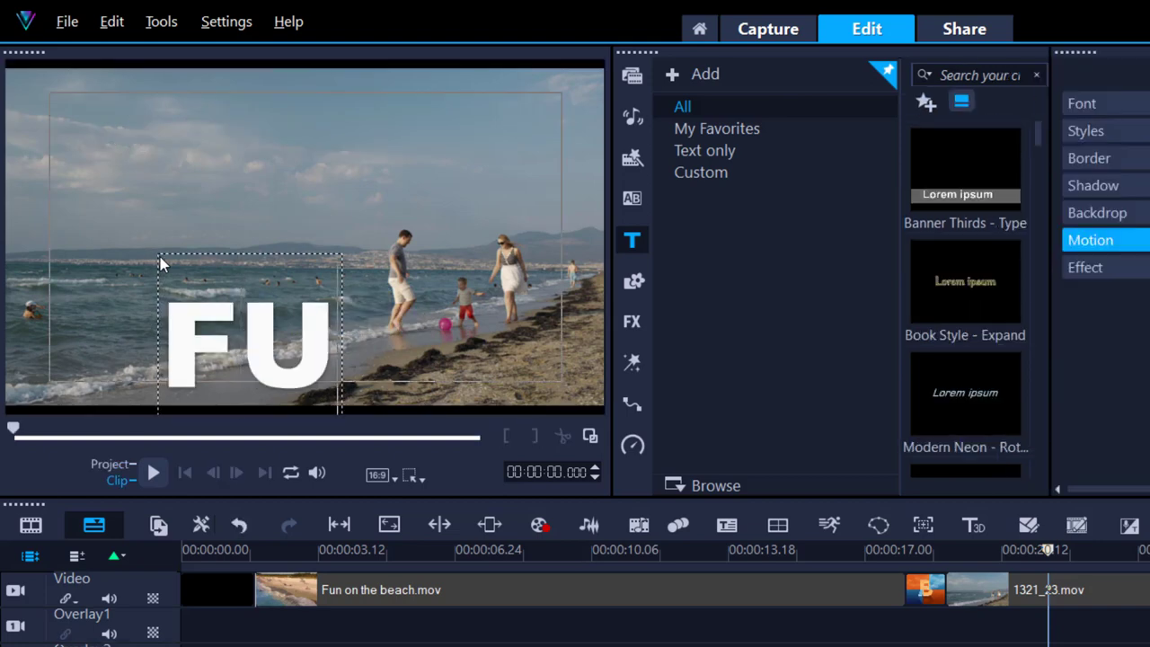
type("N")
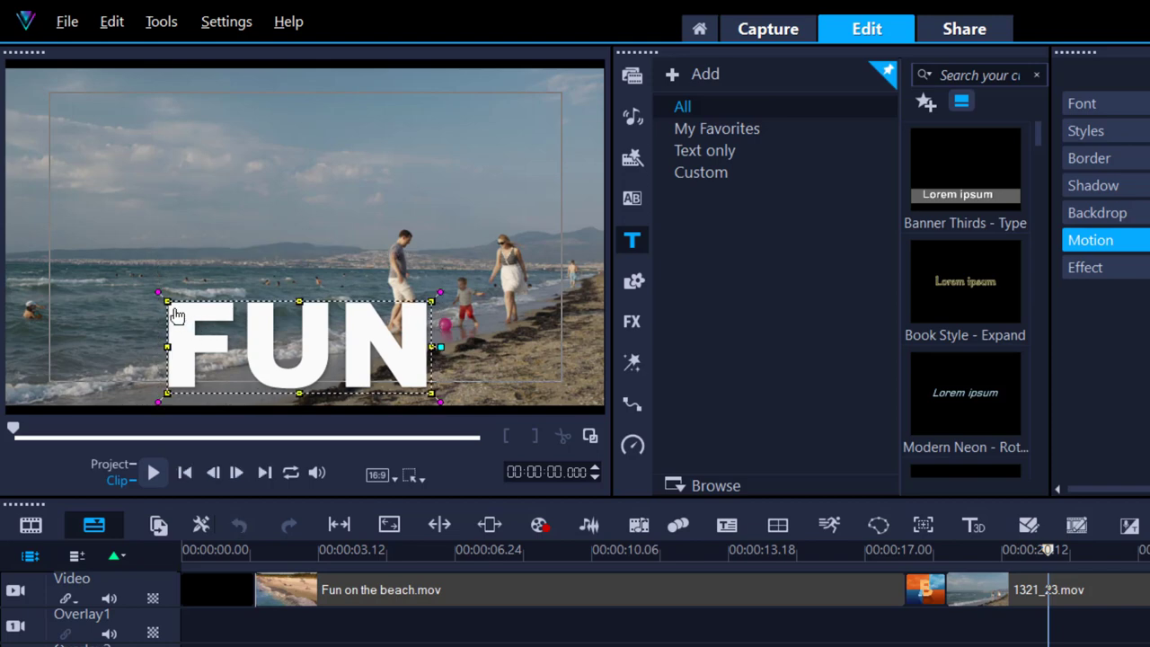
mouse_move(352, 359)
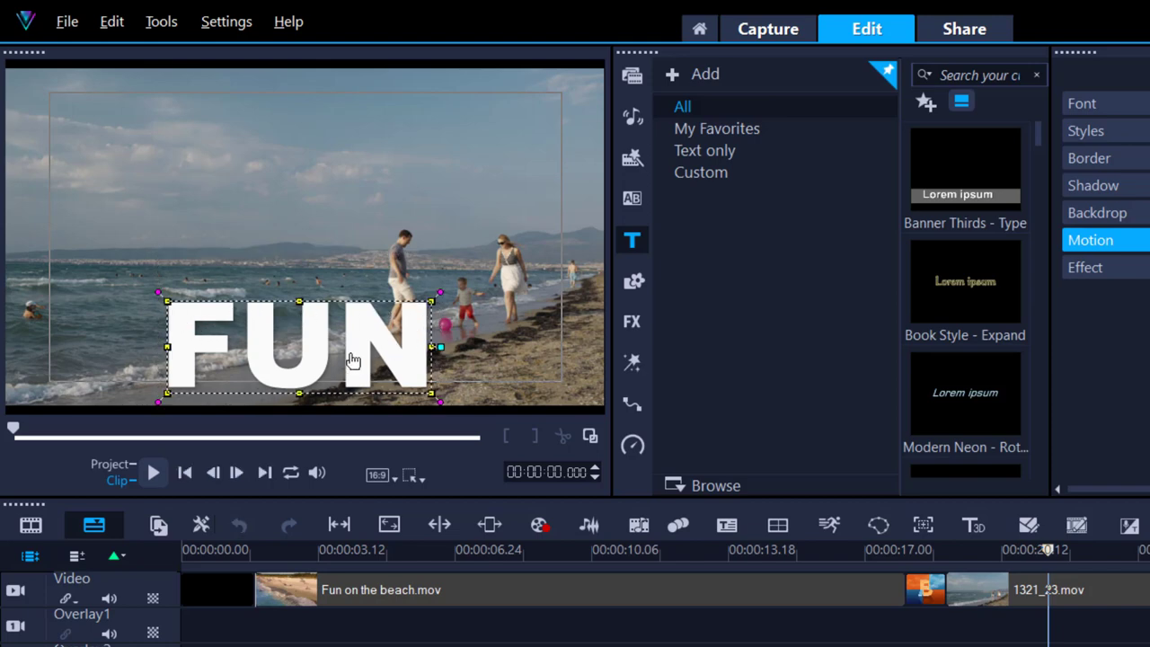
- Drag the FUN title box toward the upper-left corner of the preview frame
left_click_drag(352, 361, 259, 291)
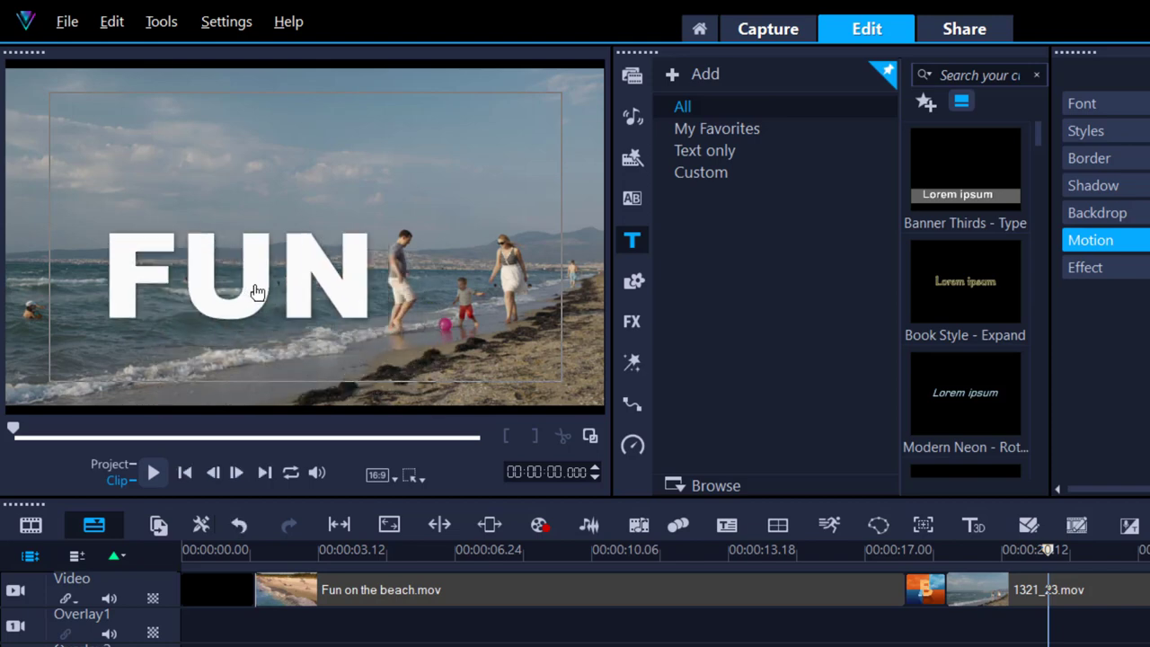
left_click(259, 289)
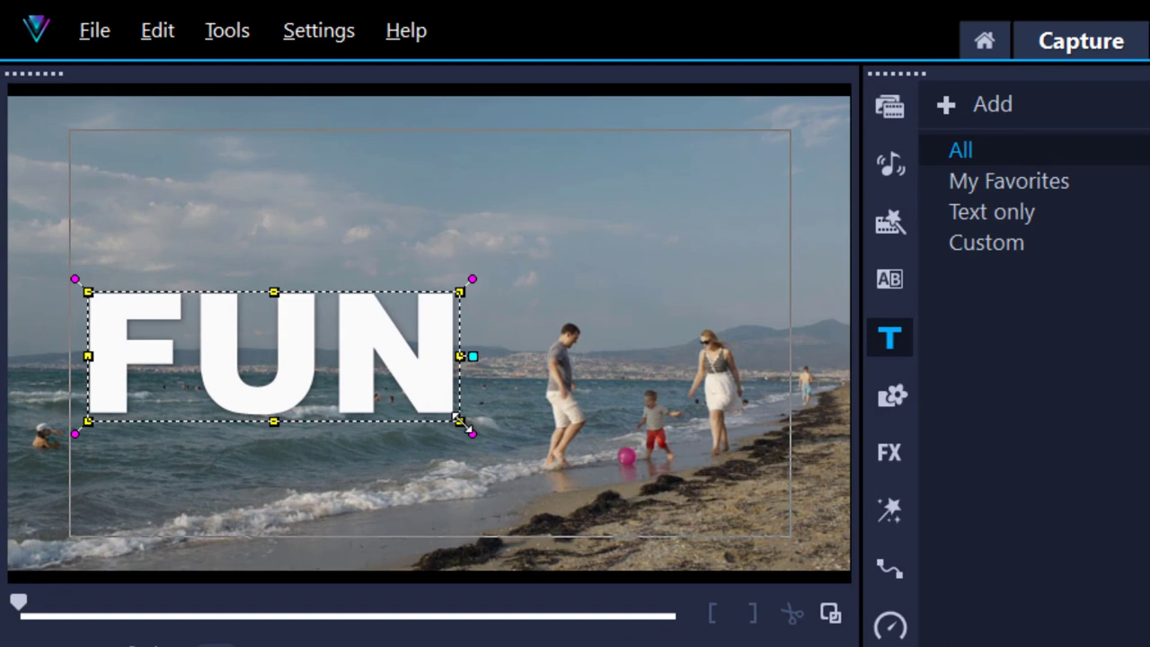
left_click_drag(471, 431, 413, 402)
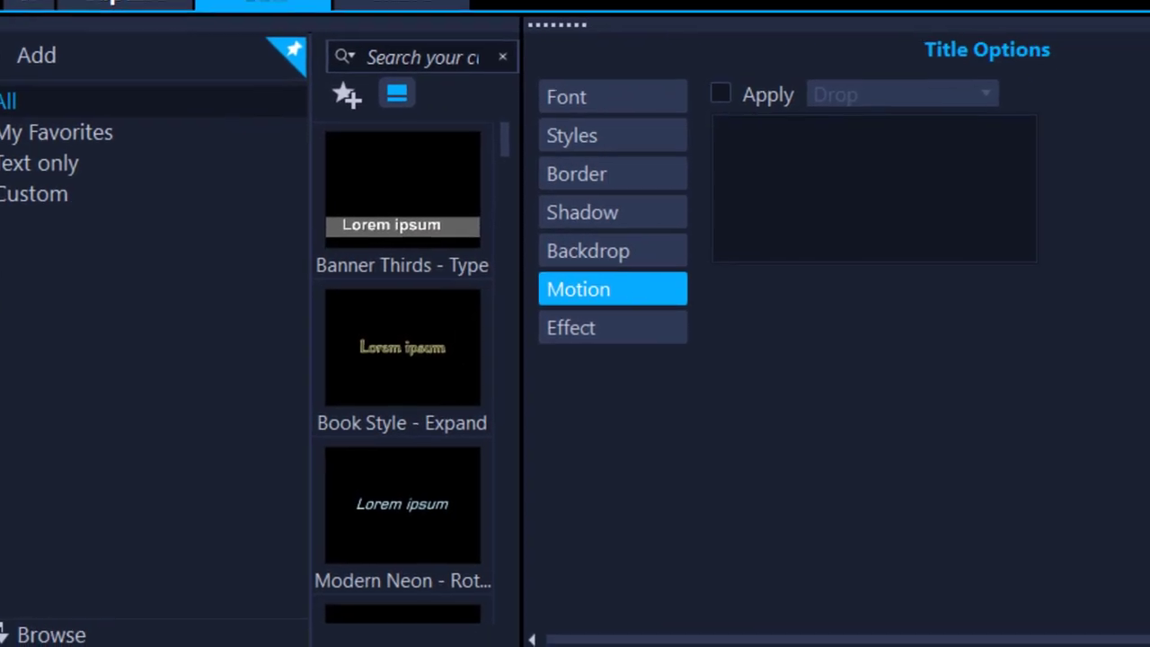
mouse_move(592, 111)
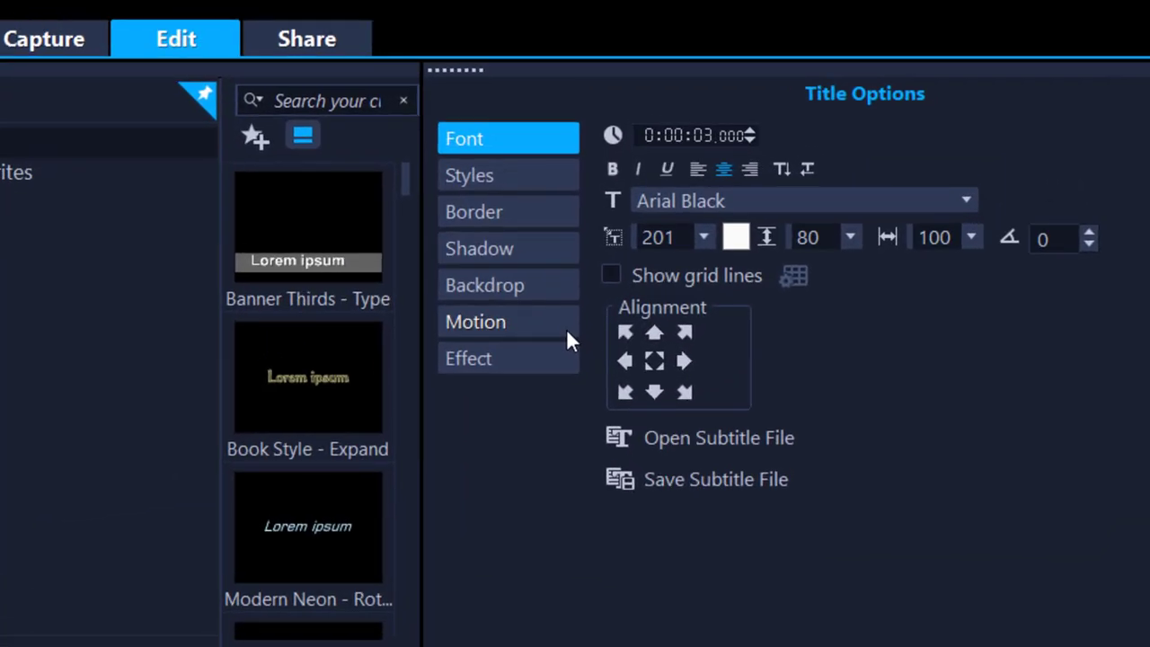
- Apply the Drop motion animation to the FUN title in Title Options
left_click(474, 321)
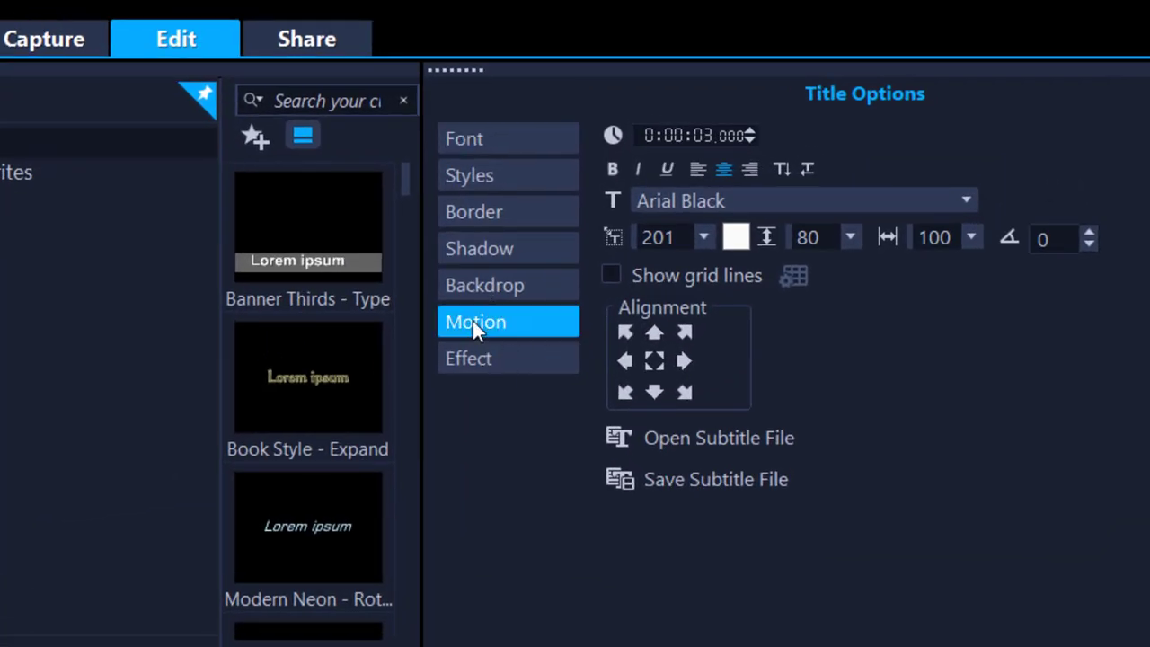
left_click(475, 322)
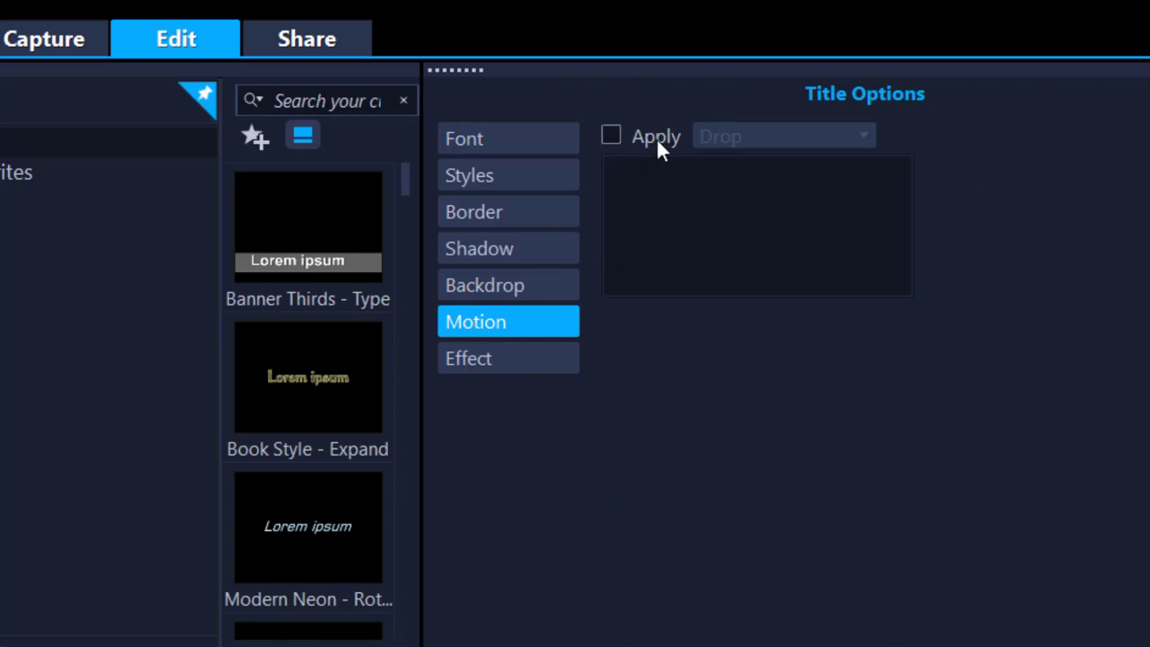
left_click(611, 135)
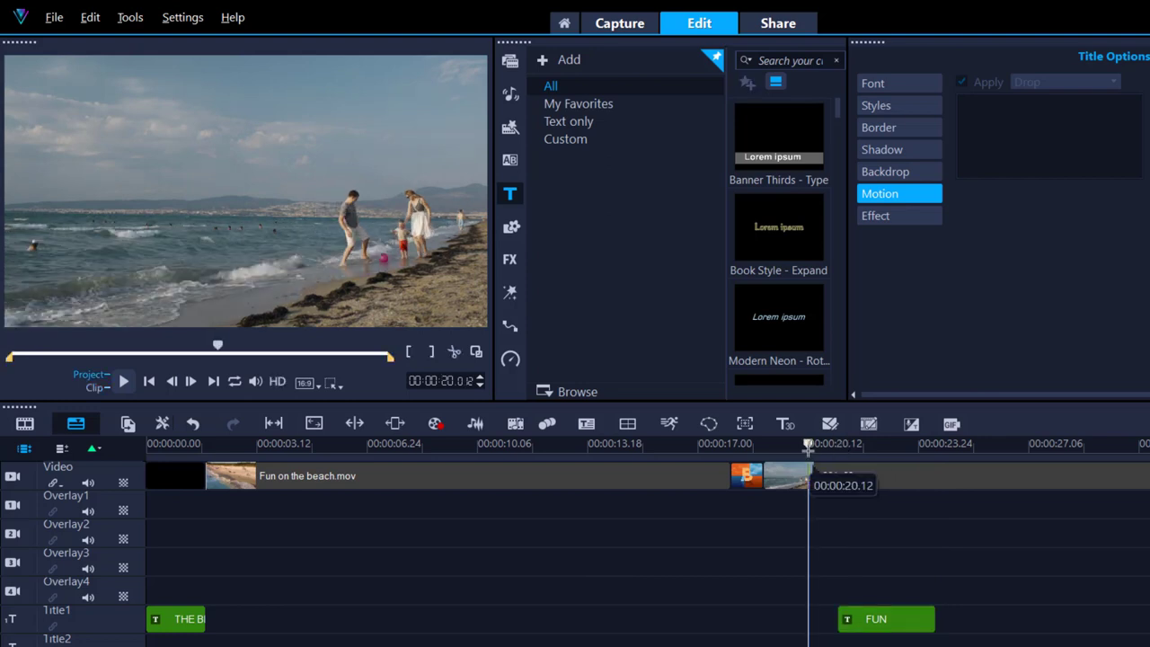
- Drag Beach 01.mp3 from the Media library onto the Music track and view its audio settings
left_click(122, 381)
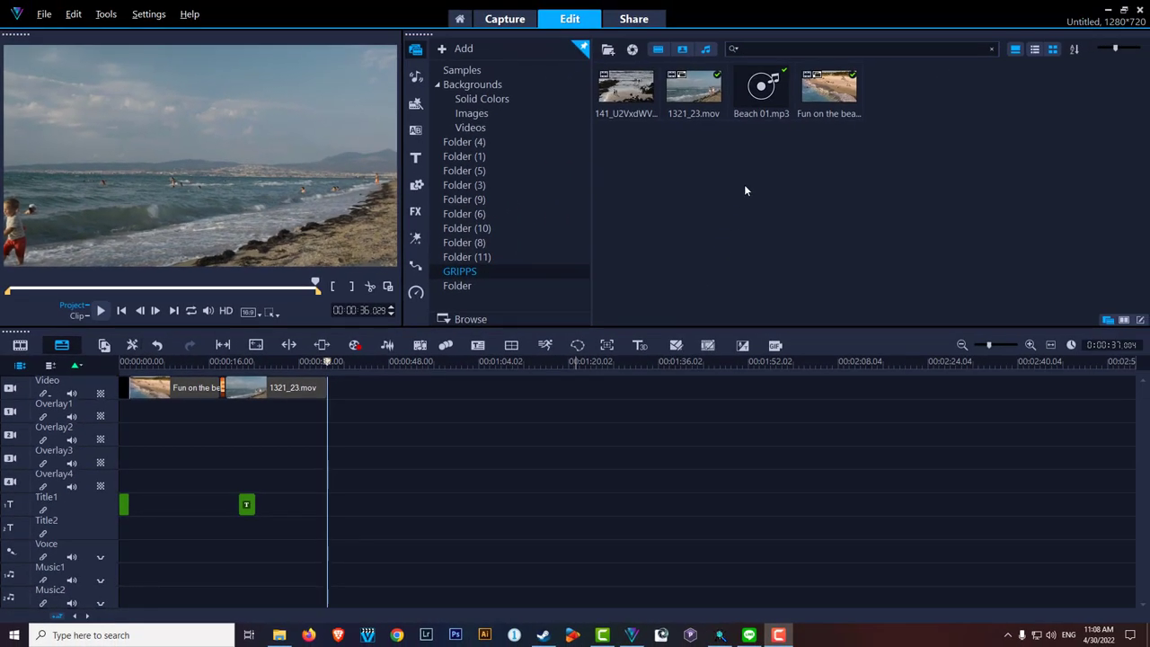
left_click(762, 88)
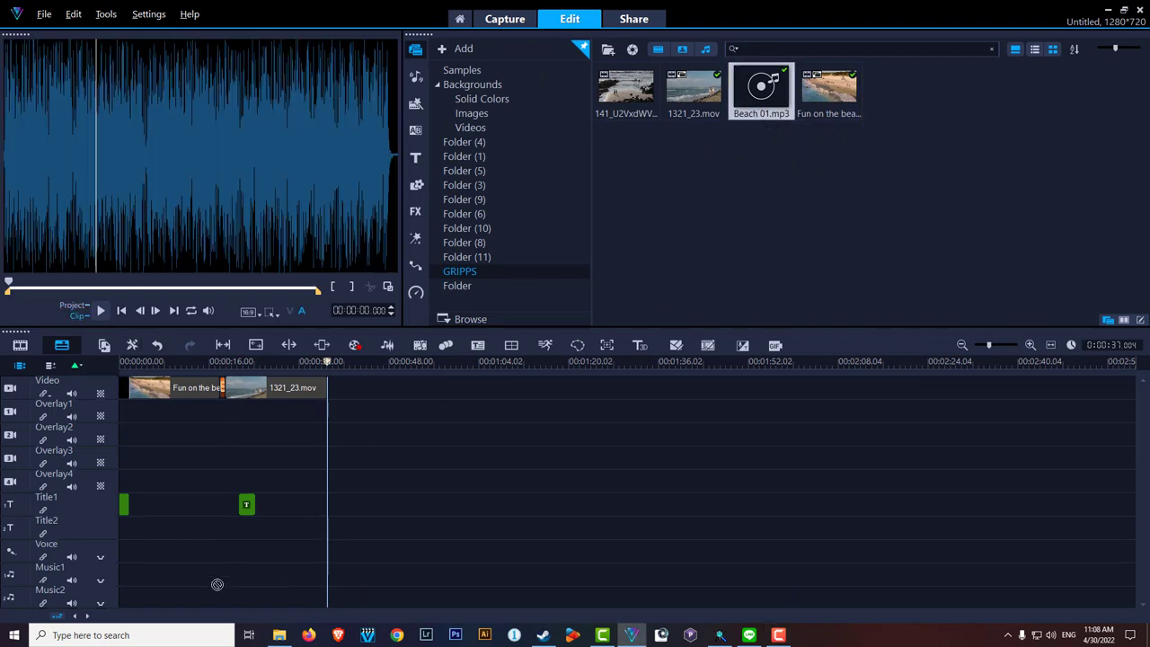
left_click_drag(762, 90, 584, 597)
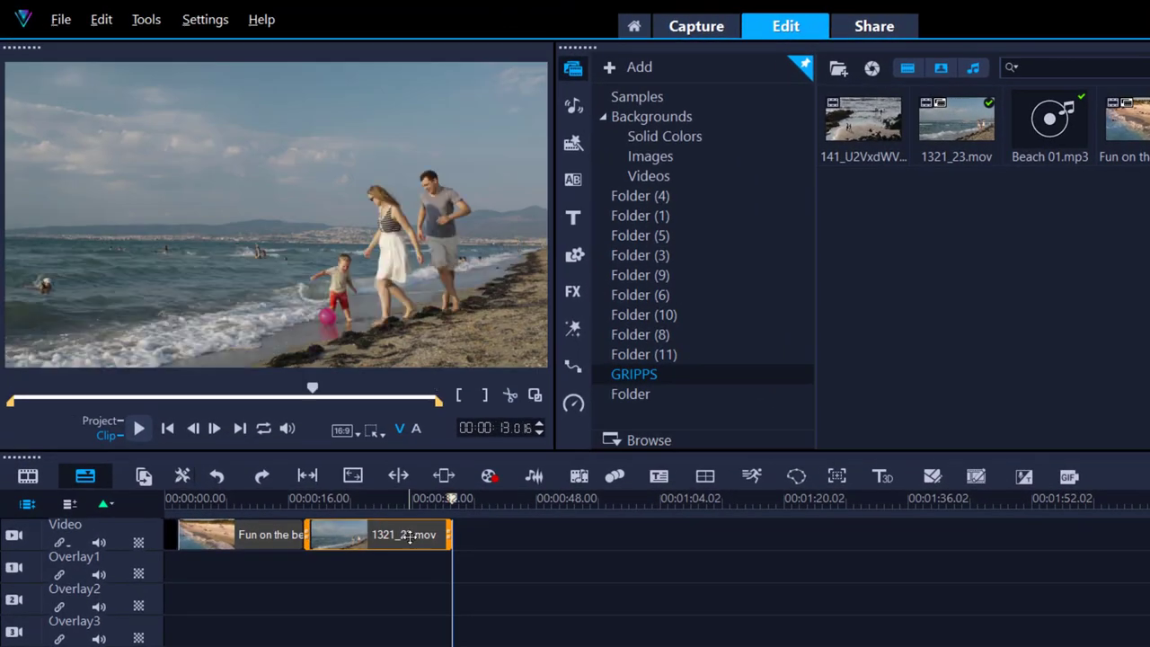
left_click(240, 428)
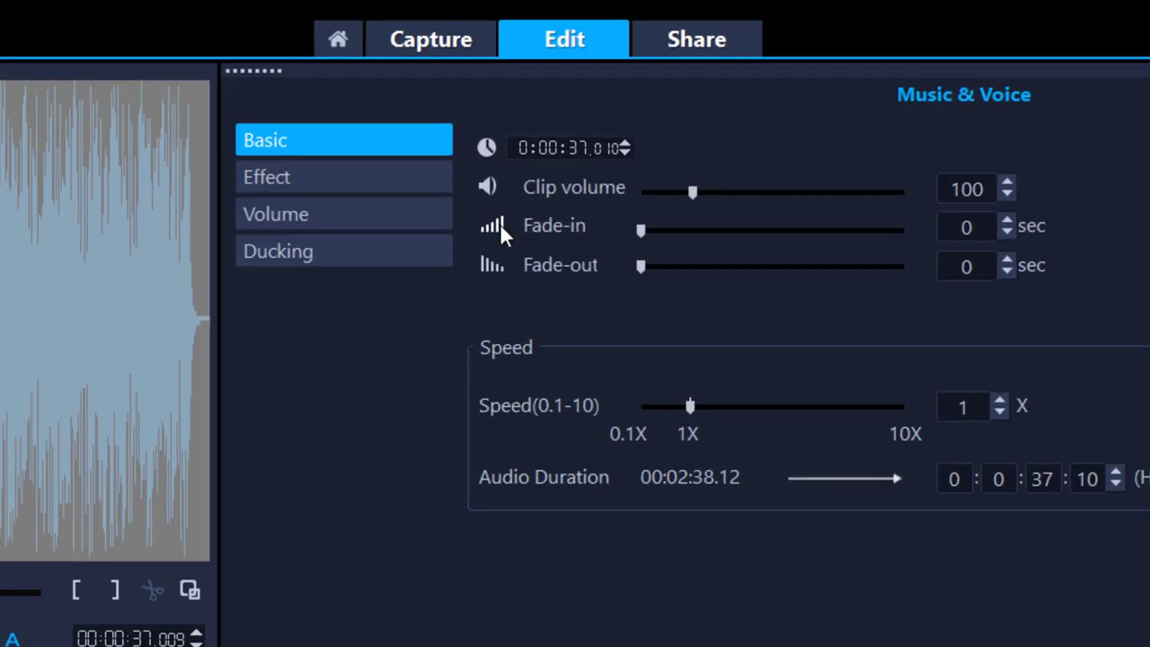
mouse_move(493, 225)
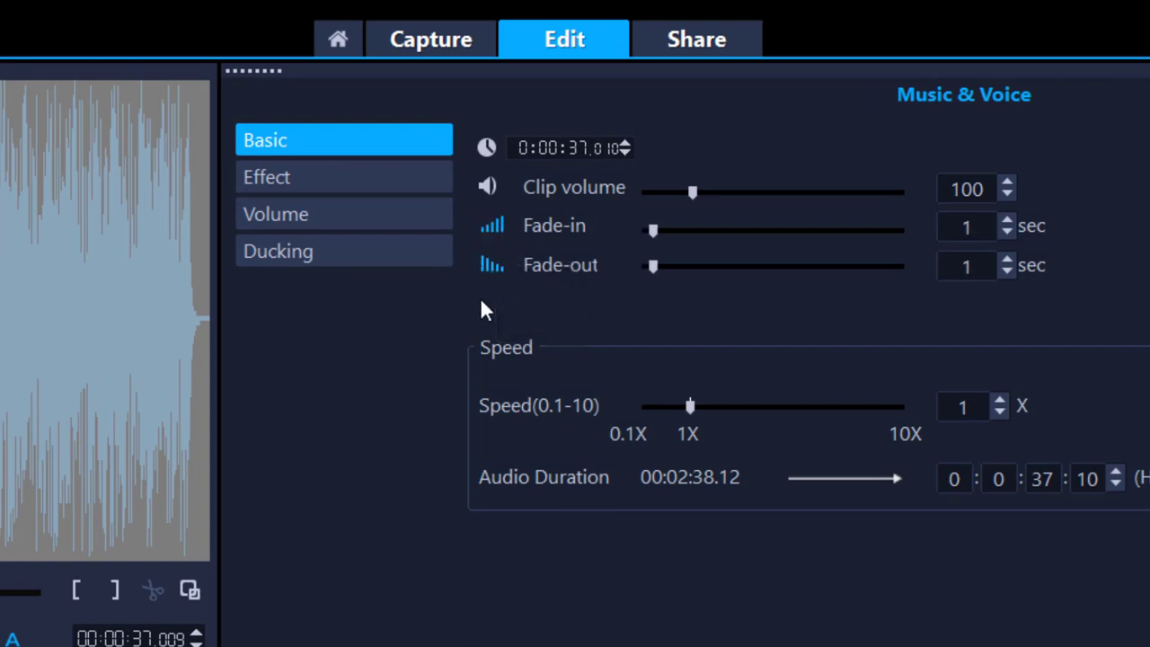
mouse_move(363, 548)
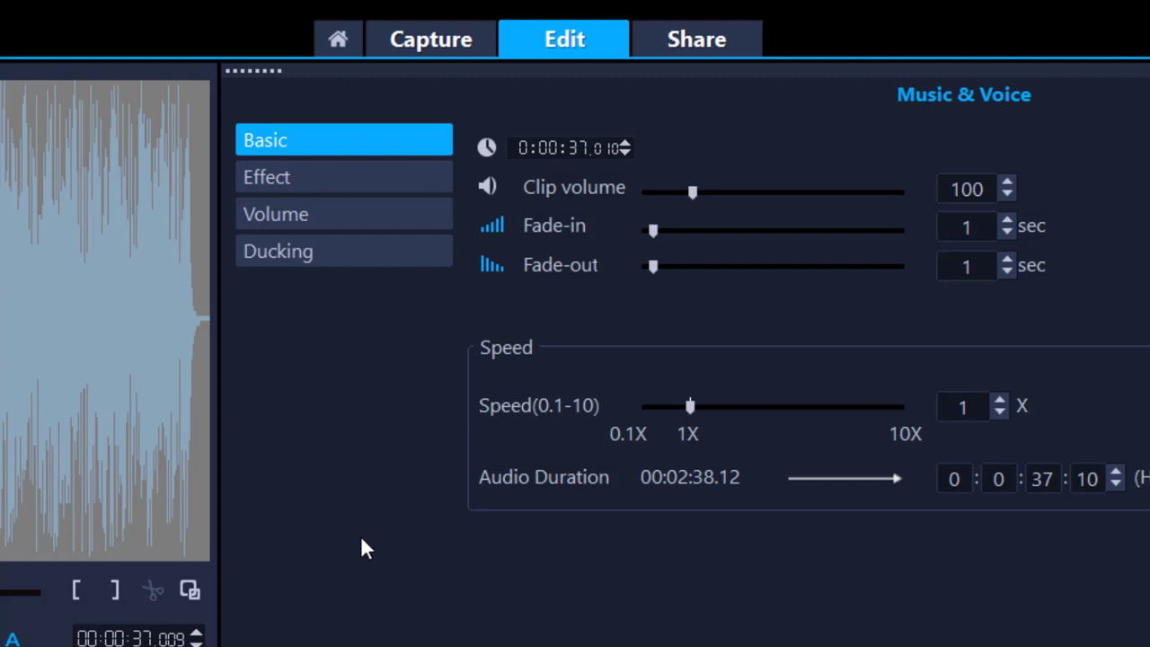
mouse_move(661, 249)
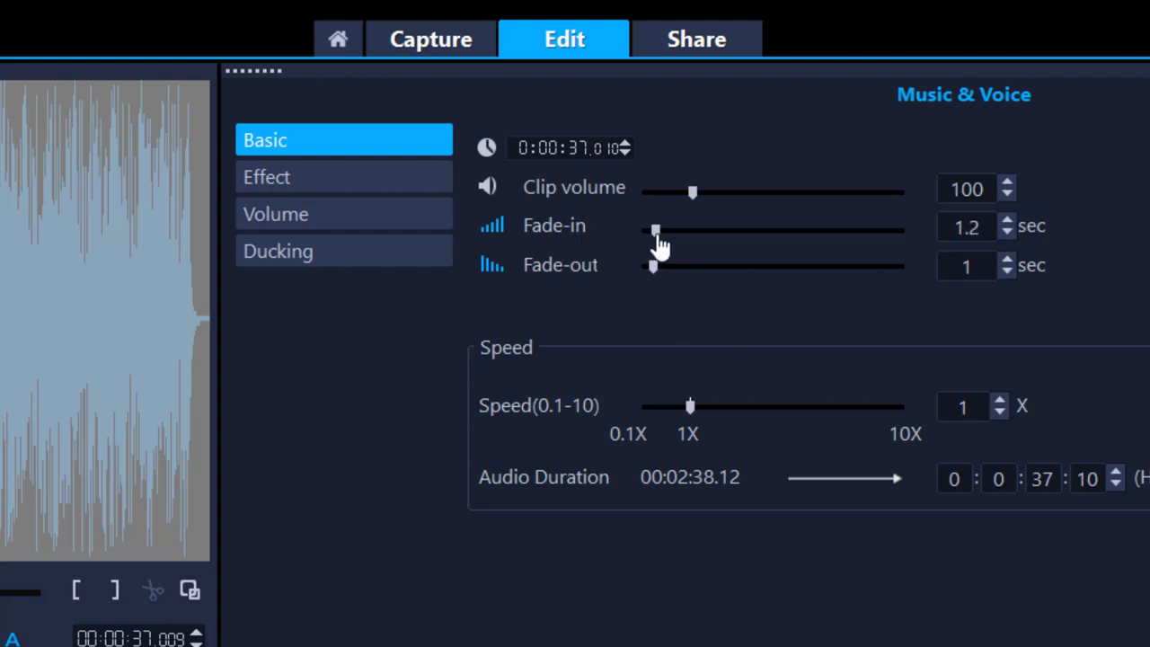
- Set the Beach 01.mp3 fade-in to 8.8 seconds and fade-out to 6.6 seconds
left_click_drag(656, 230, 692, 230)
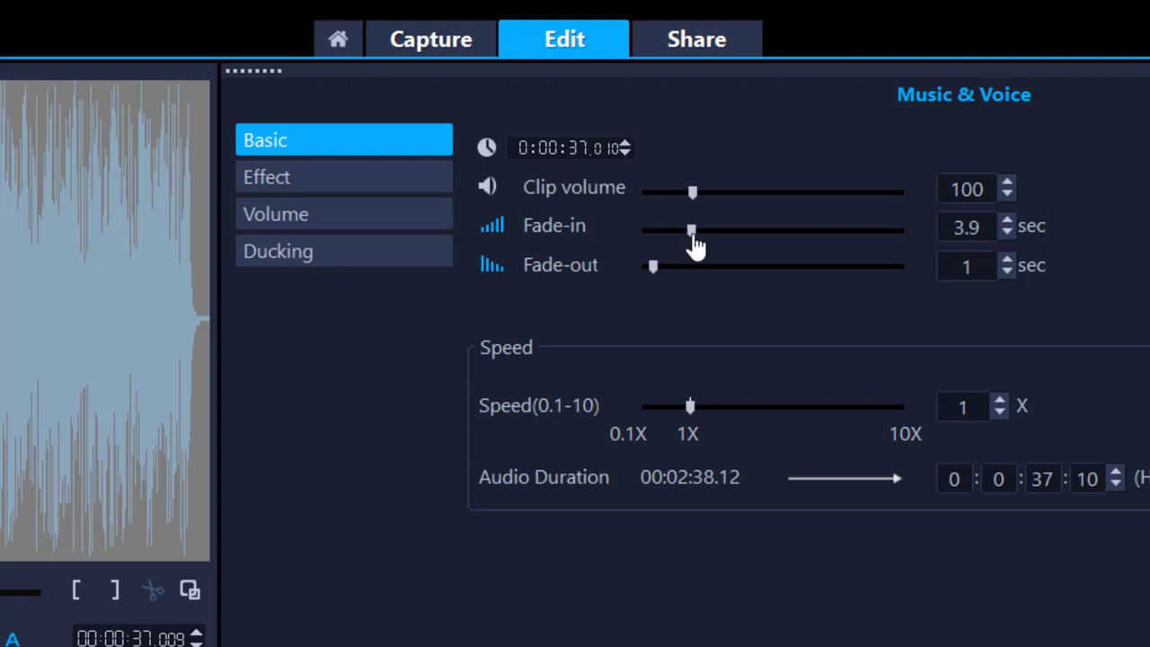
left_click_drag(692, 230, 737, 230)
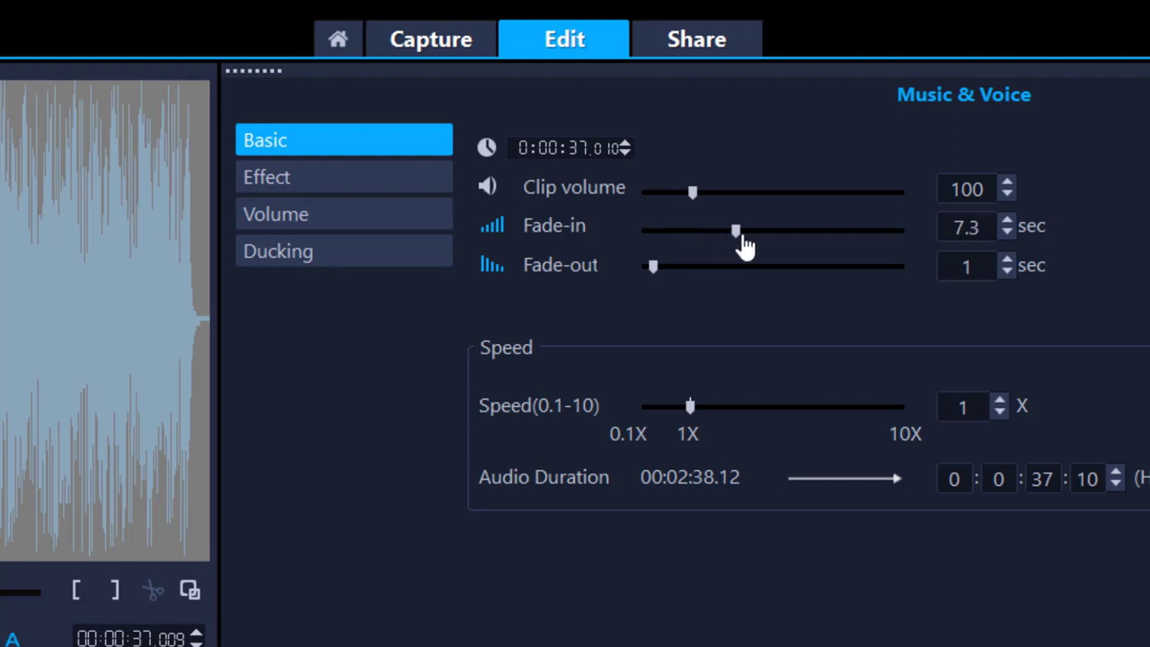
left_click_drag(736, 232, 758, 231)
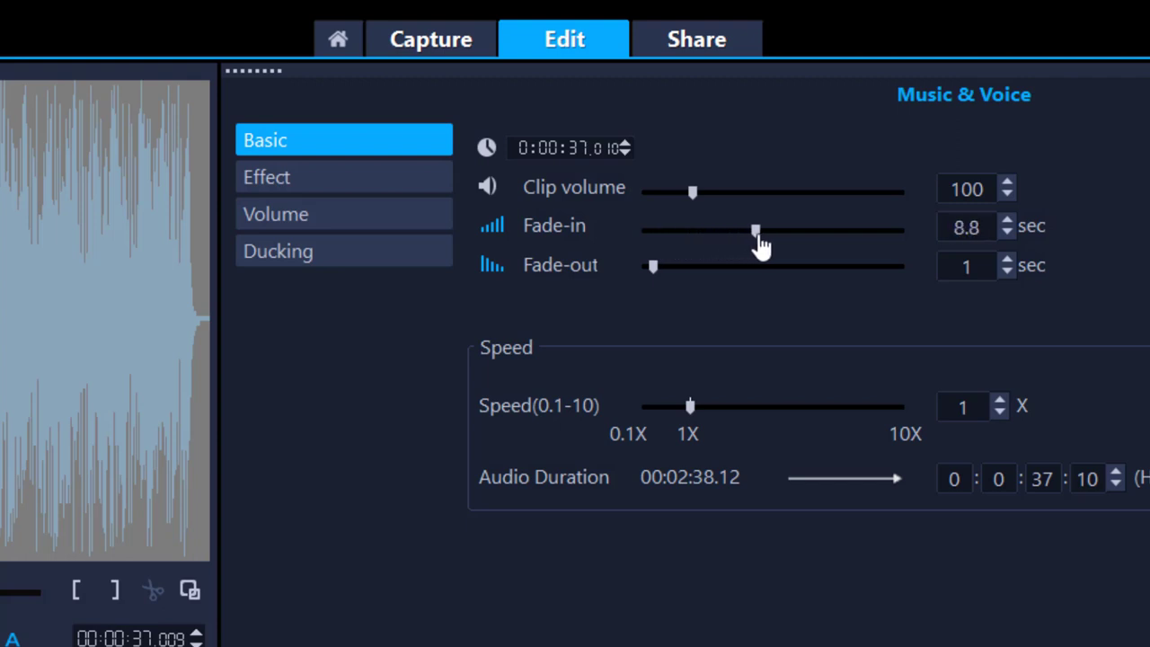
left_click_drag(654, 266, 725, 266)
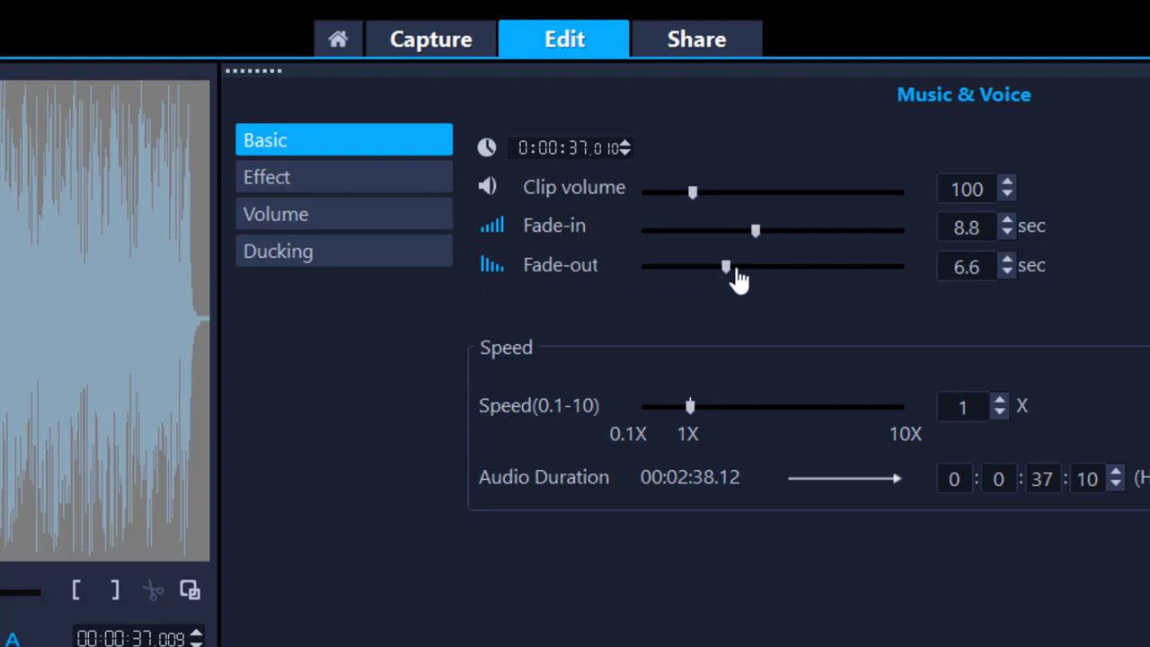
left_click_drag(726, 266, 737, 266)
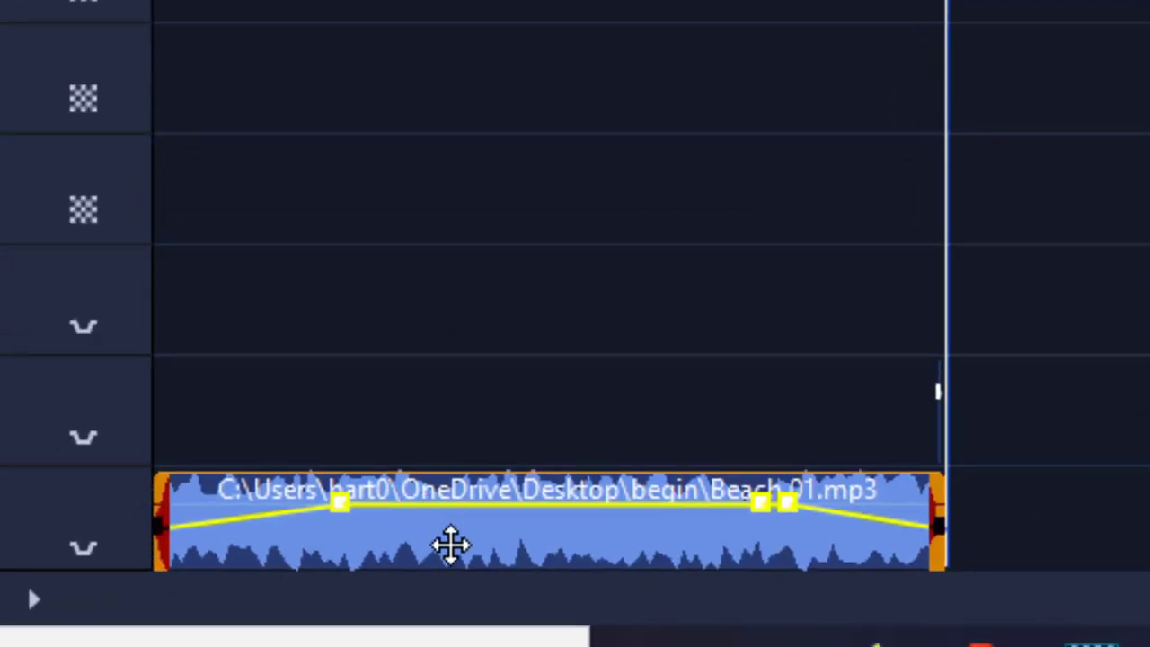
- Select the Beach 01.mp3 clip on the Music track to show its volume line
left_click(340, 503)
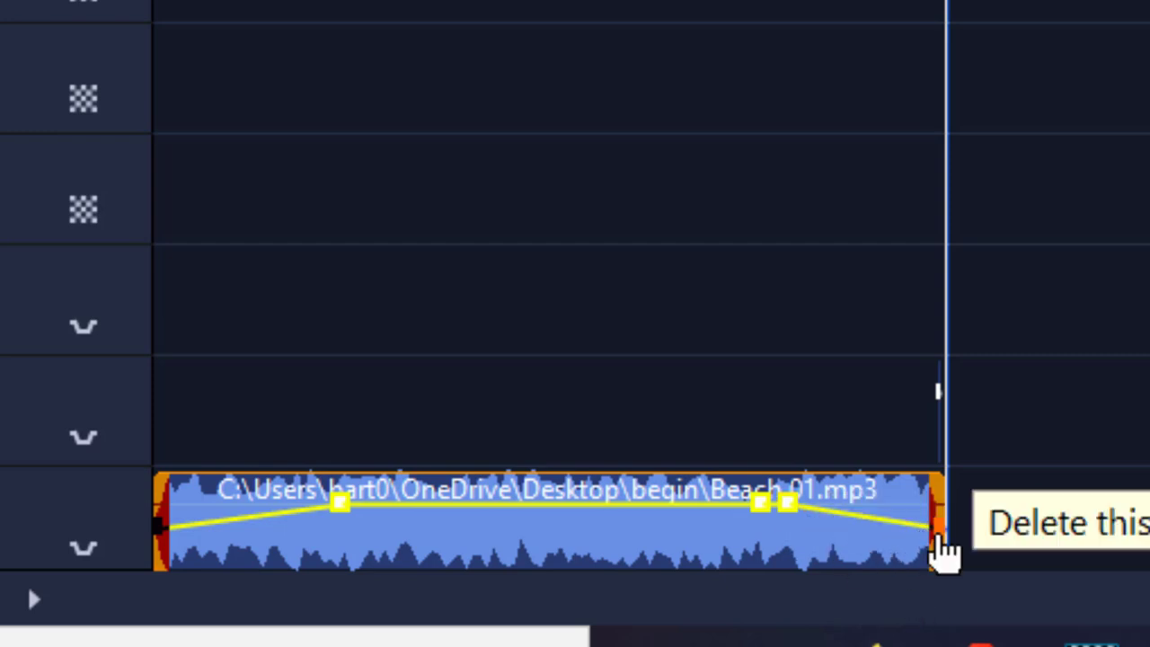
mouse_move(789, 510)
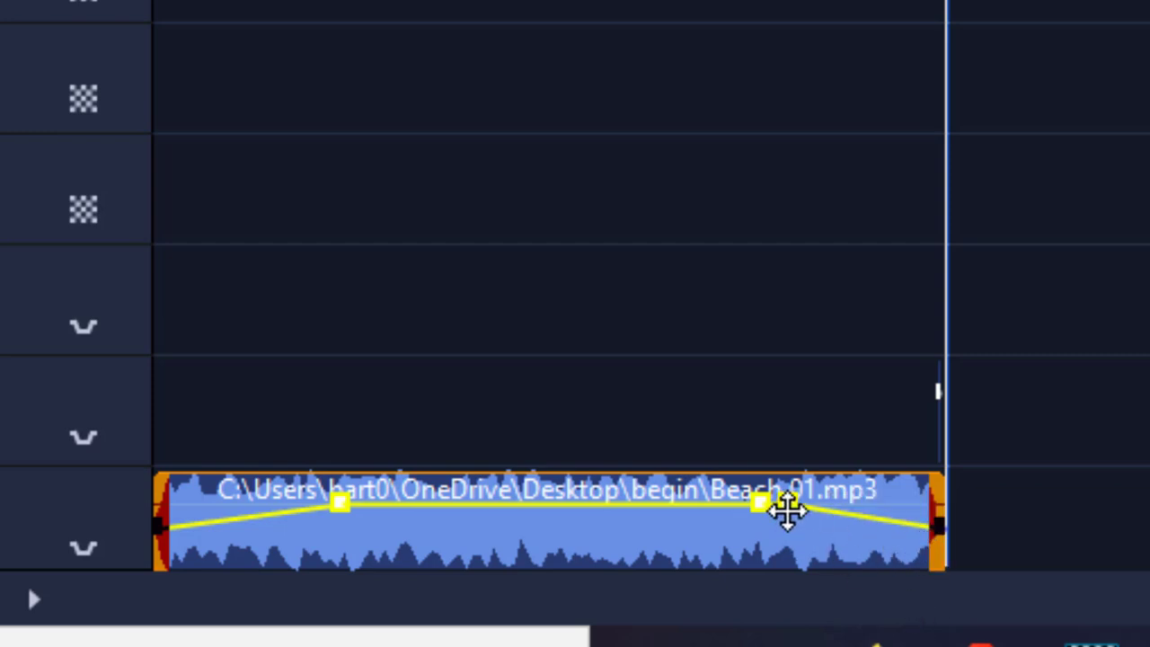
mouse_move(791, 512)
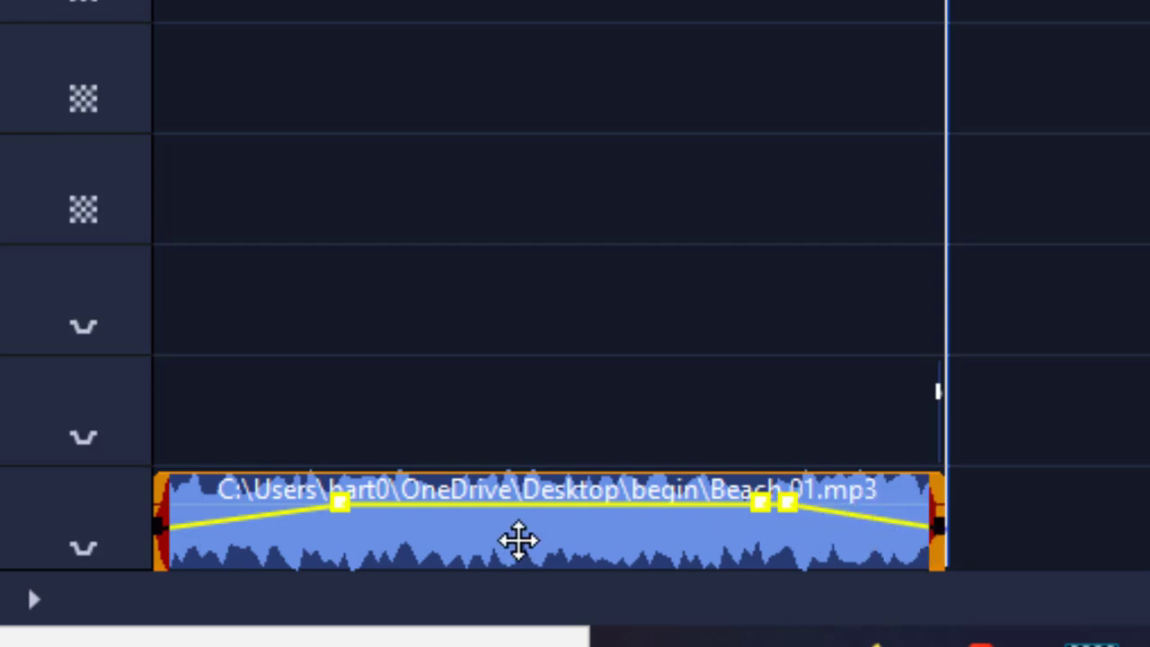
mouse_move(789, 503)
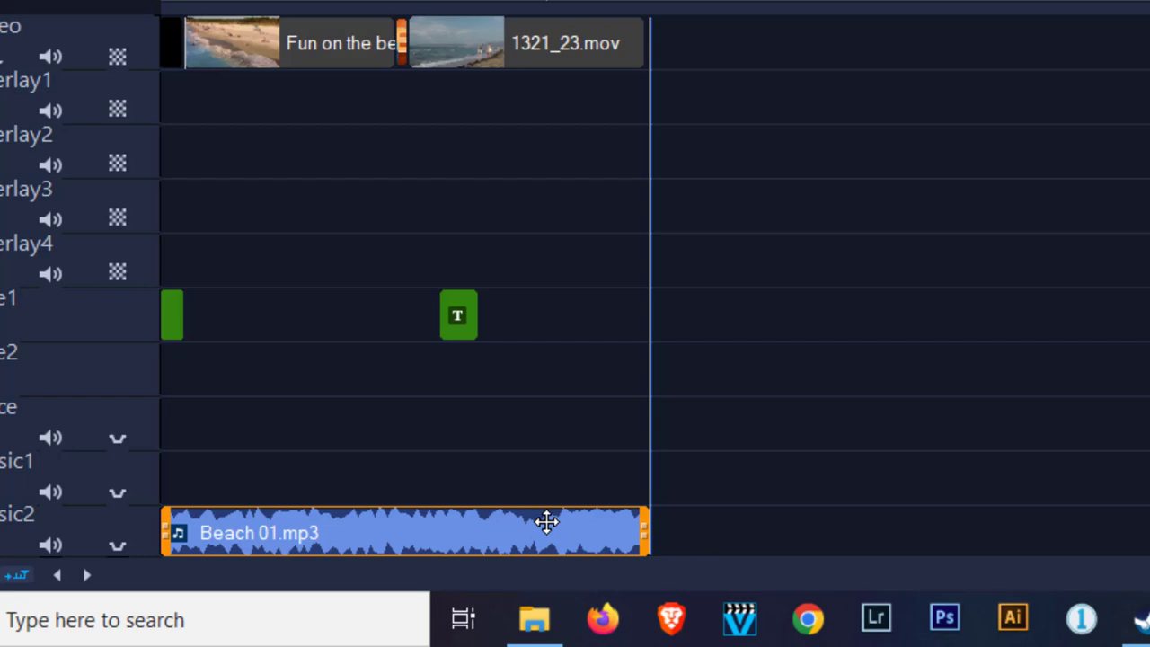
right_click(548, 525)
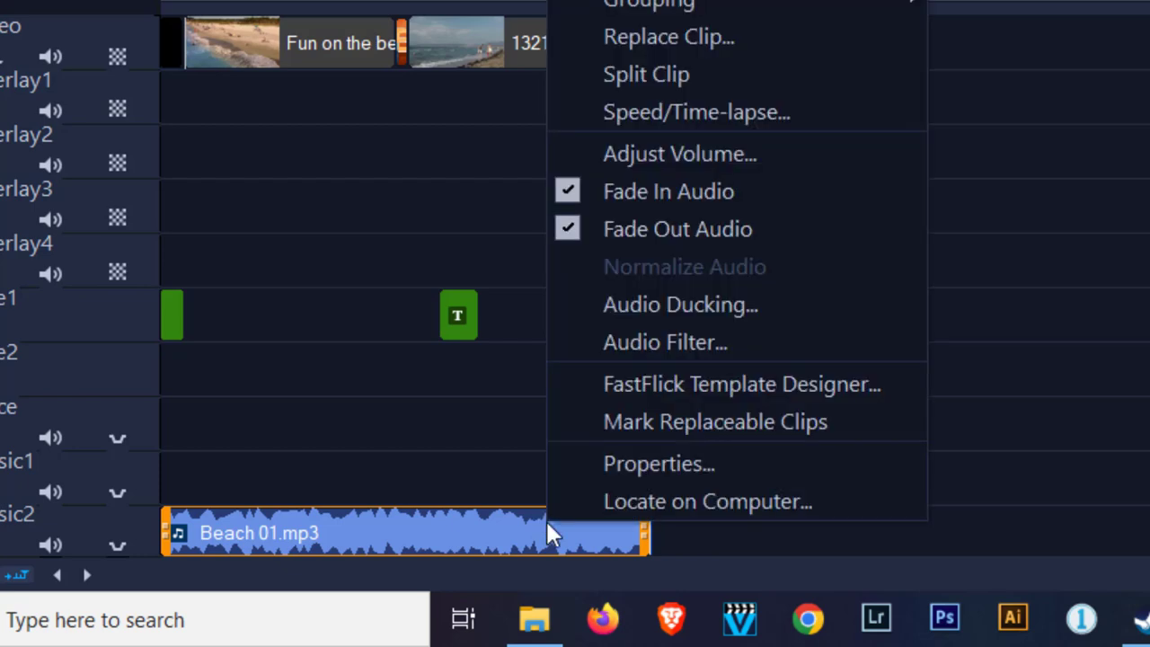
mouse_move(485, 468)
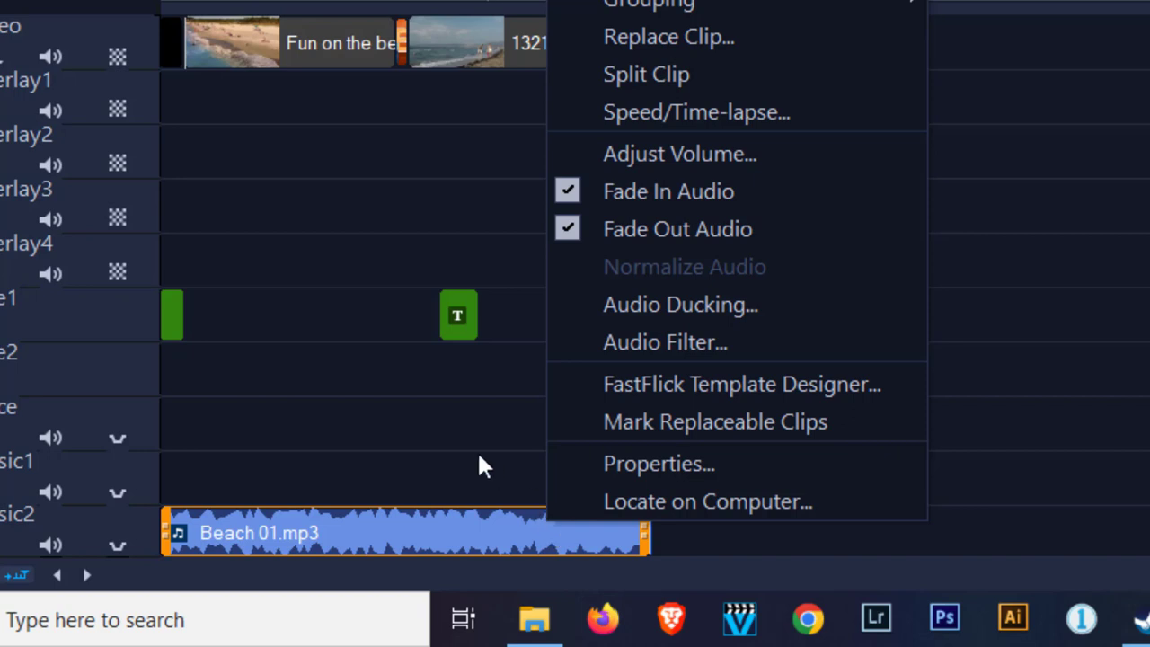
mouse_move(647, 305)
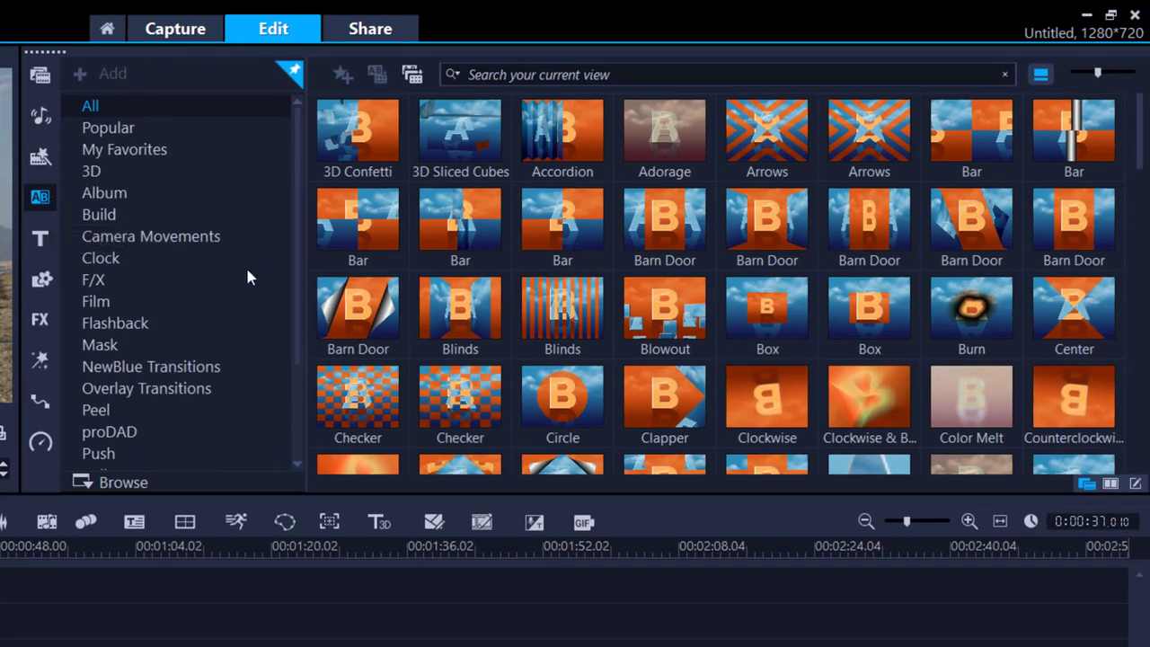
mouse_move(835, 409)
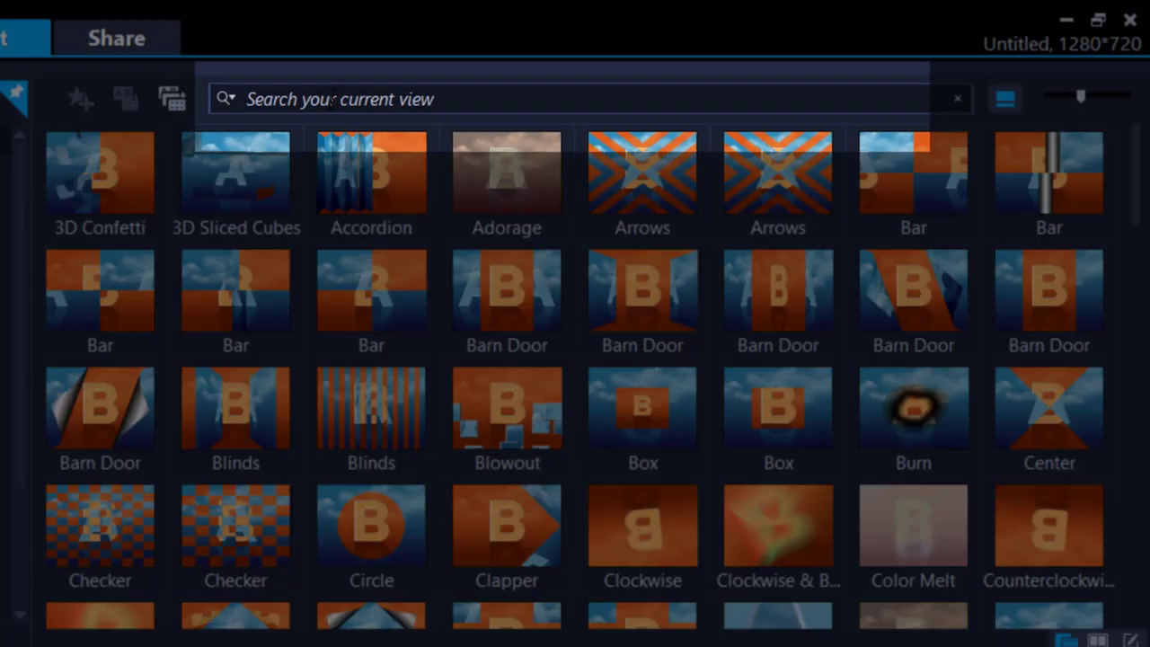
- Filter the transitions library with 'fad' to list Crossfade, Fade to black and Zigzag Fade
type("fade")
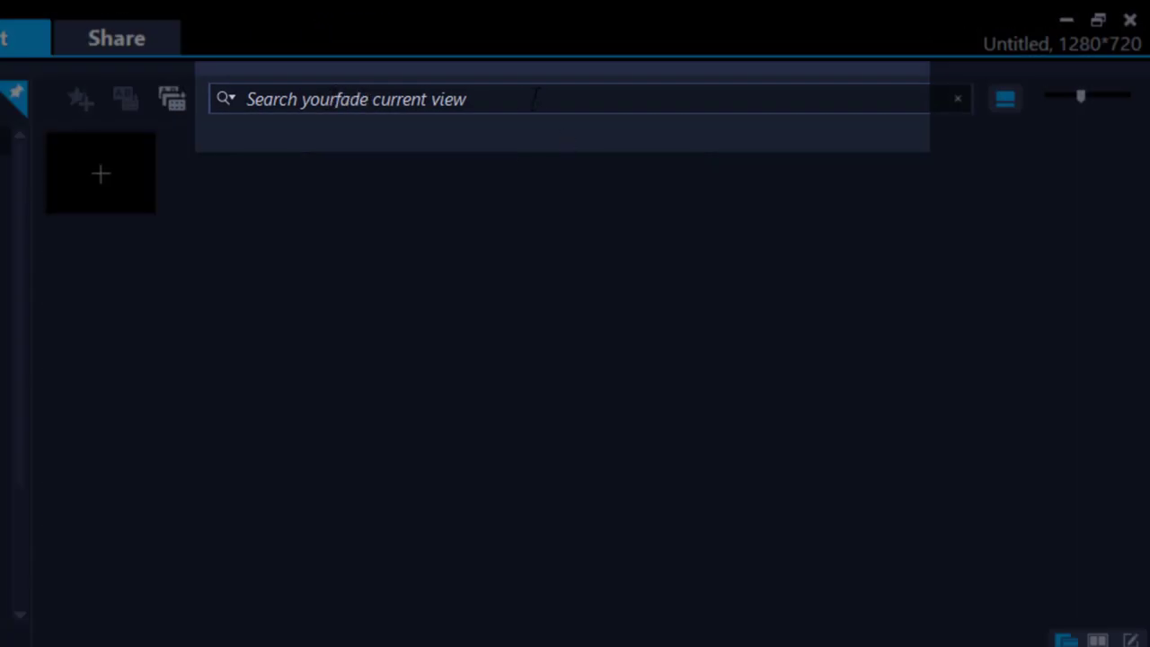
type("fad")
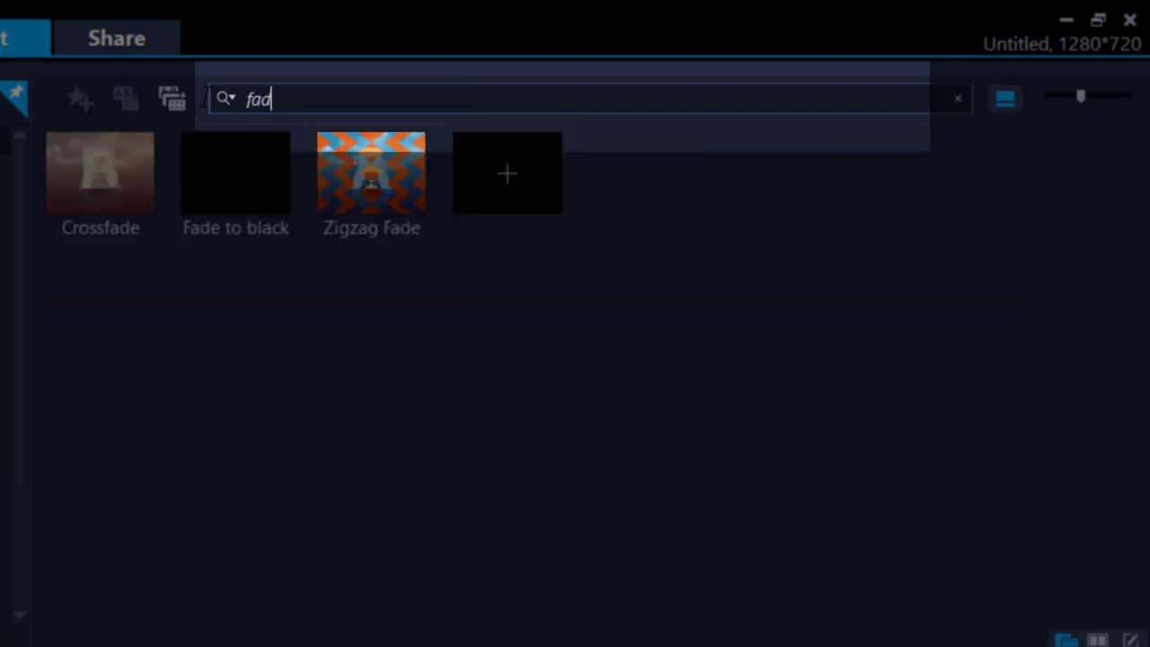
mouse_move(236, 180)
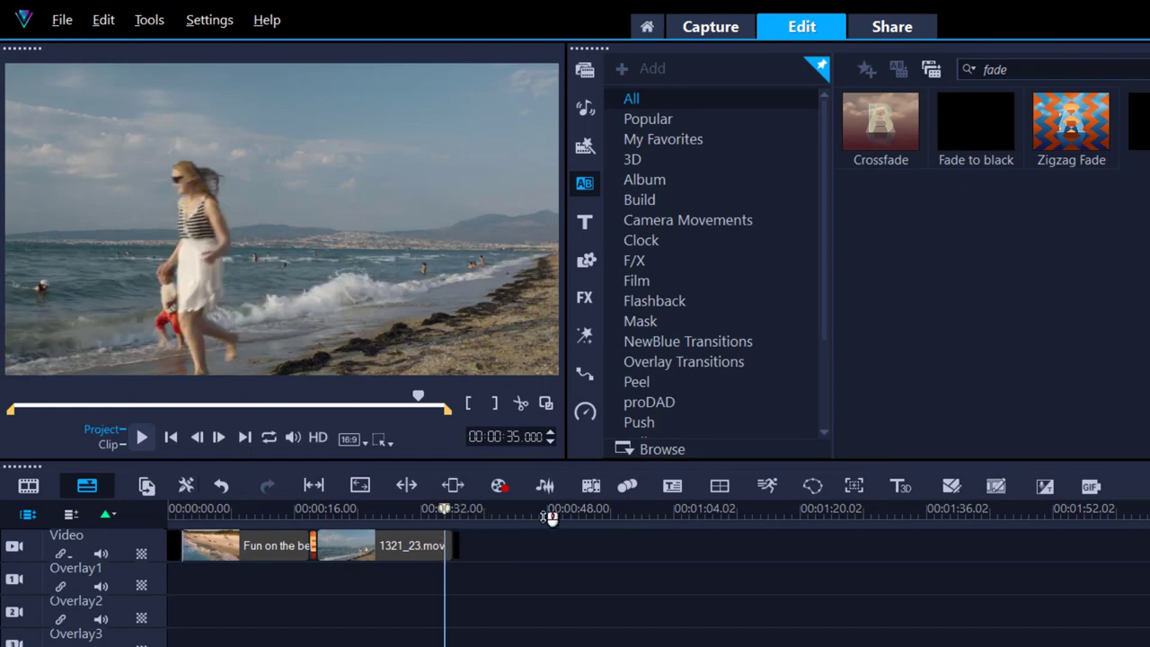
left_click(141, 437)
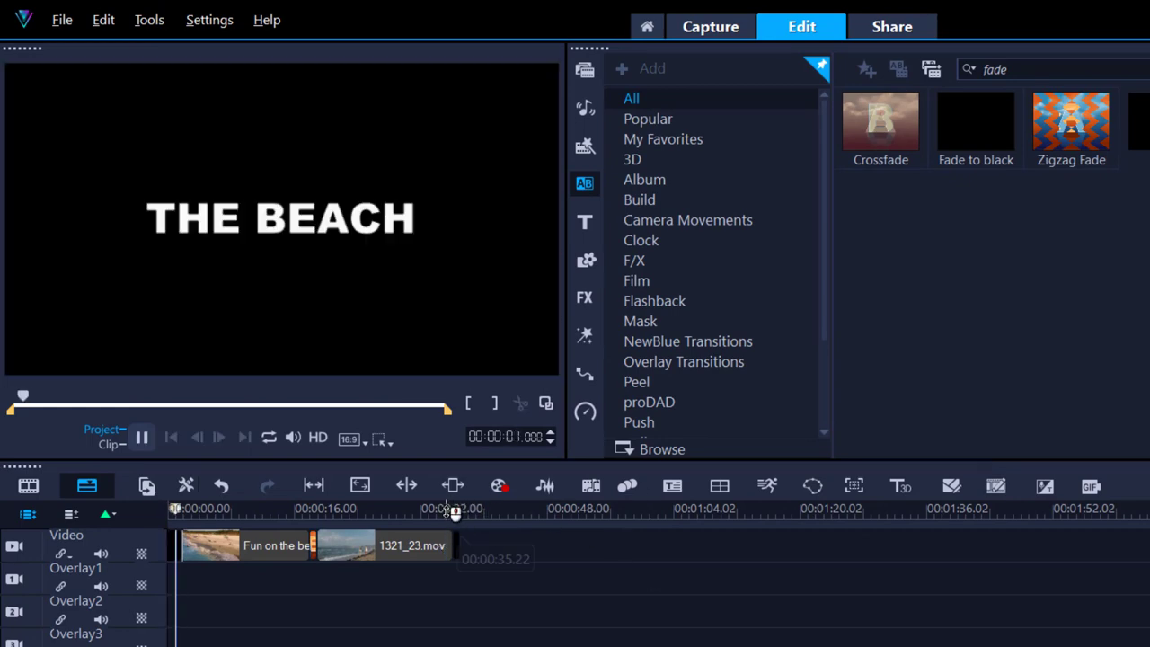
left_click_drag(453, 506, 548, 507)
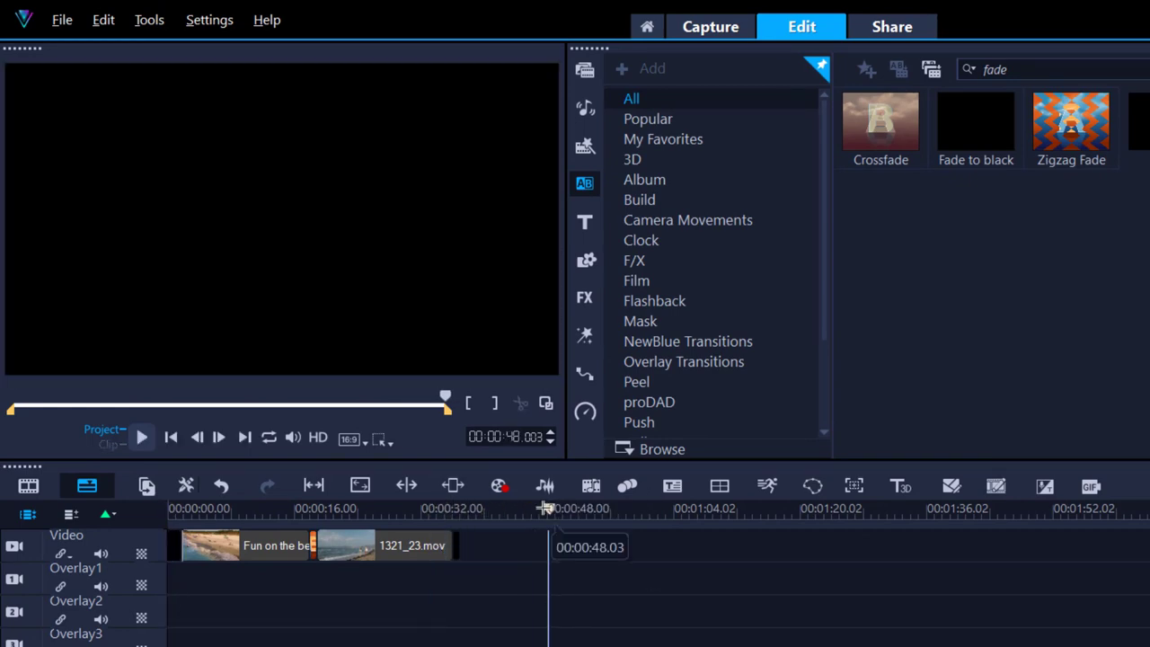
left_click(140, 437)
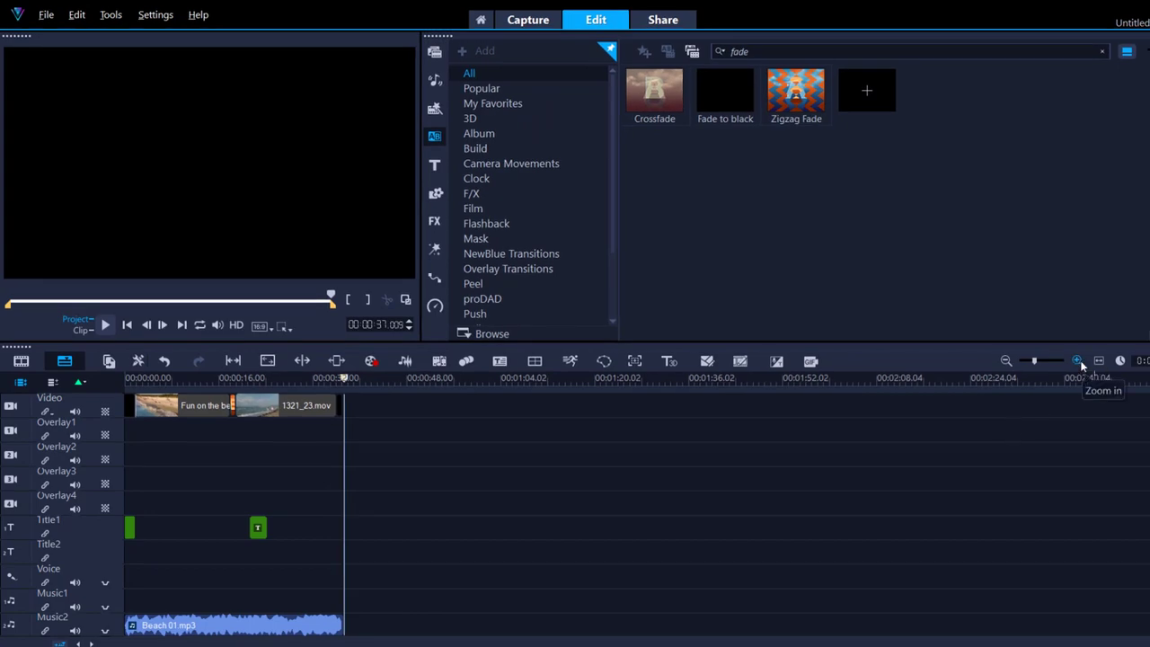
left_click(1078, 359)
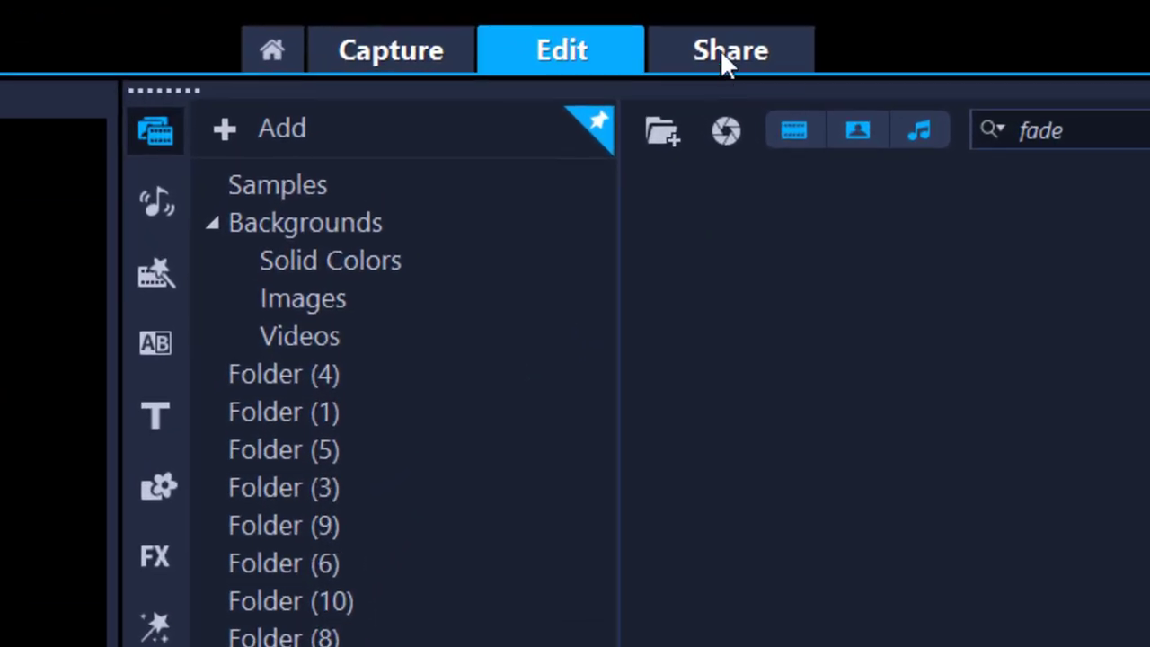
- In the Share workspace choose Computer output, MPEG-4 AVC 1280×720 30p matching the project settings
left_click(729, 50)
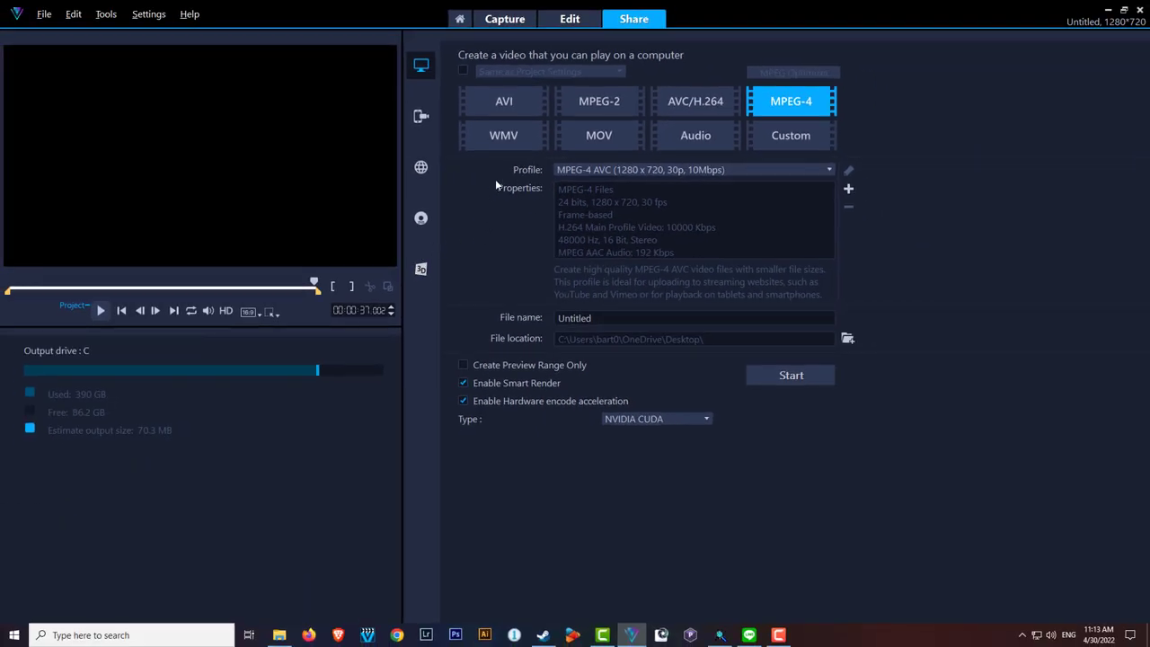
mouse_move(460, 160)
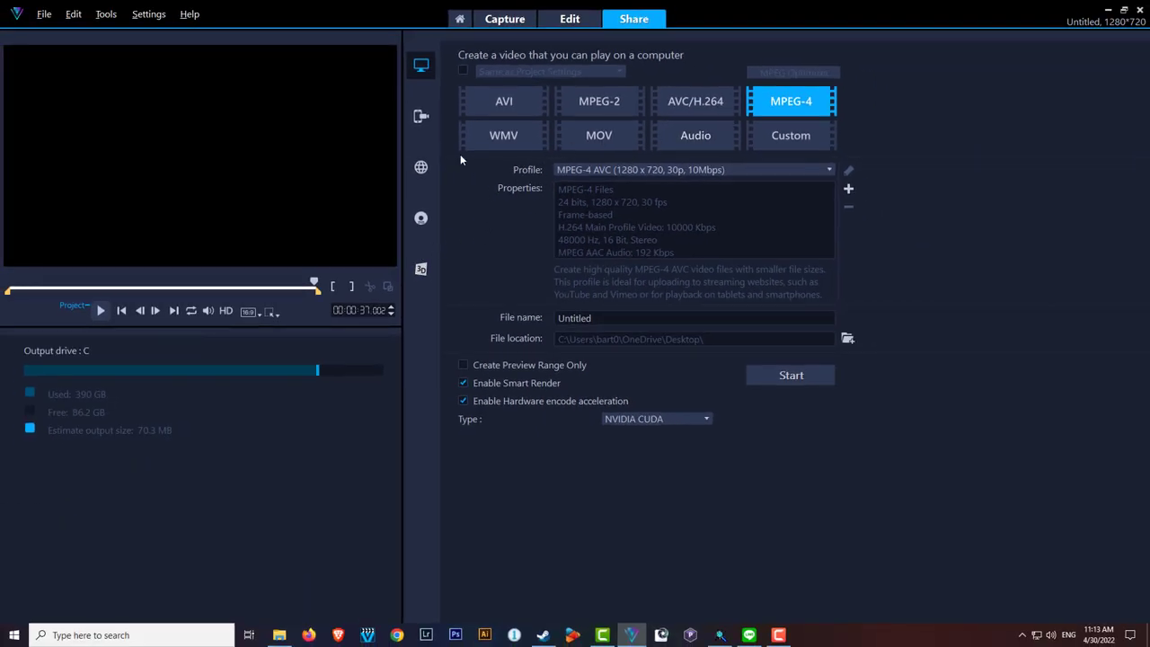
mouse_move(431, 100)
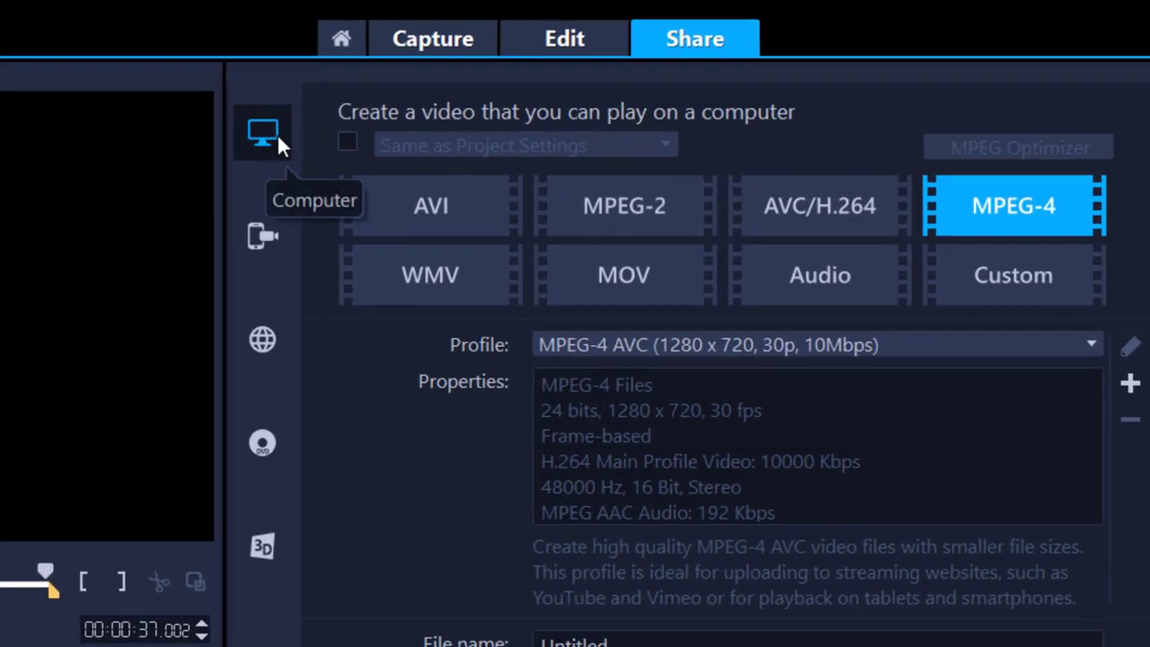
mouse_move(291, 273)
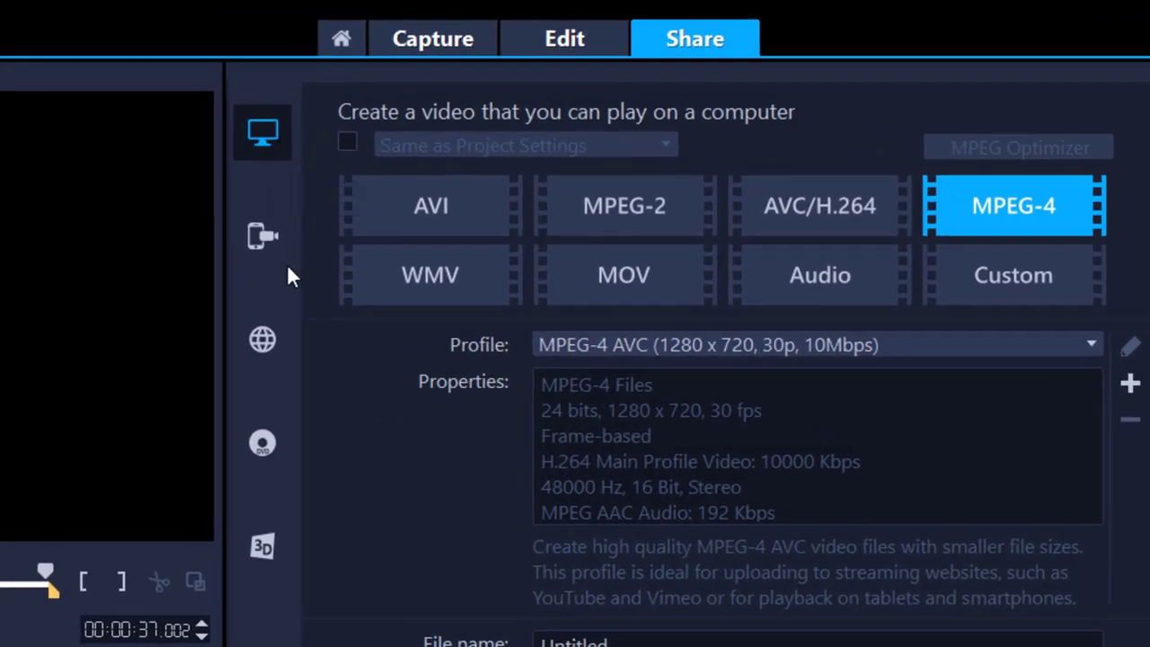
left_click(262, 339)
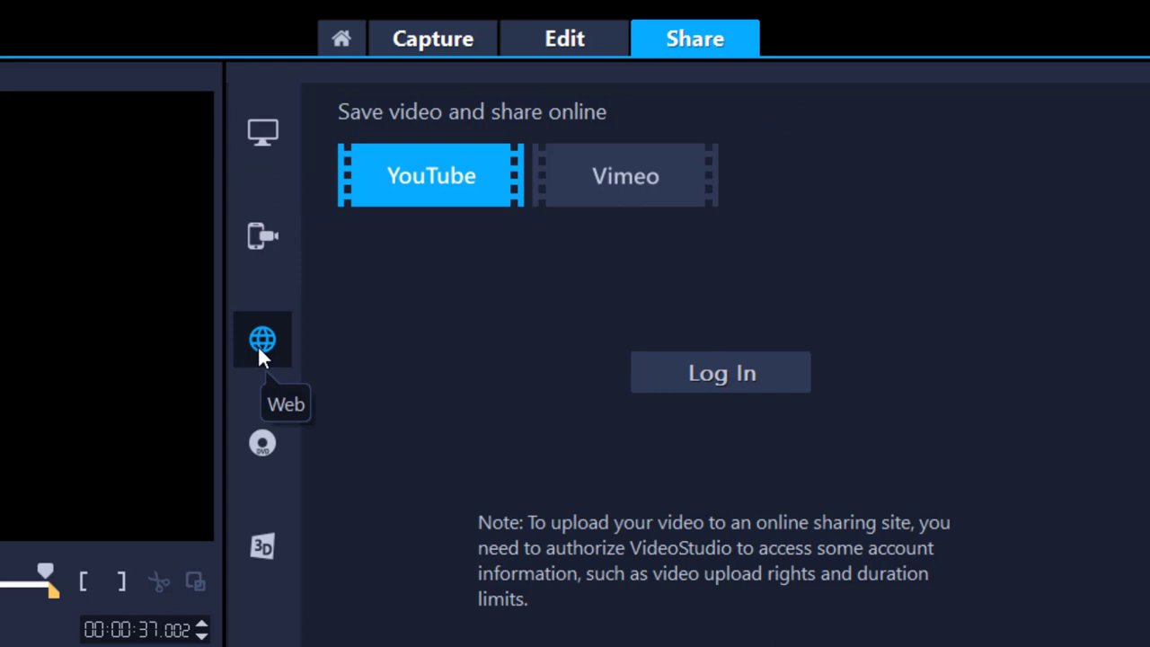
mouse_move(286, 135)
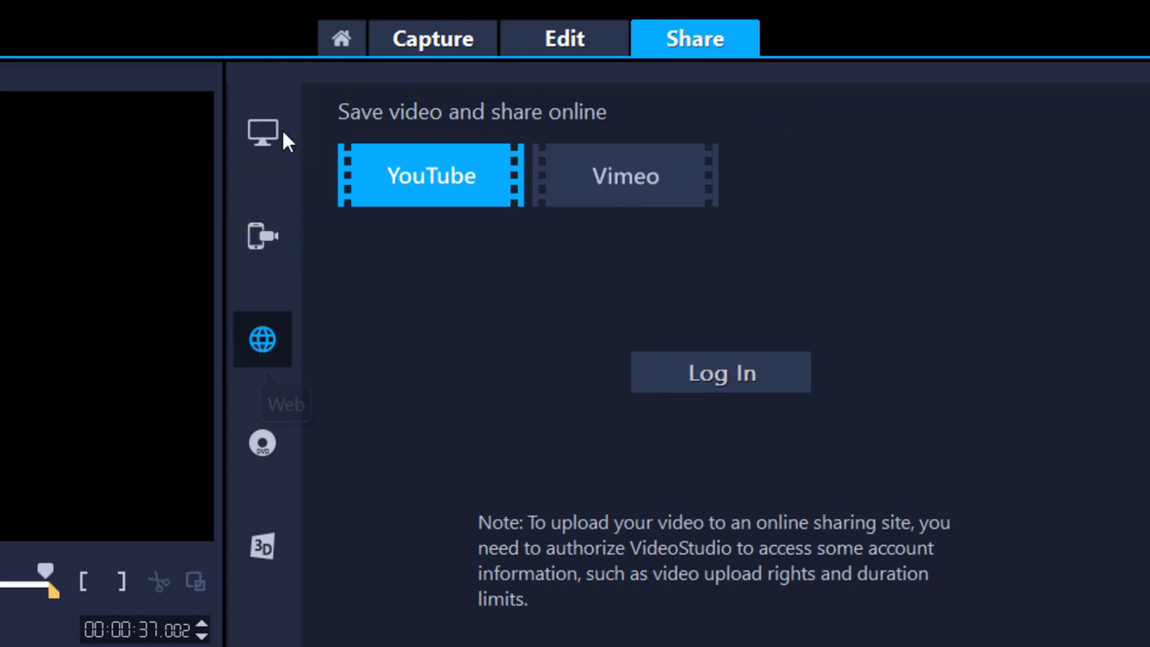
left_click(263, 133)
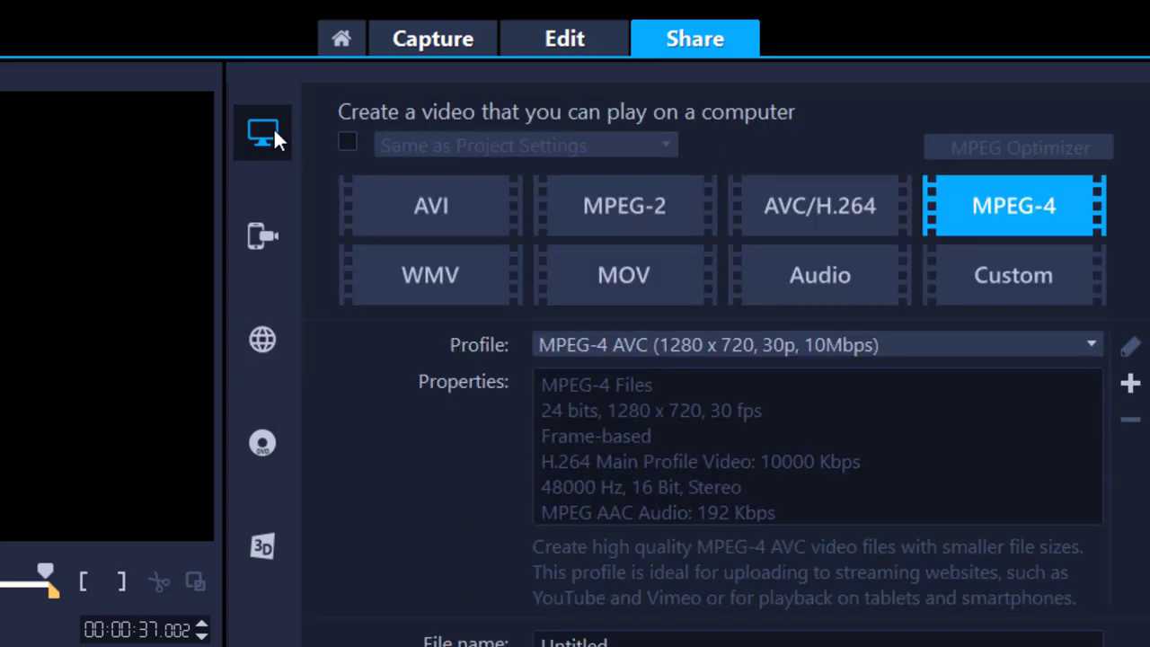
mouse_move(309, 263)
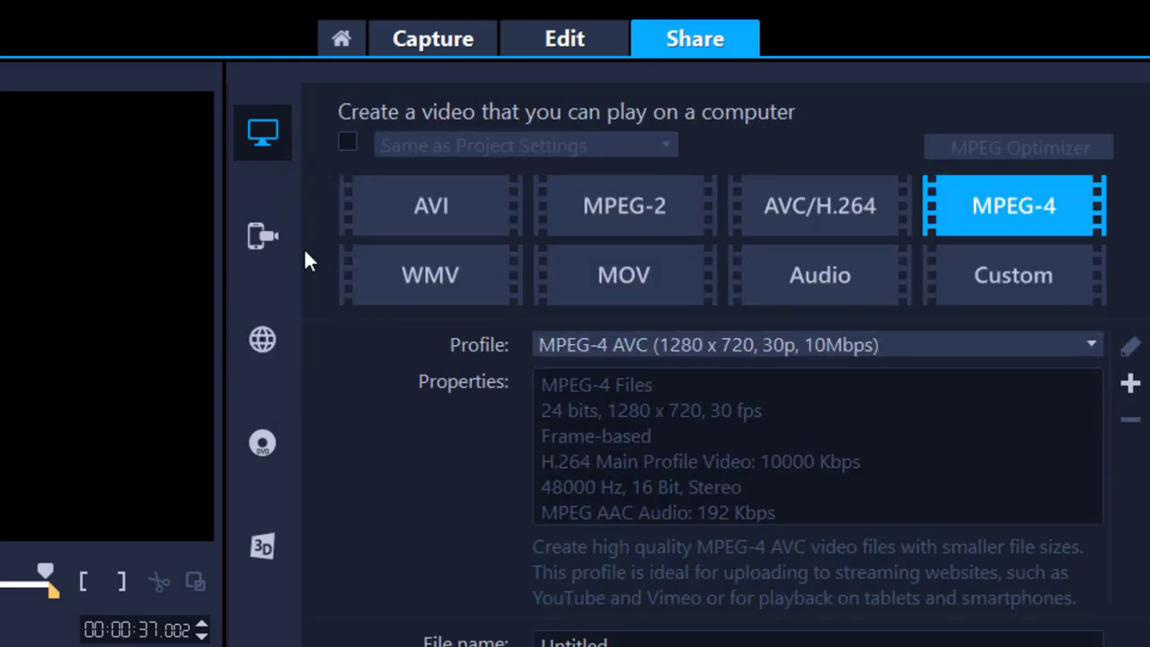
left_click(348, 144)
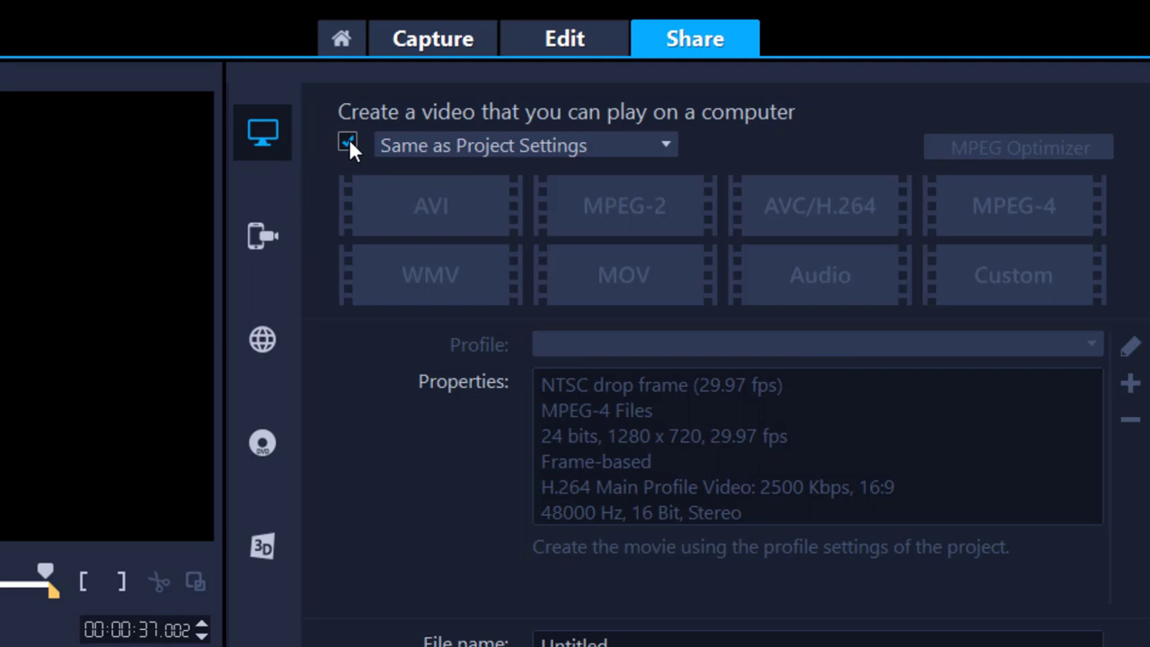
left_click(347, 144)
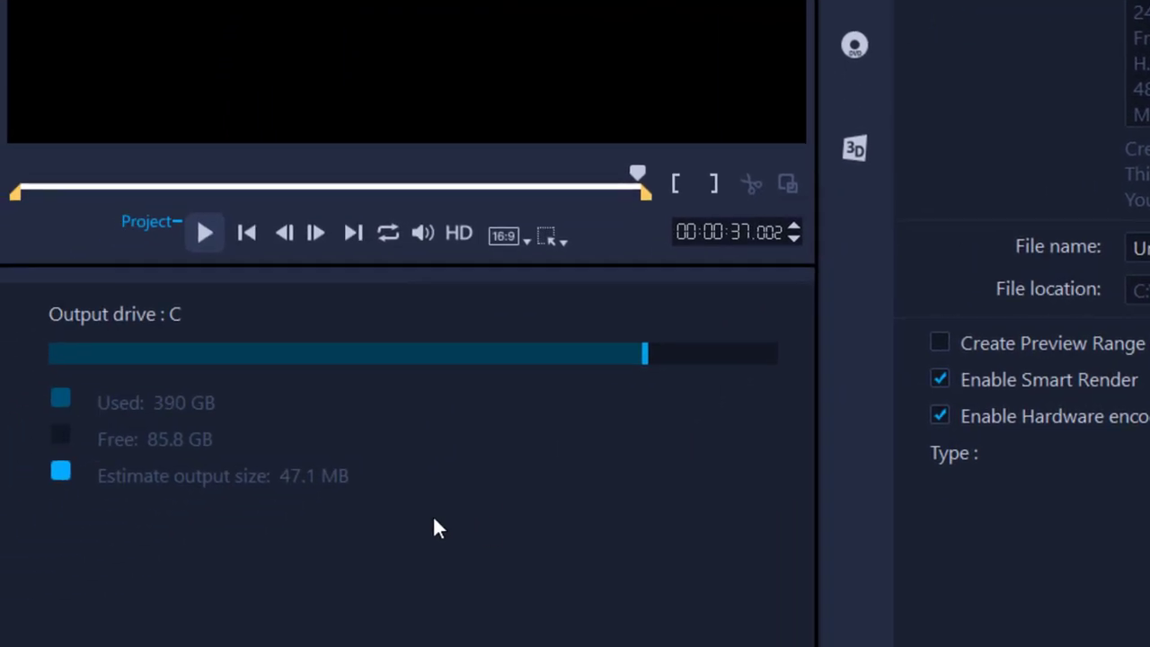
mouse_move(225, 499)
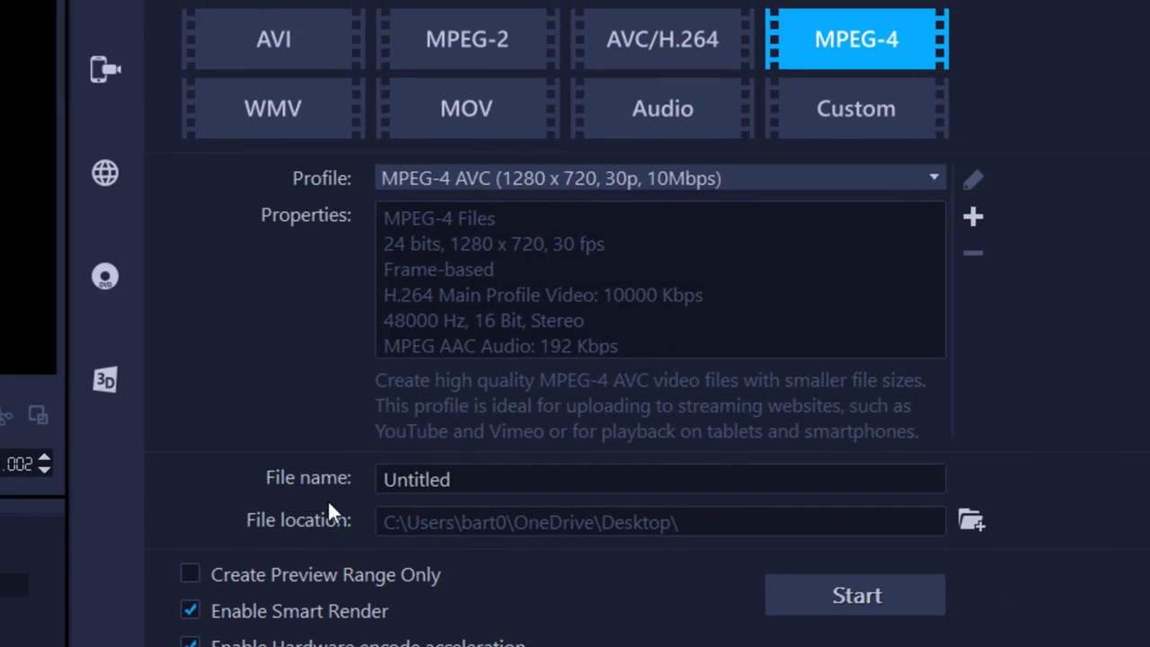
mouse_move(291, 539)
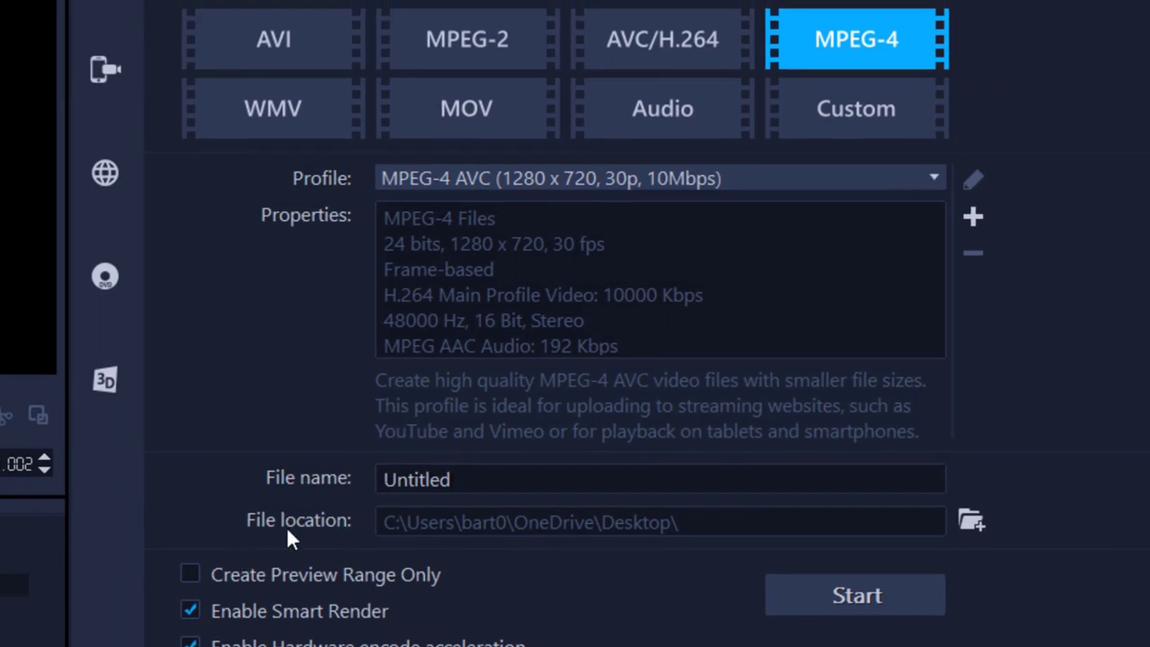
mouse_move(611, 521)
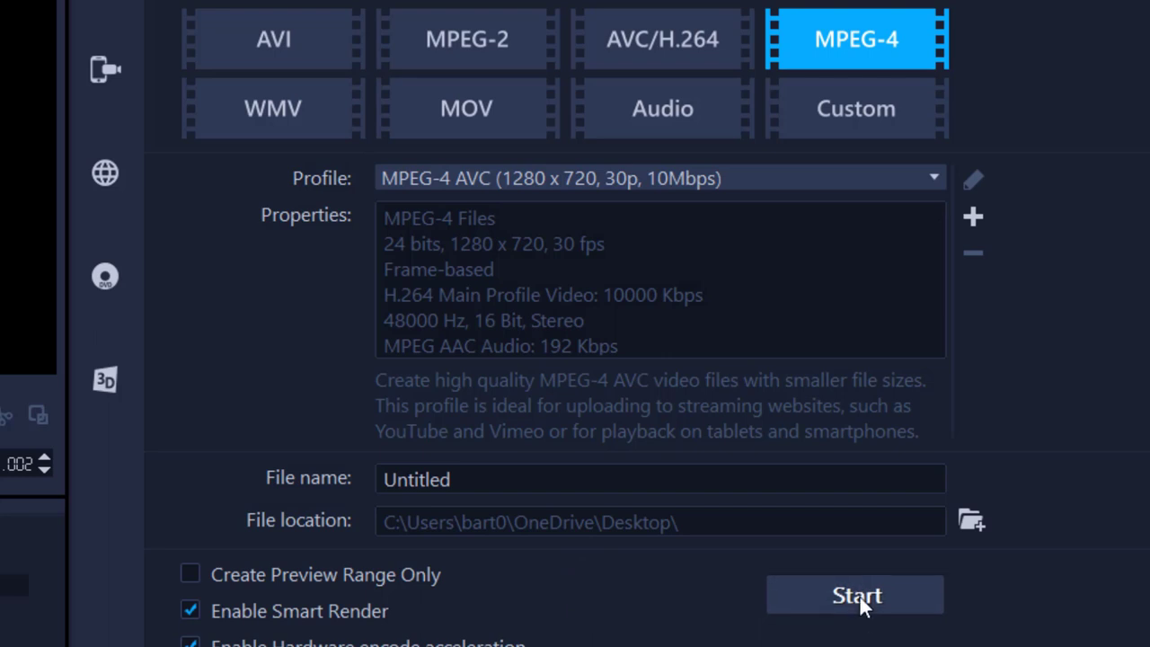
- Start rendering the MPEG-4 1280×720 30p video file
left_click(855, 595)
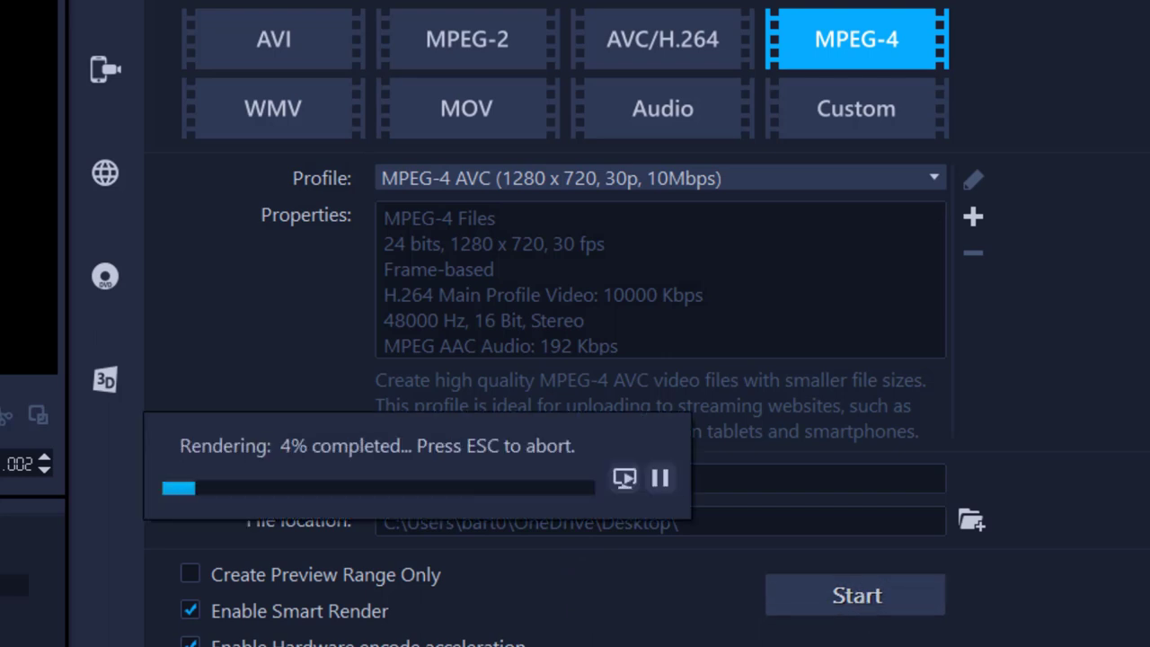